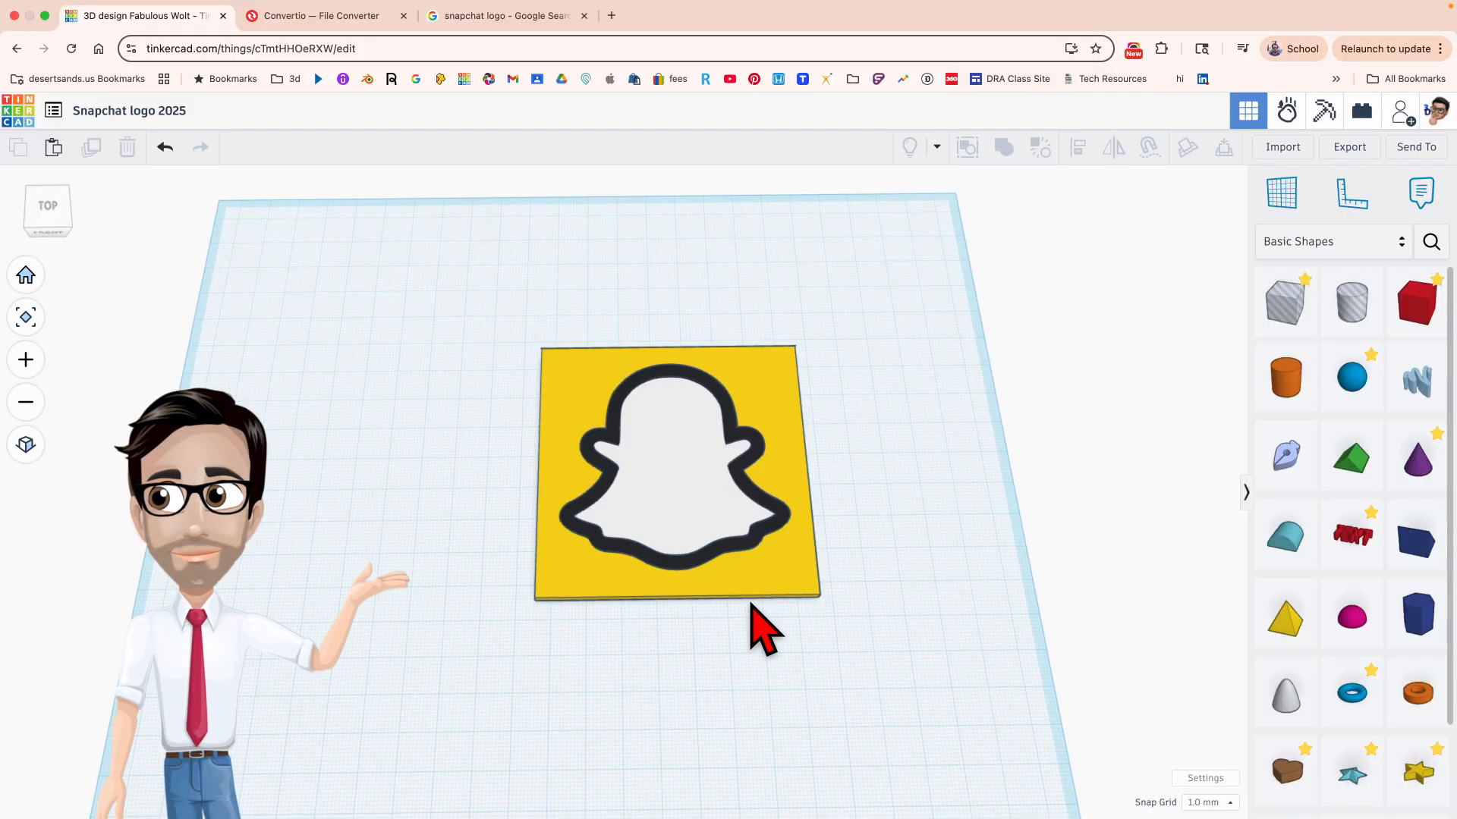
pyautogui.moveTo(1285, 537)
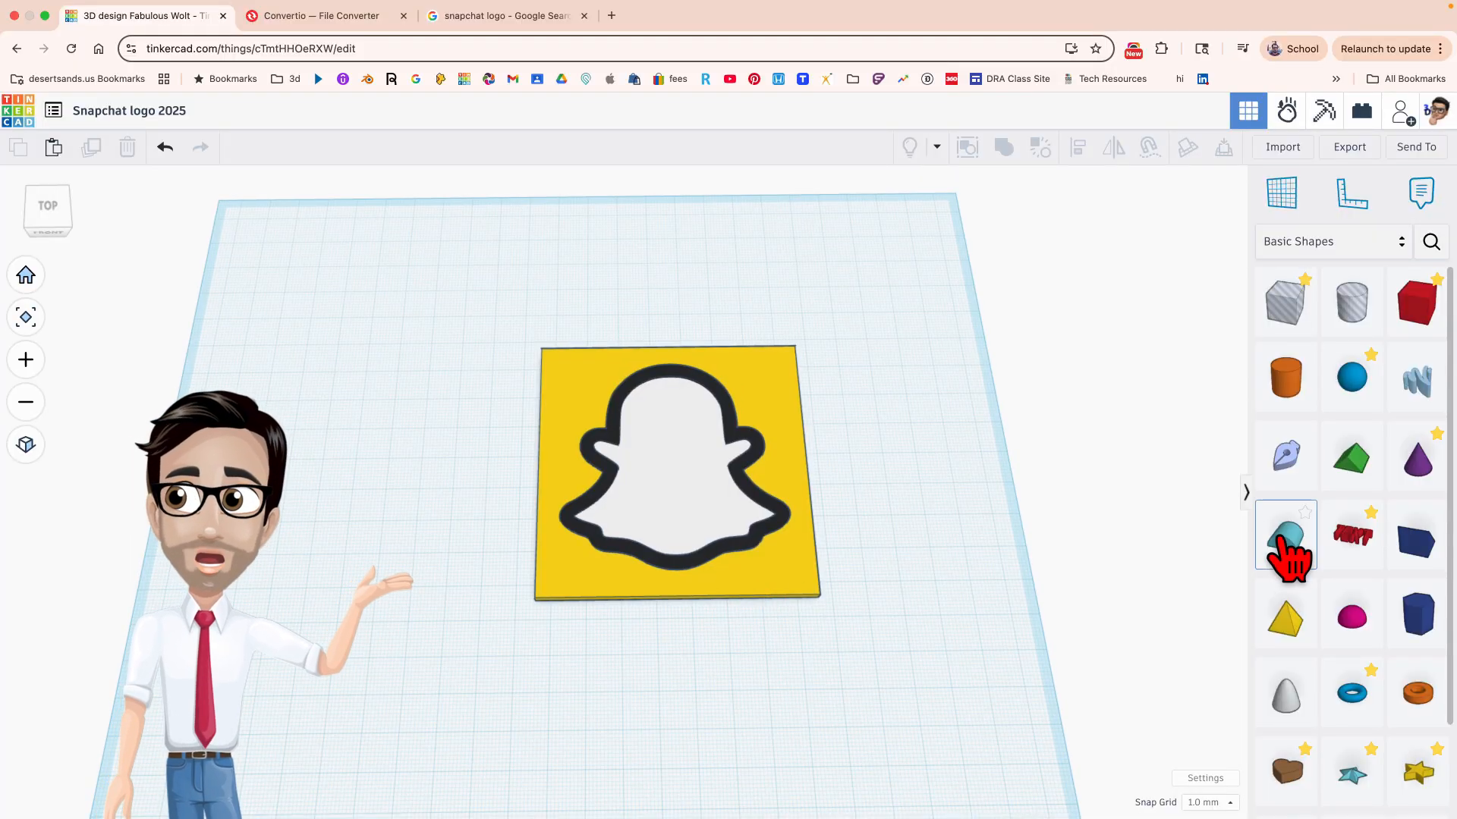
# - Show image results for the snapchat logo search and preview the yellow ghost logo
pyautogui.click(1286, 534)
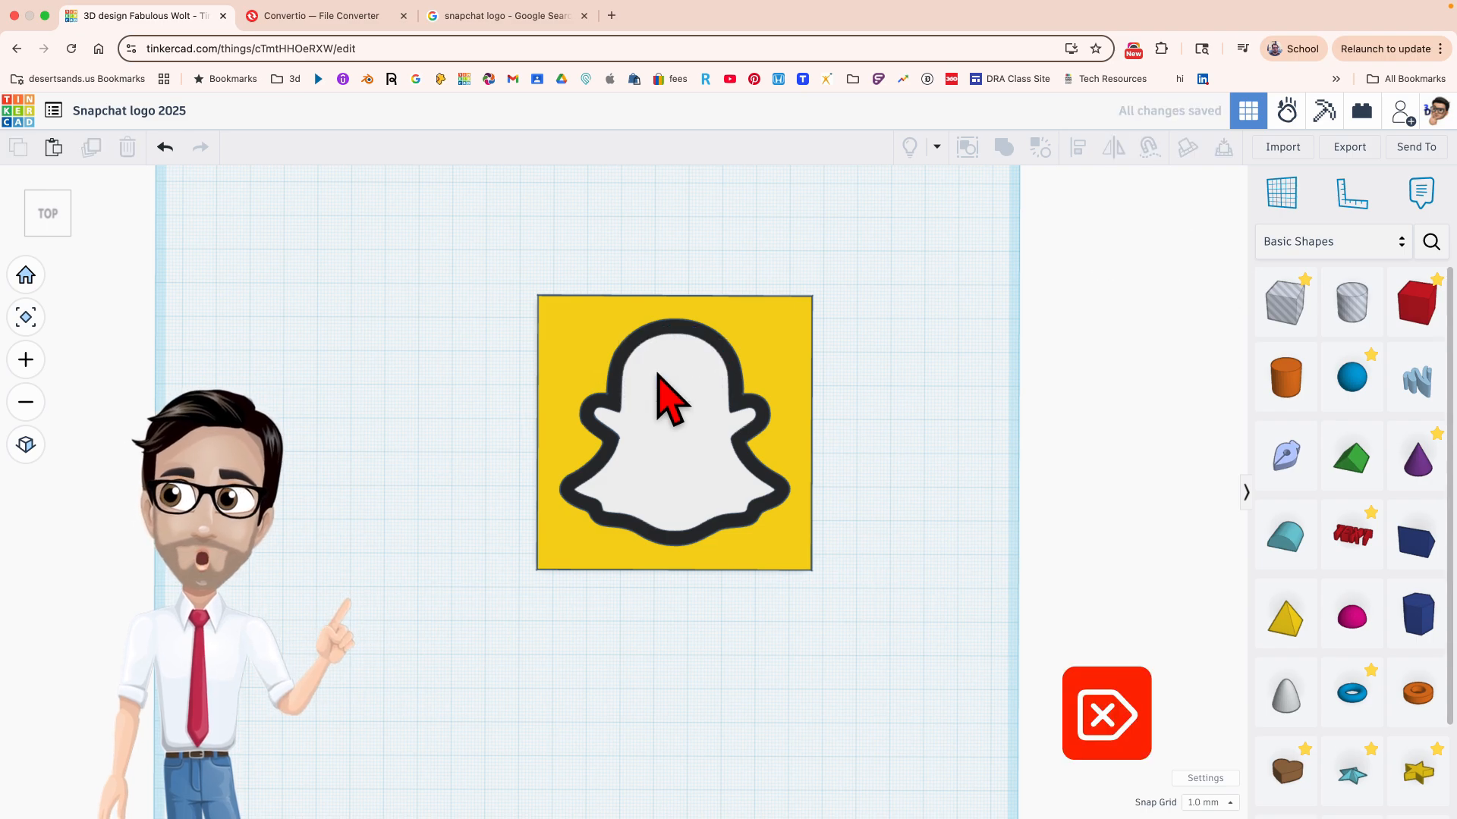
pyautogui.moveTo(897, 492)
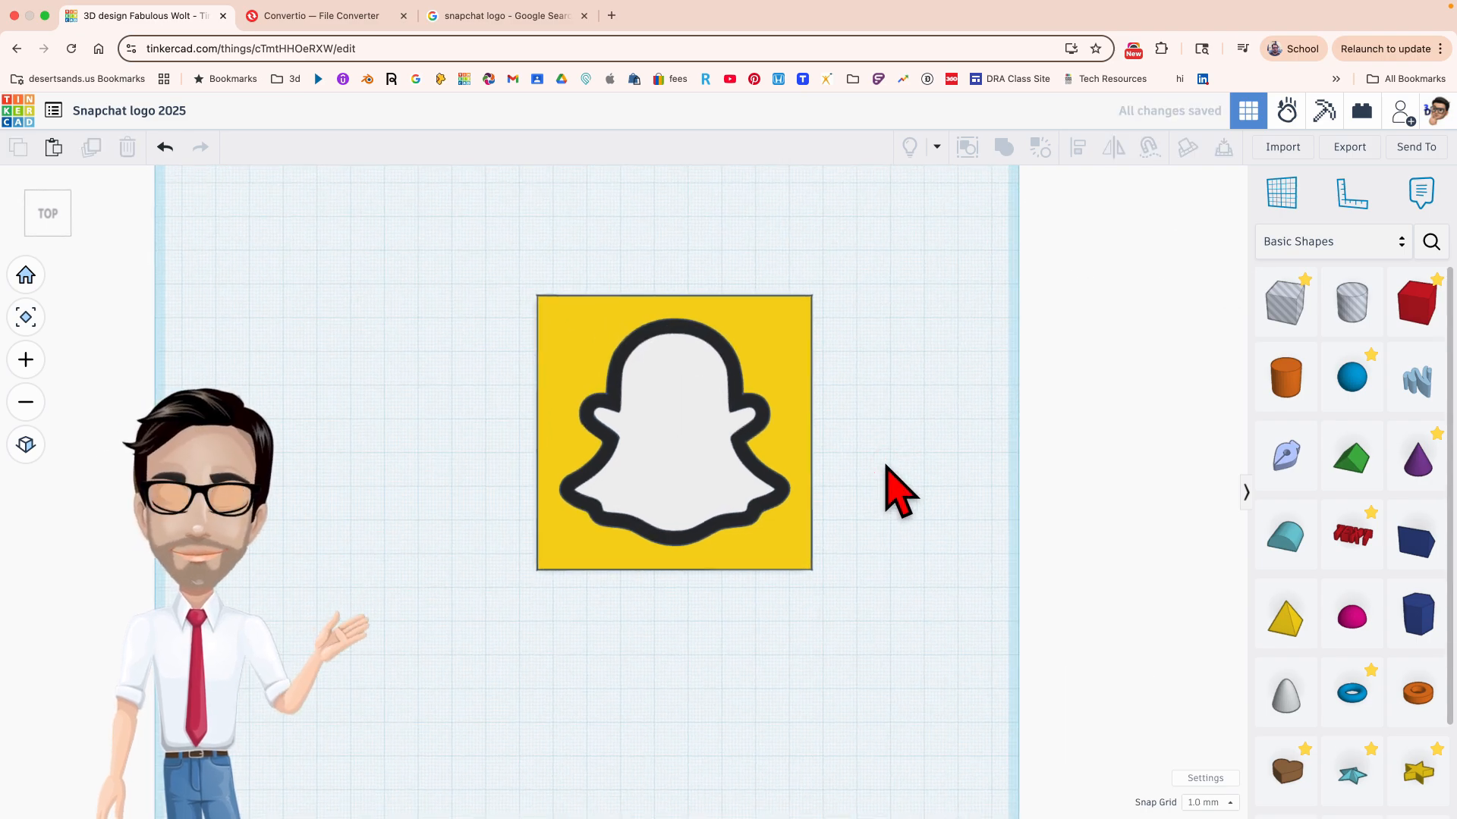
pyautogui.moveTo(678, 386)
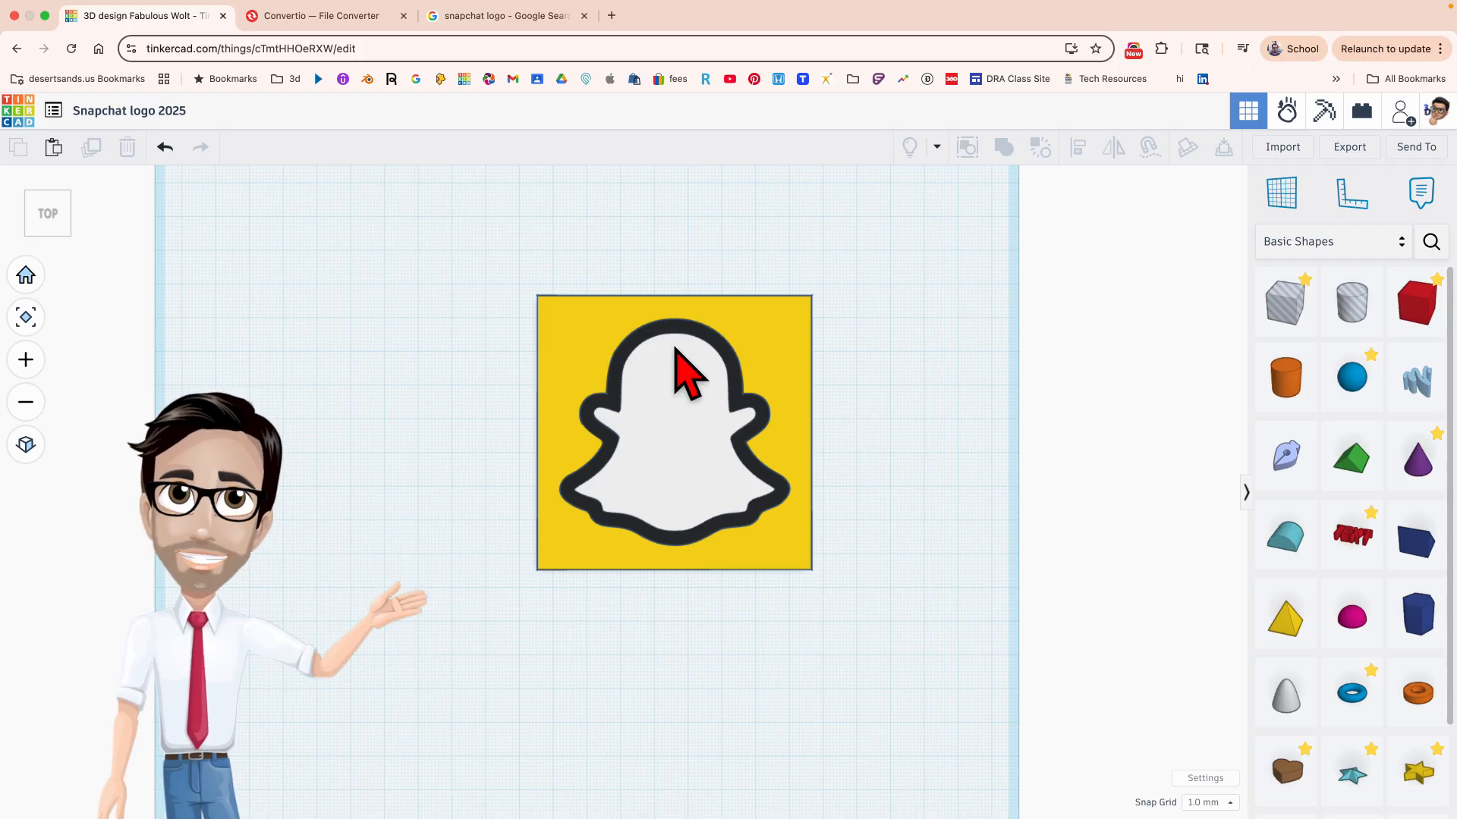
pyautogui.moveTo(538, 223)
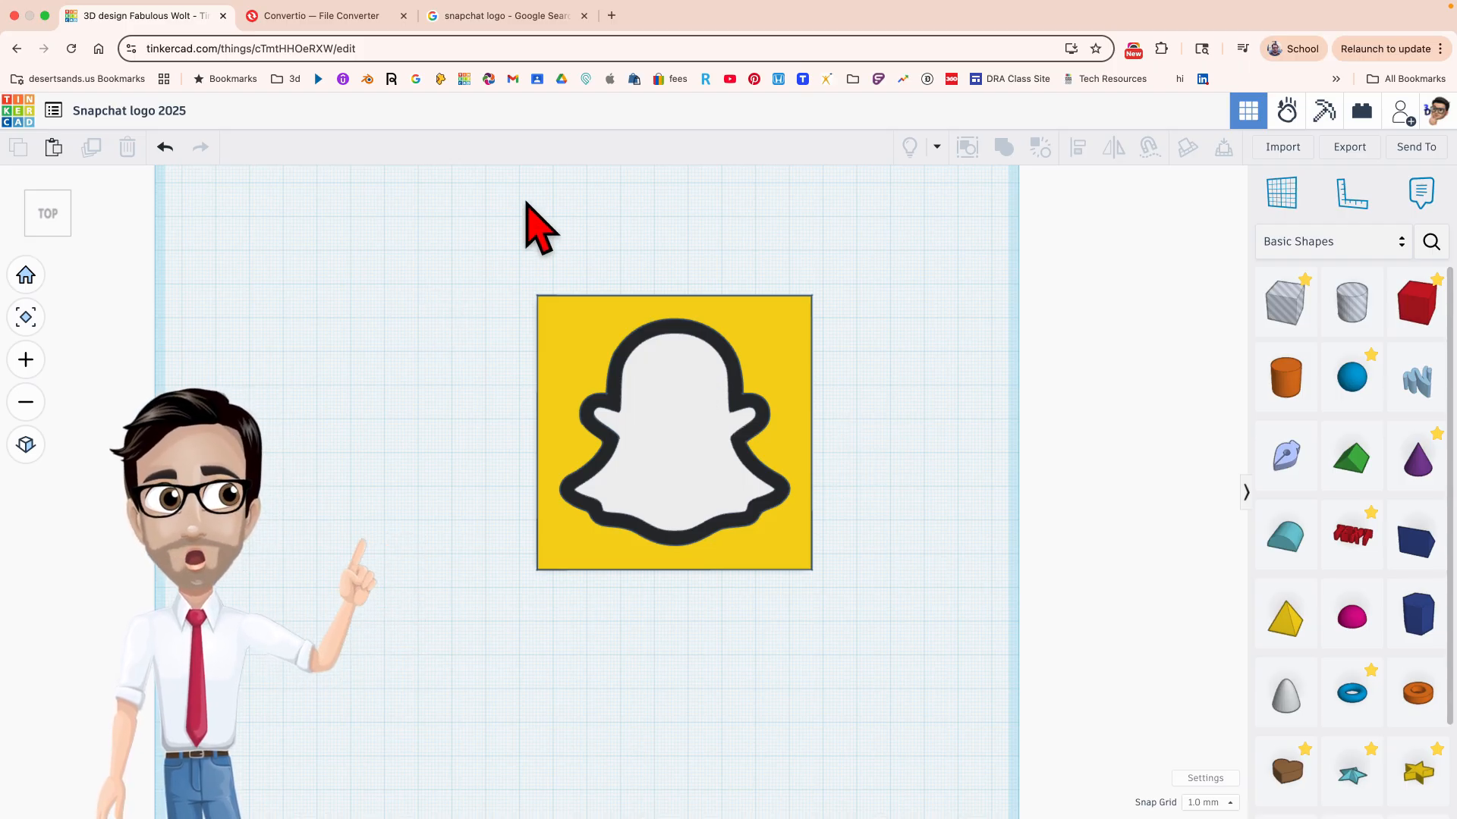
pyautogui.click(506, 15)
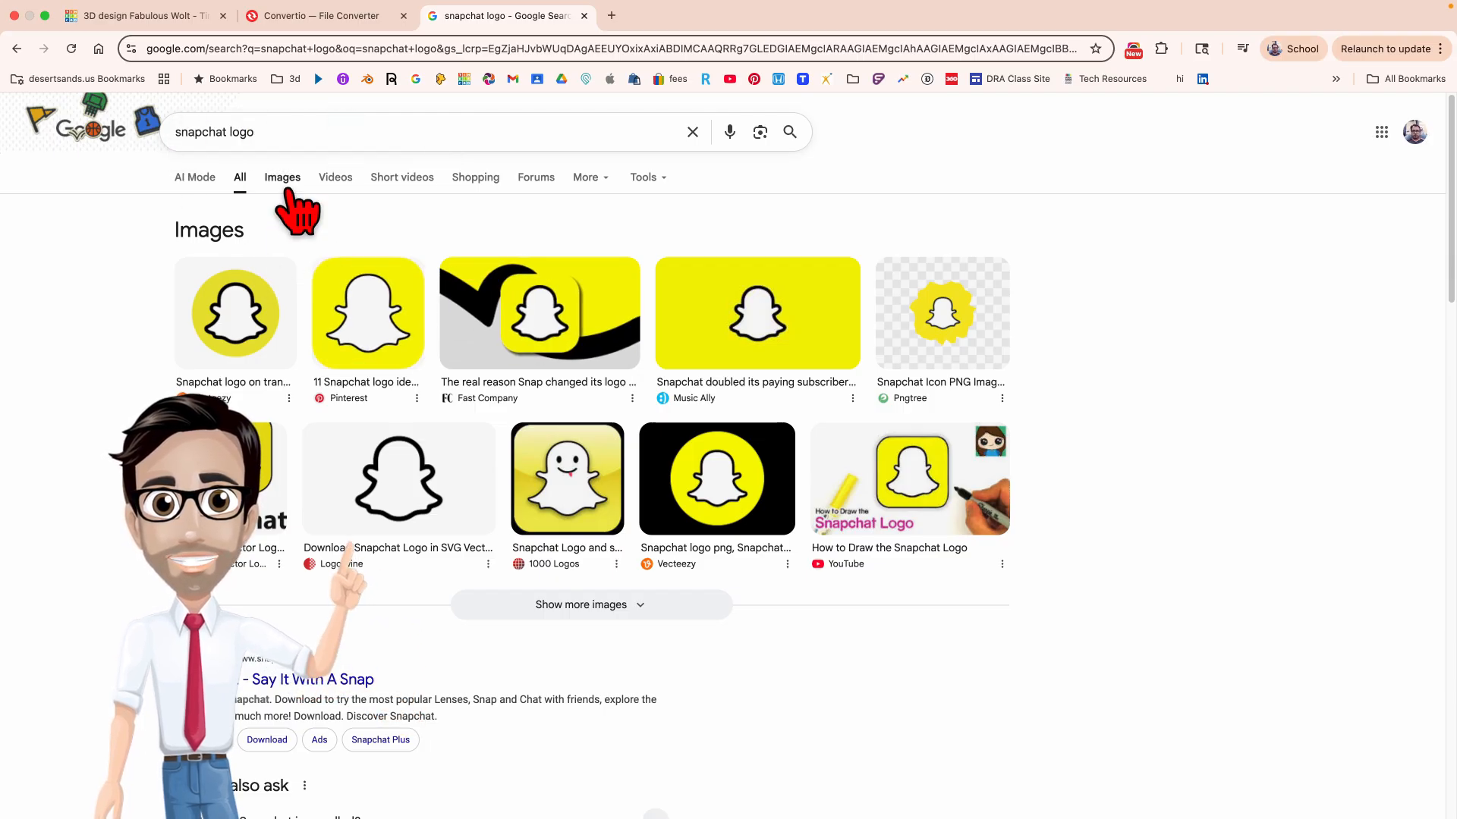
pyautogui.click(282, 176)
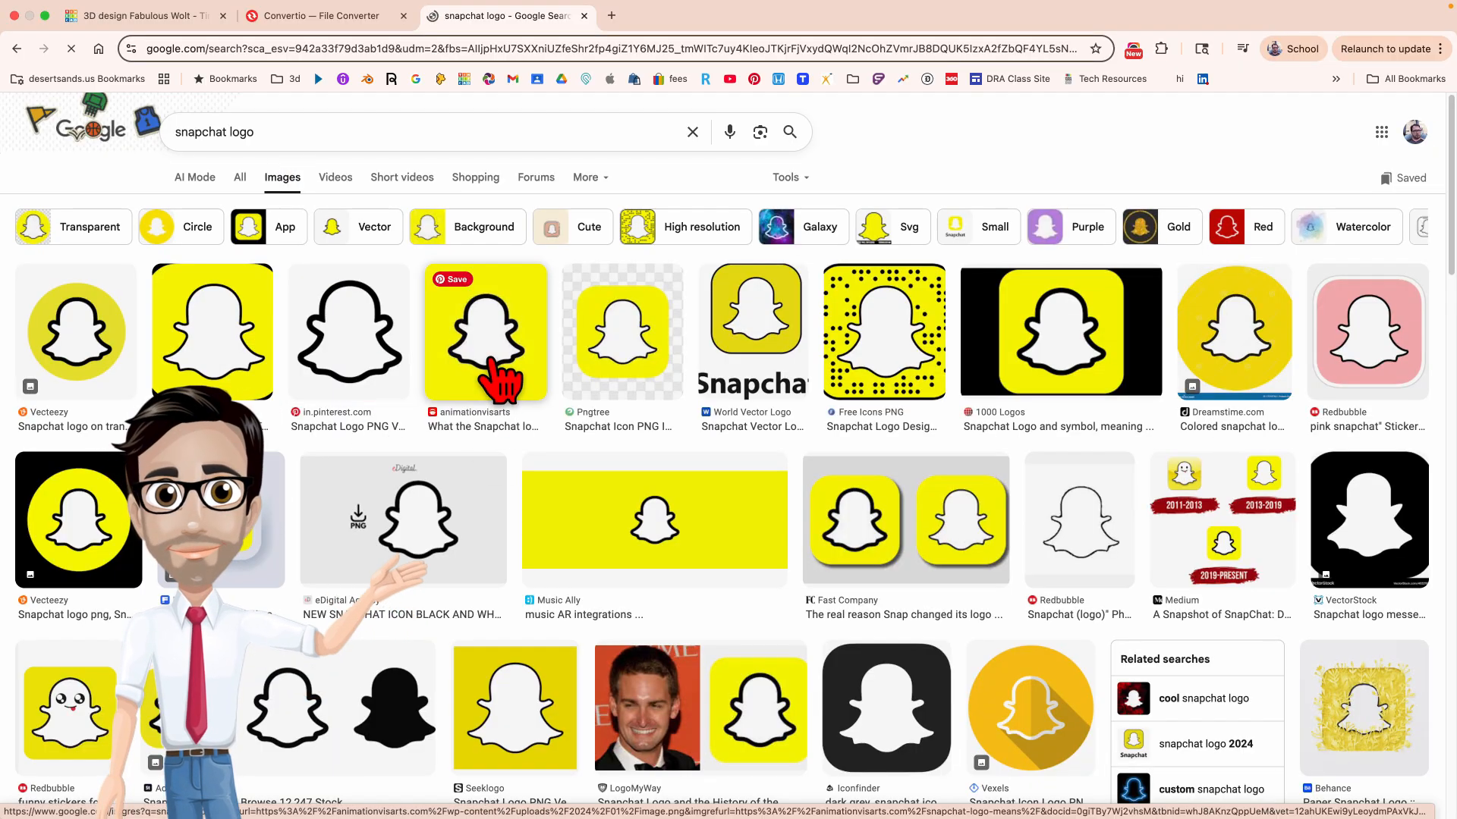
pyautogui.click(492, 332)
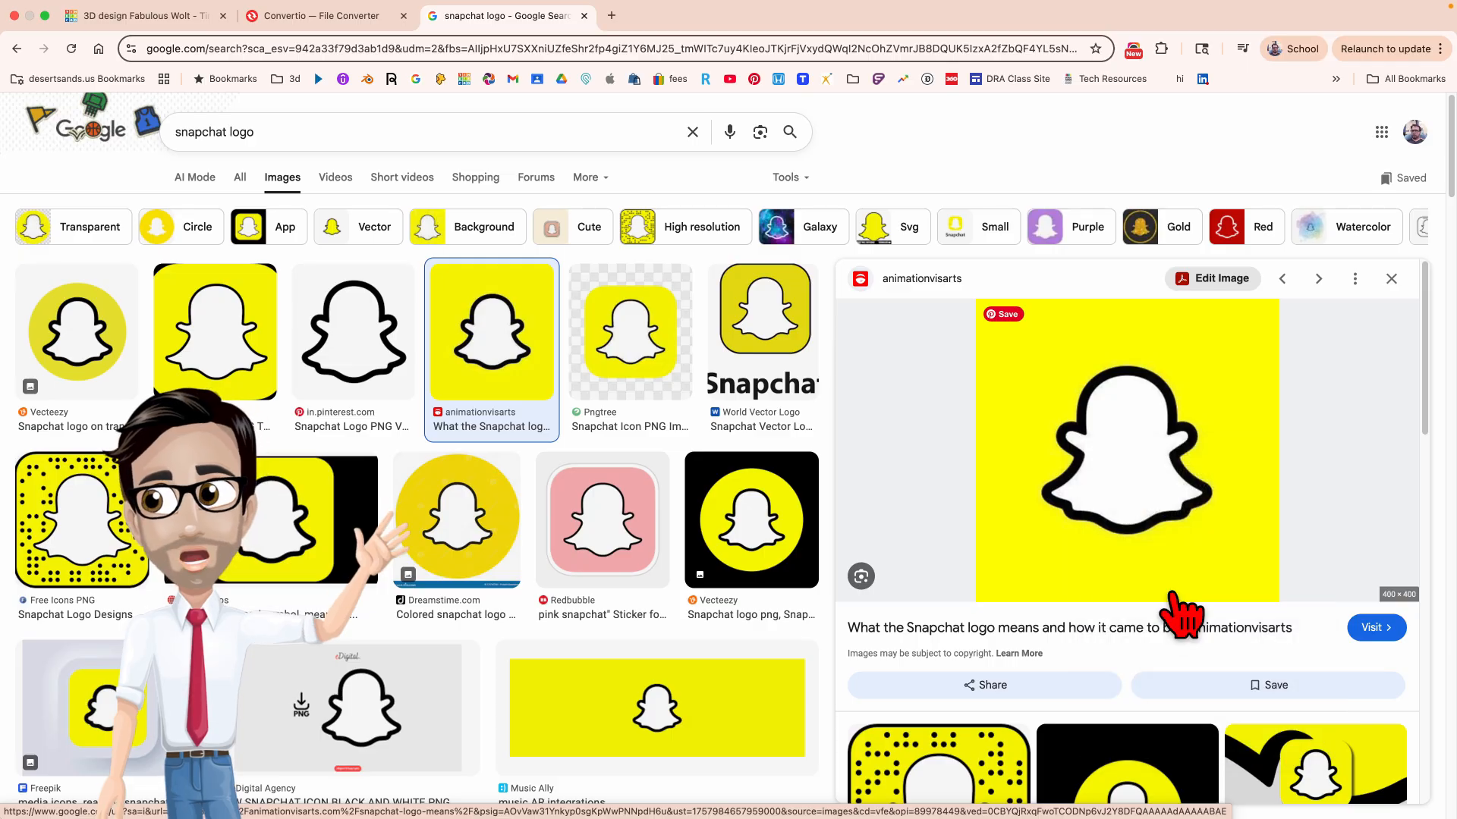
# - Save the previewed logo image to the computer as 'snapchat logo'
pyautogui.click(1274, 684)
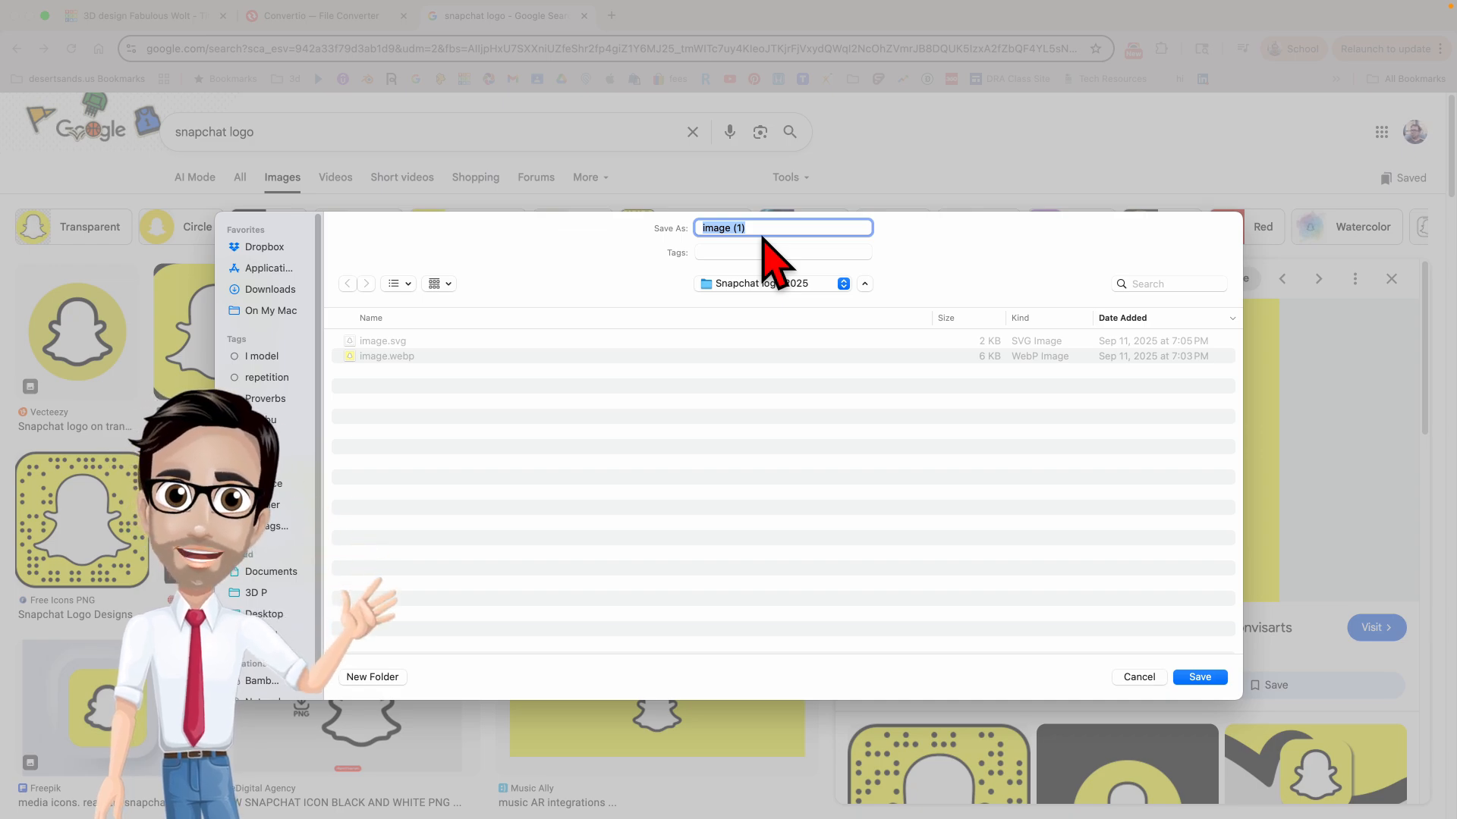
pyautogui.write('snam')
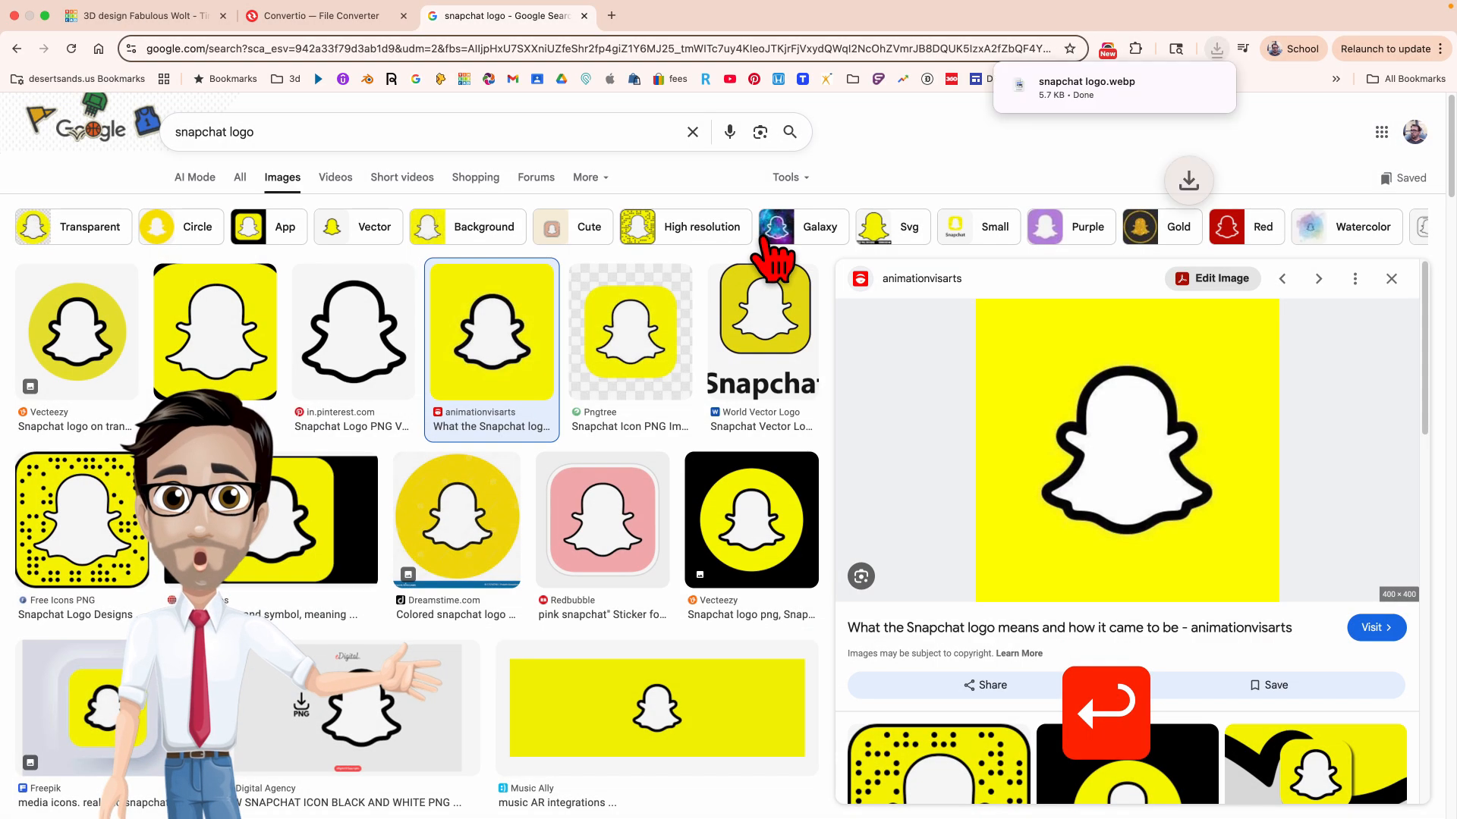
pyautogui.moveTo(473, 110)
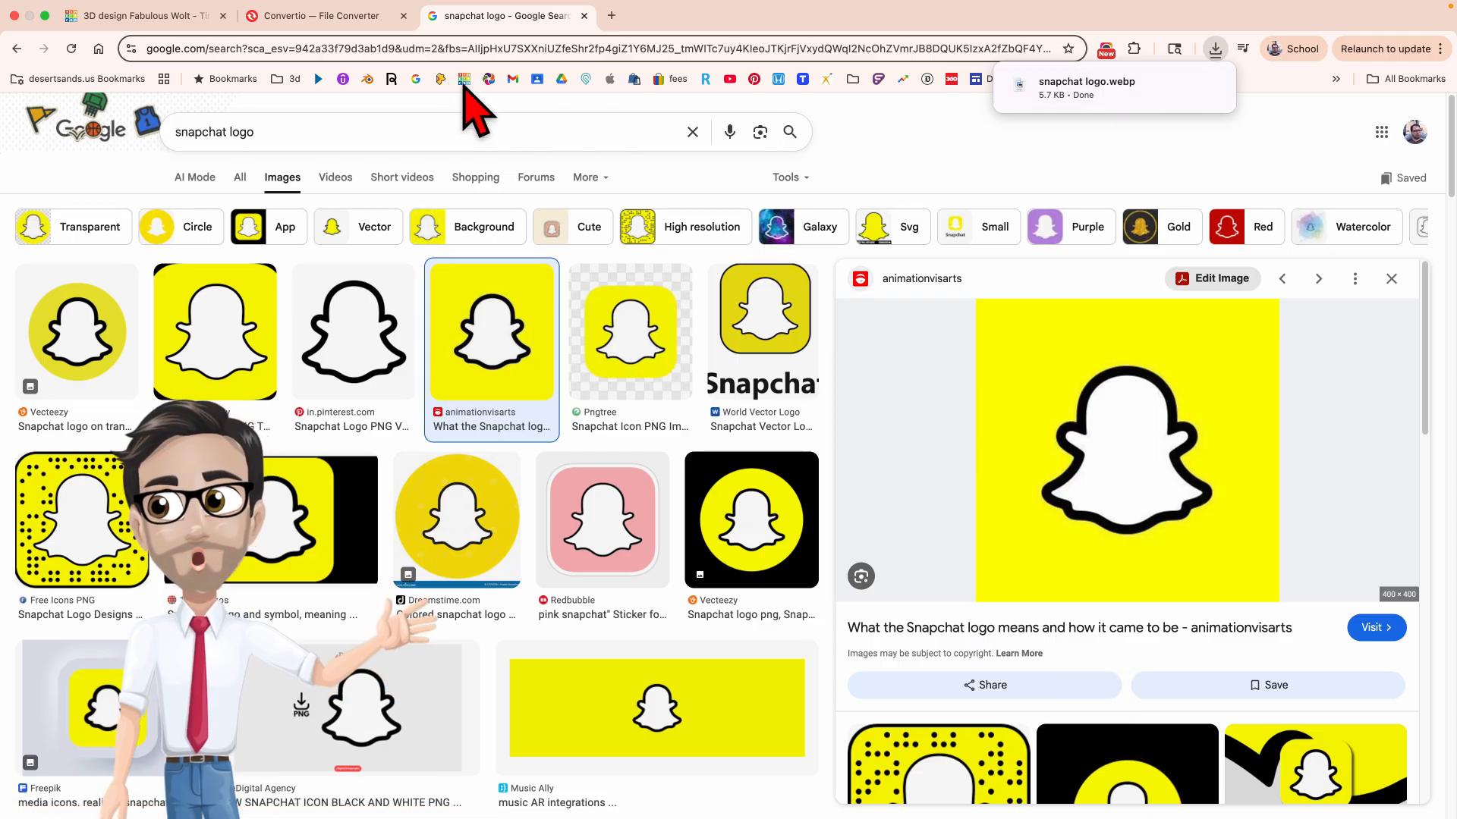
# - Switch to the Convertio file converter tab
pyautogui.click(320, 15)
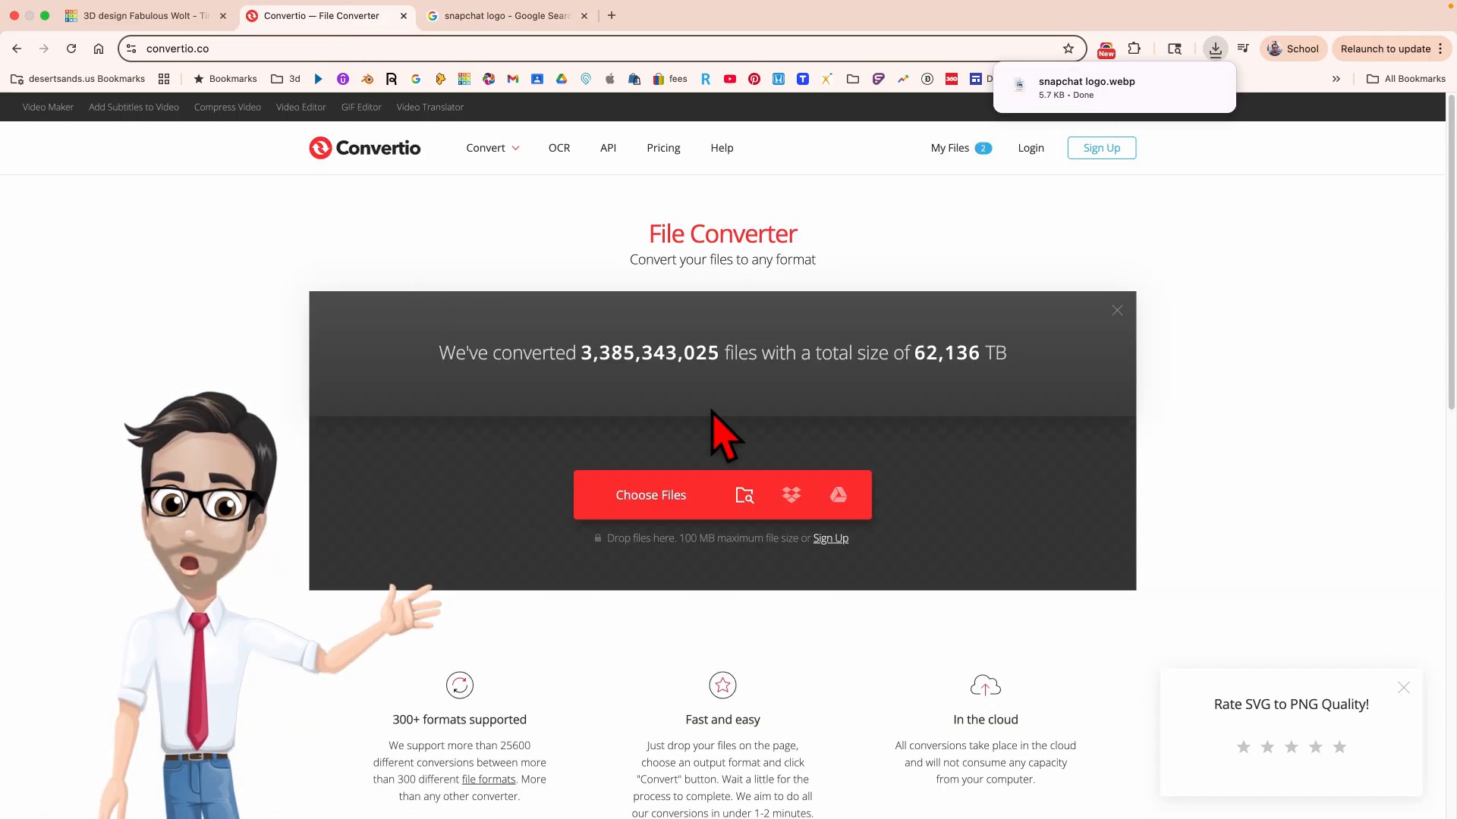
pyautogui.moveTo(437, 176)
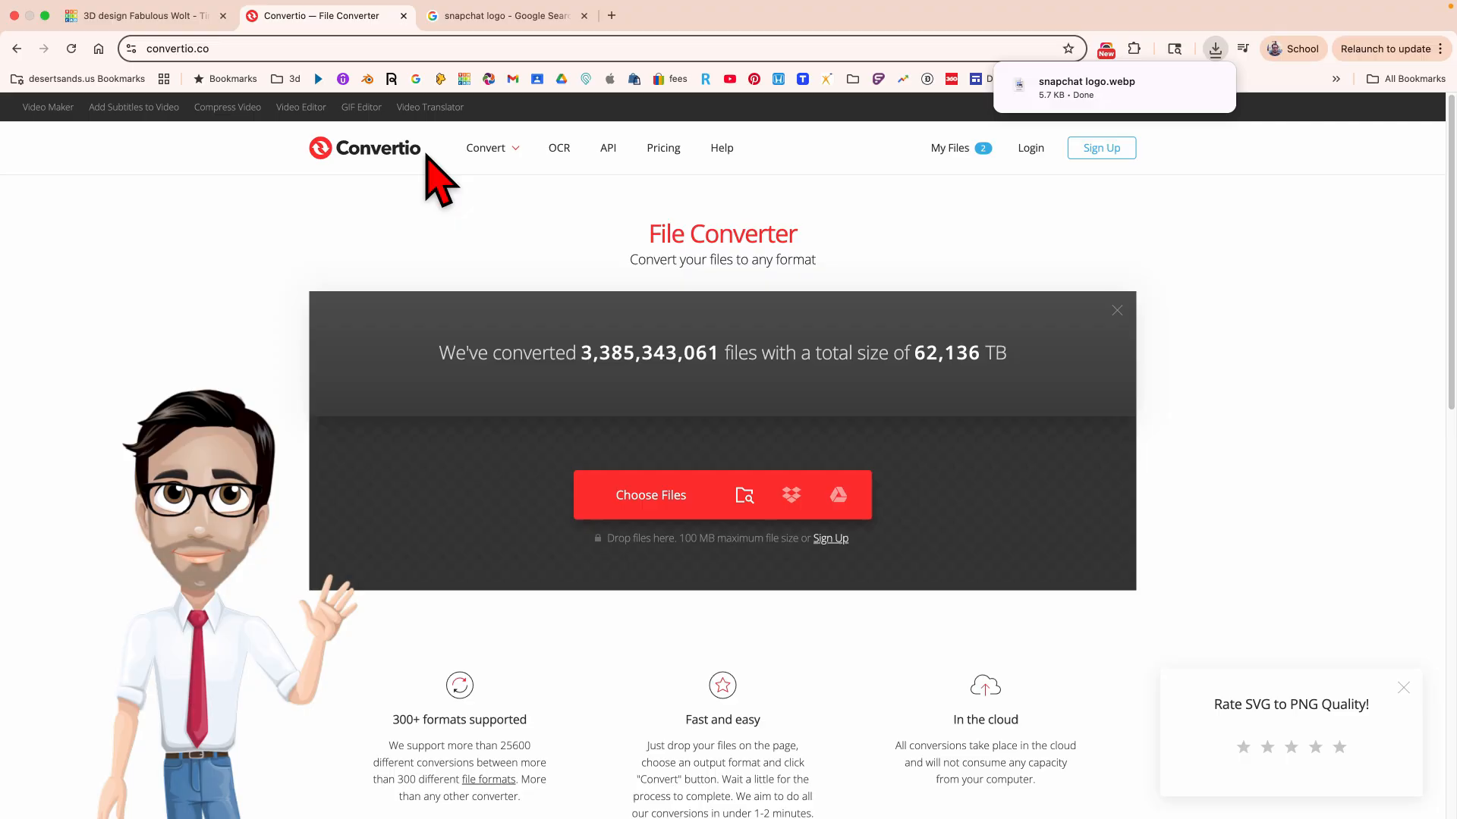
pyautogui.moveTo(683, 349)
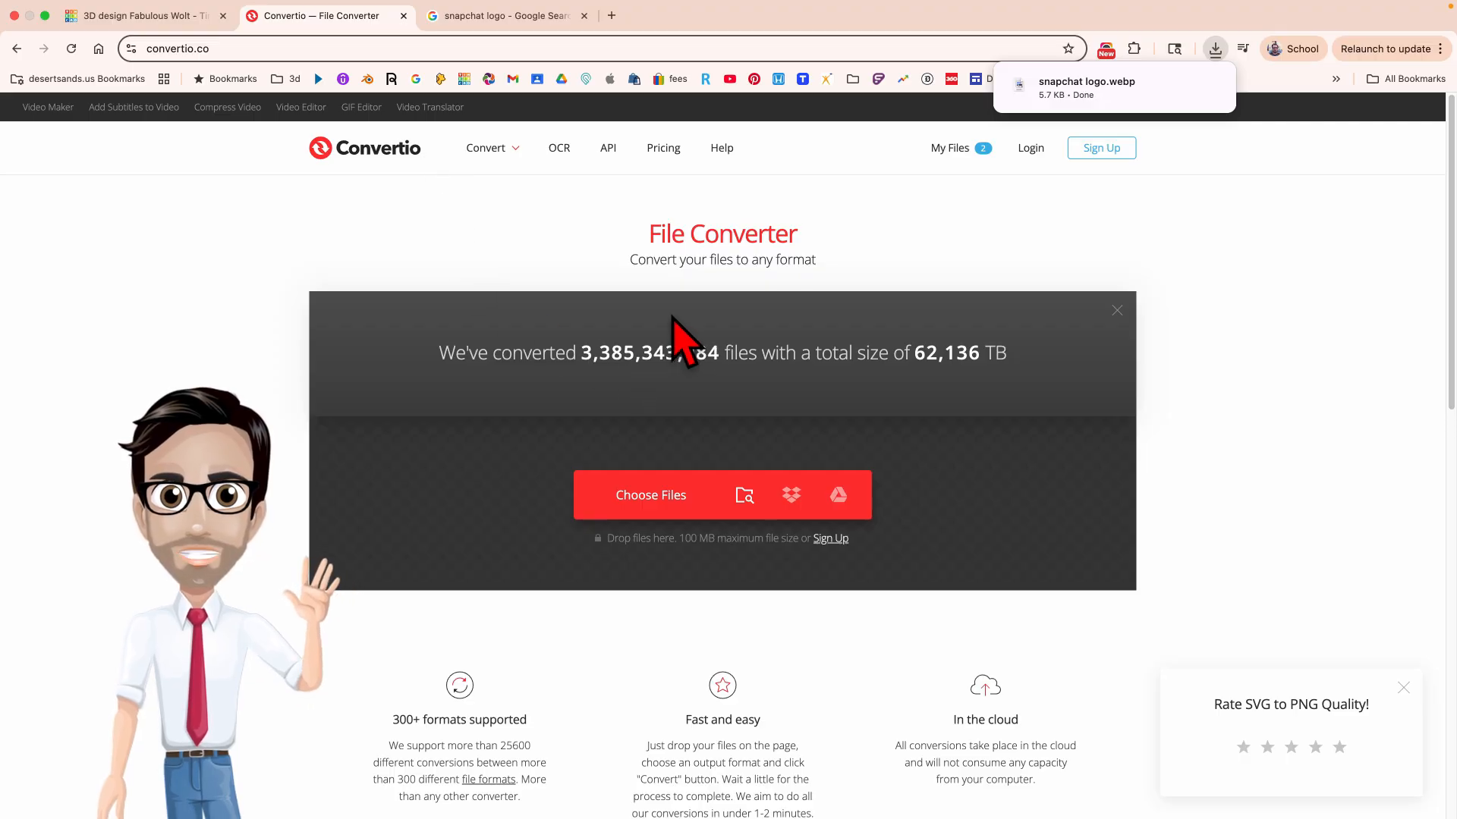
pyautogui.moveTo(805, 260)
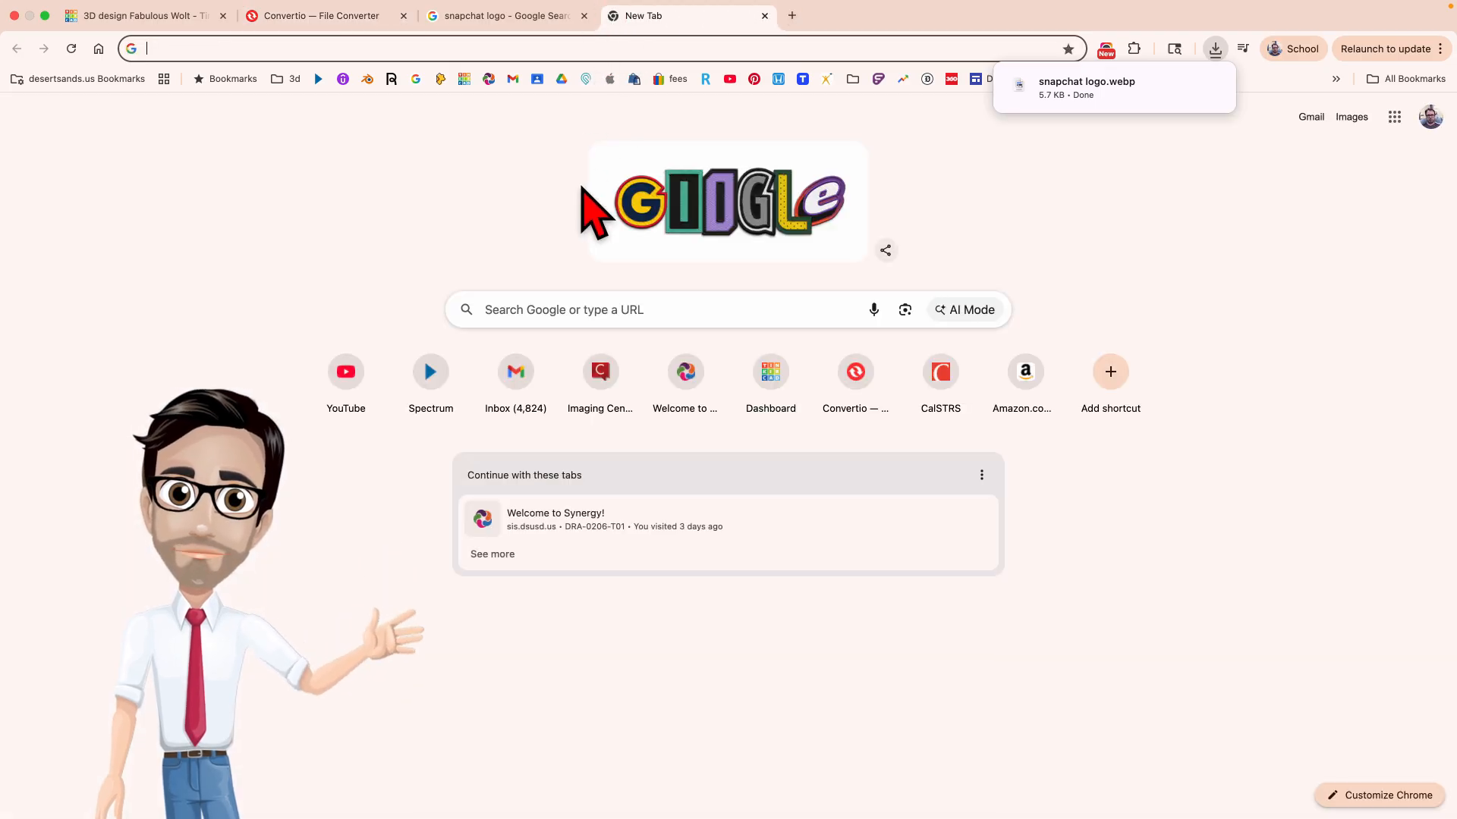
# - Search Google for 'convert to svg' and scroll through the converter results
pyautogui.click(651, 309)
pyautogui.write('convert')
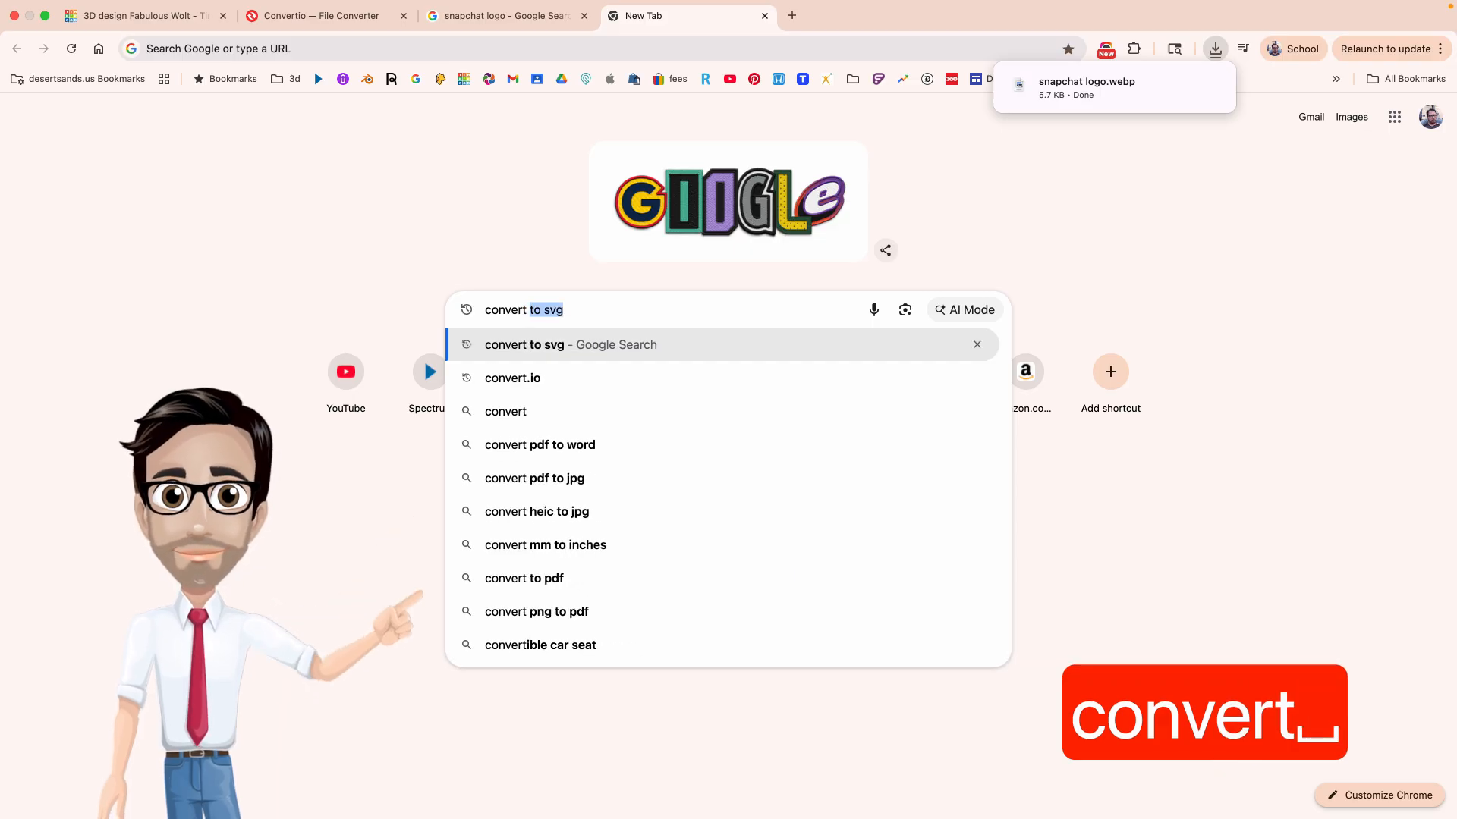
pyautogui.press('Return')
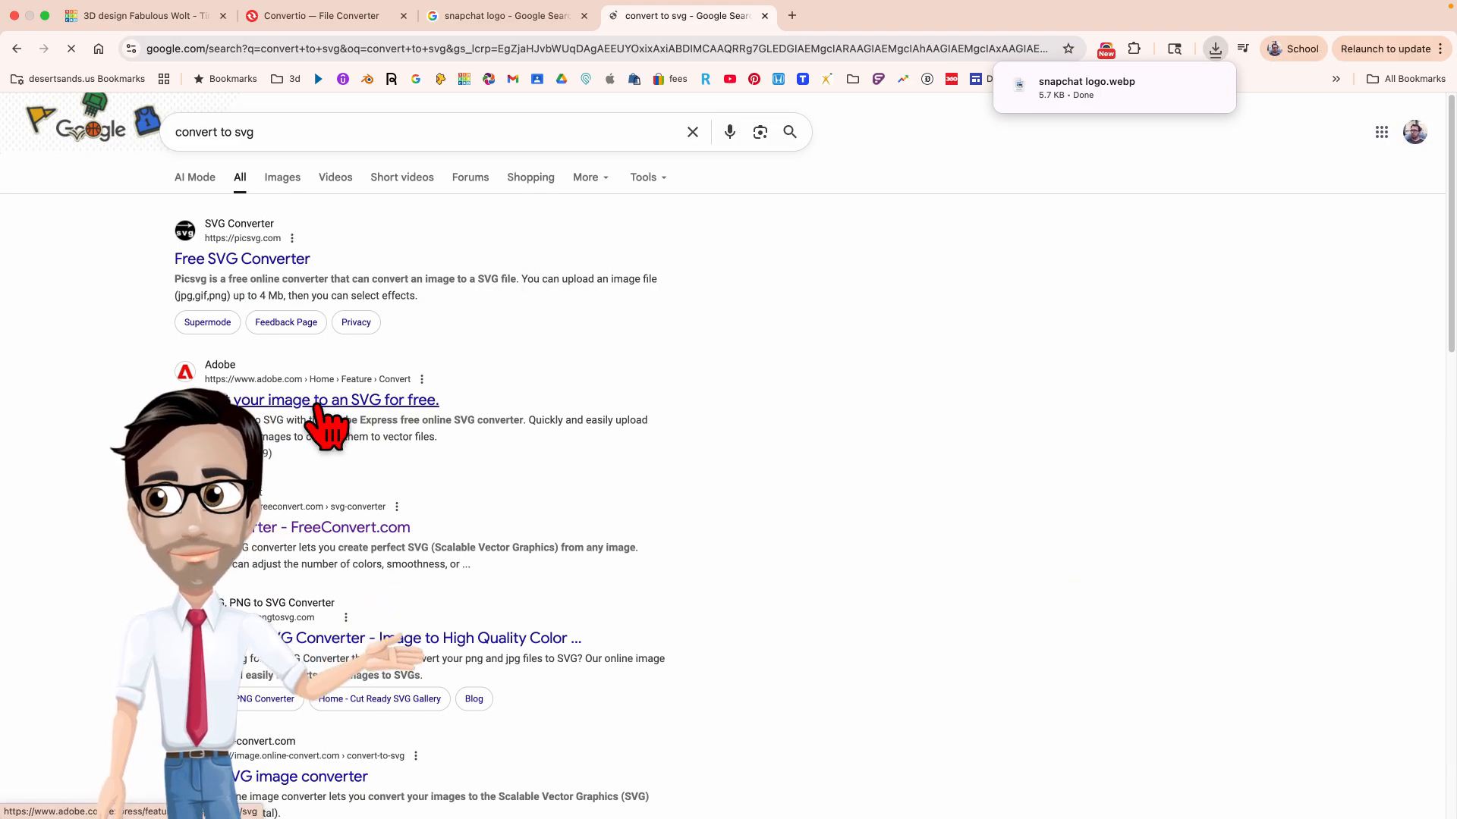
pyautogui.moveTo(451, 748)
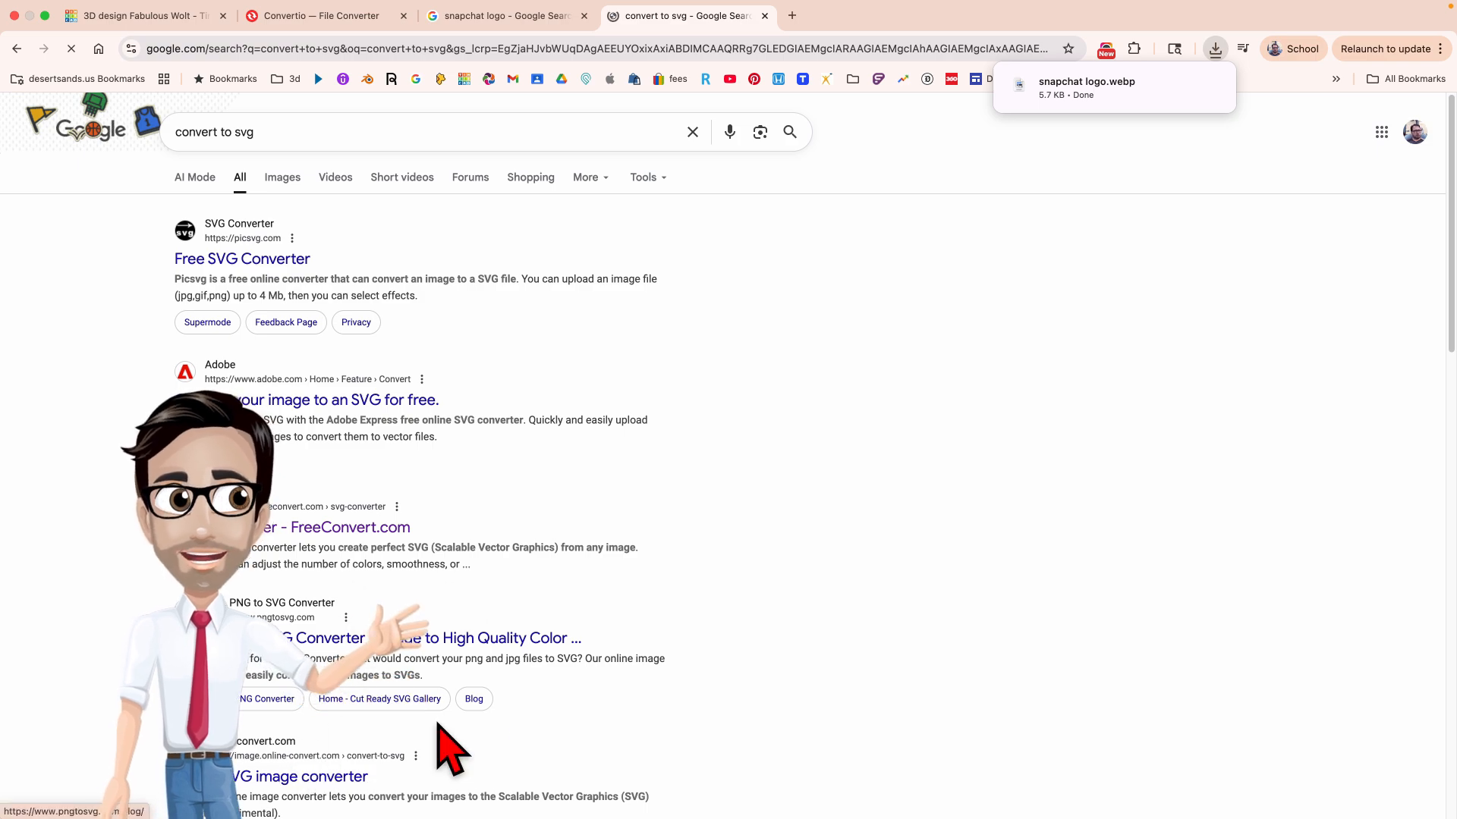
pyautogui.scroll(-3)
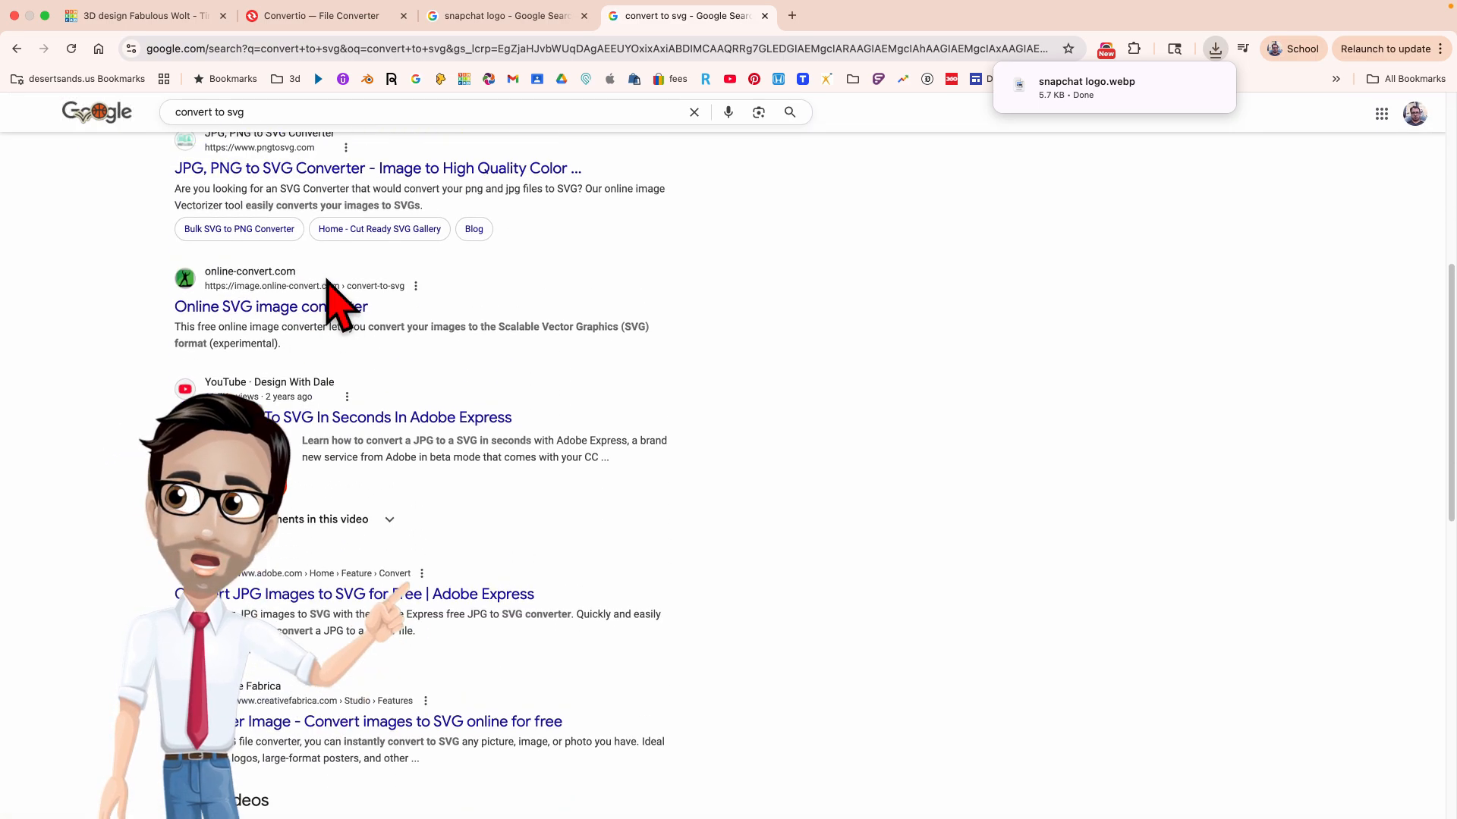
# - Upload the downloaded snapchat logo.webp to Convertio
pyautogui.click(320, 15)
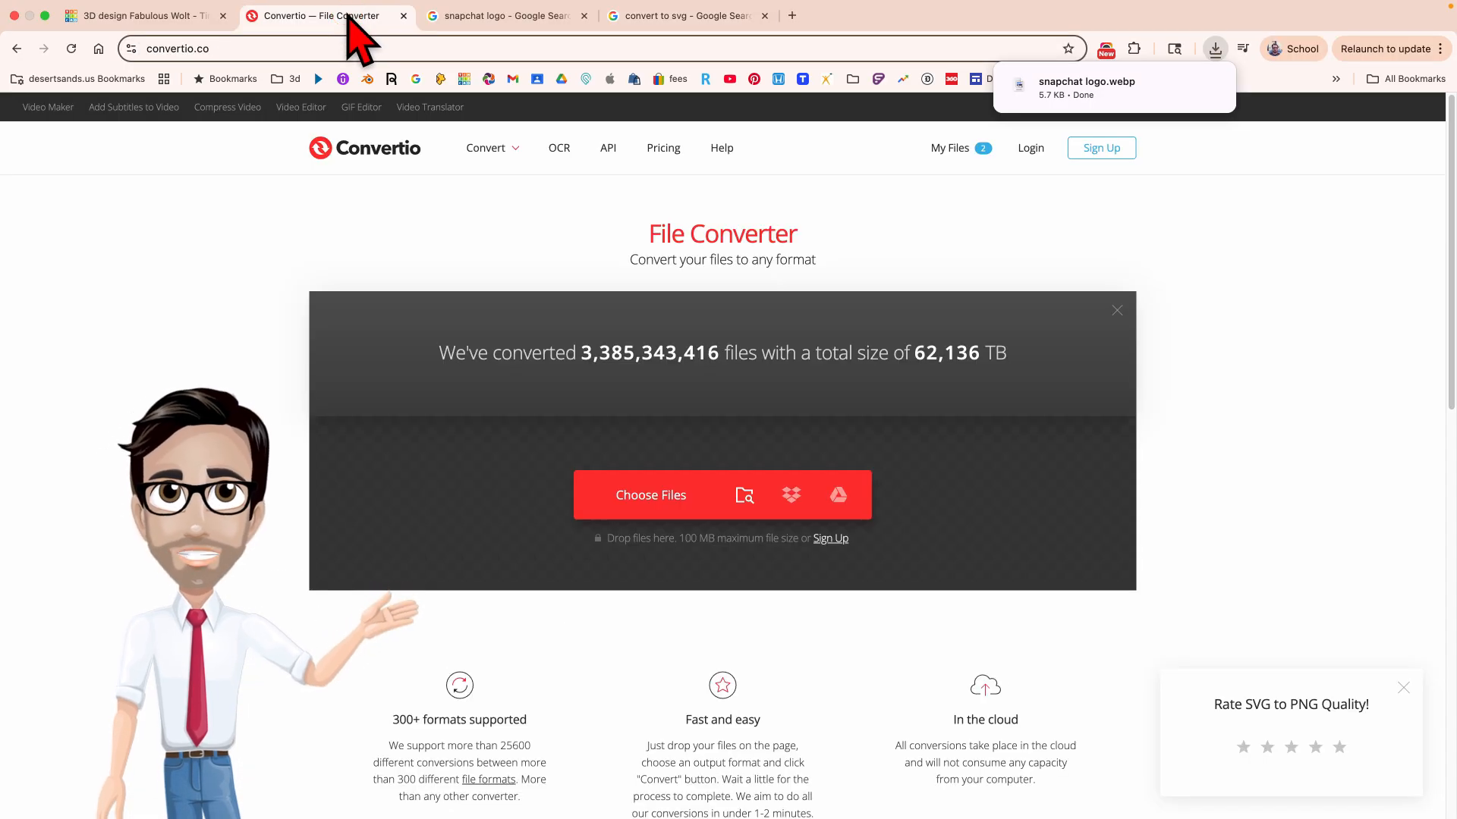
pyautogui.moveTo(651, 507)
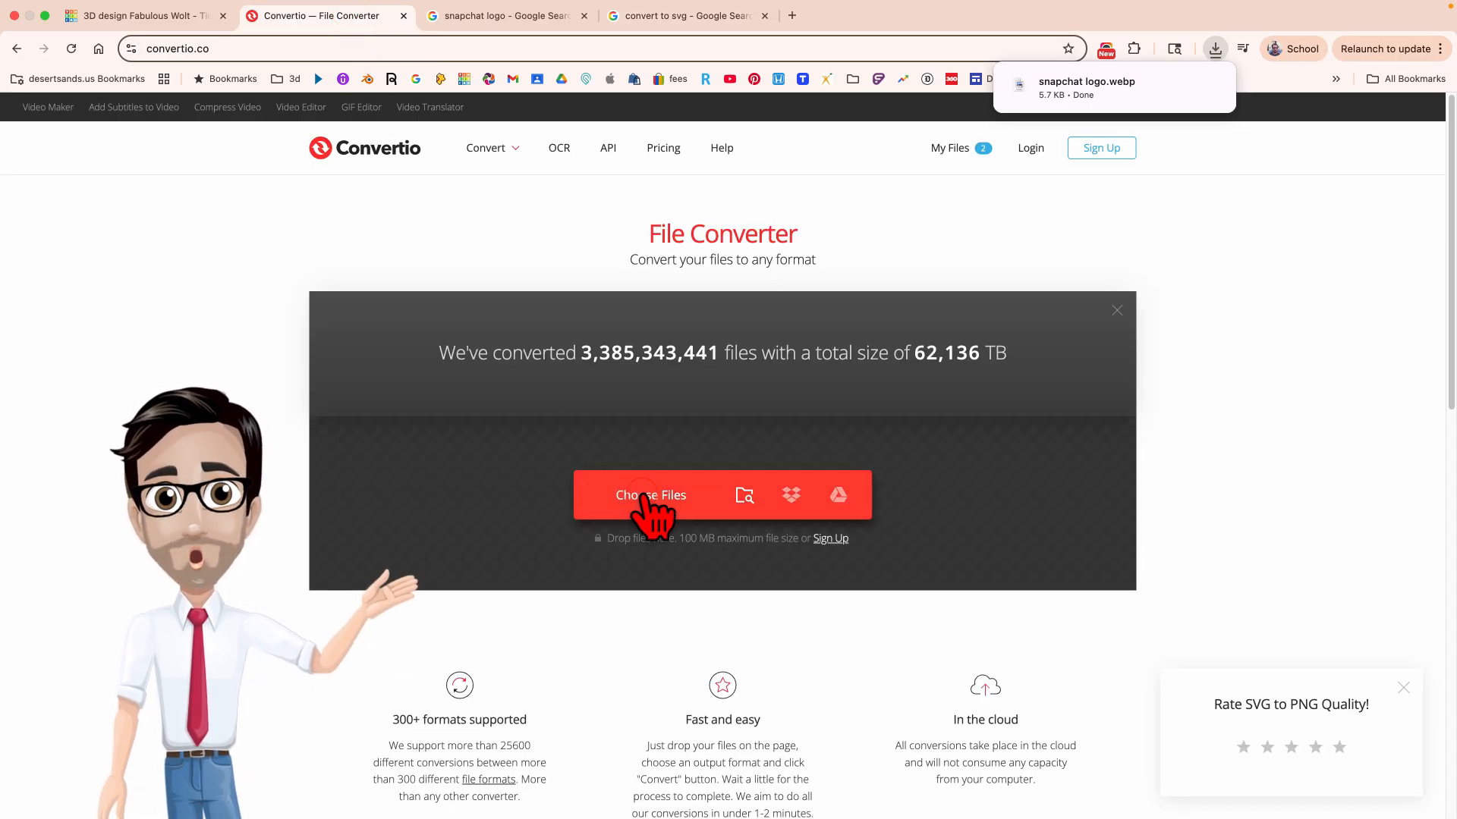
pyautogui.click(651, 495)
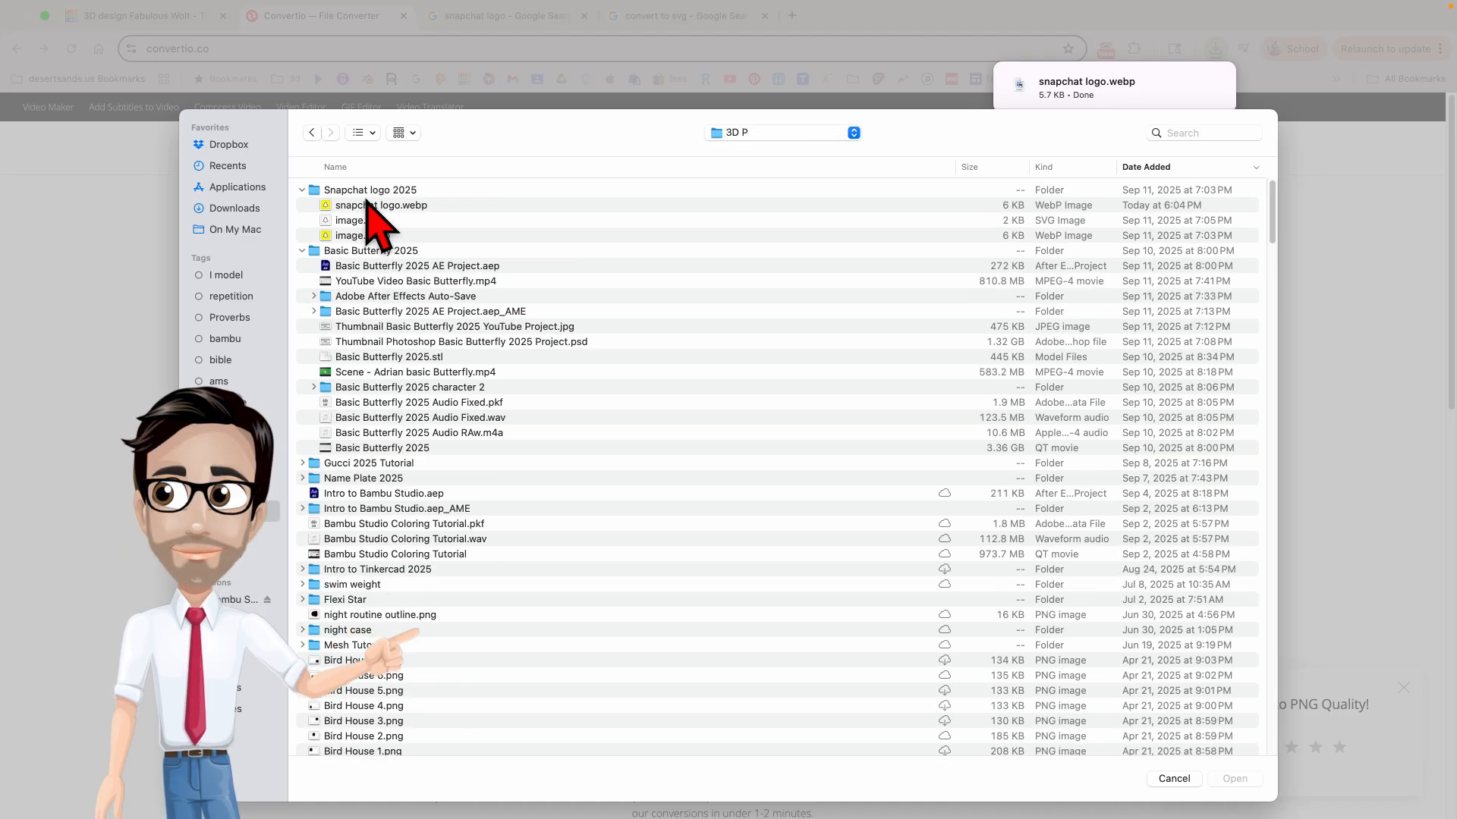
pyautogui.moveTo(387, 227)
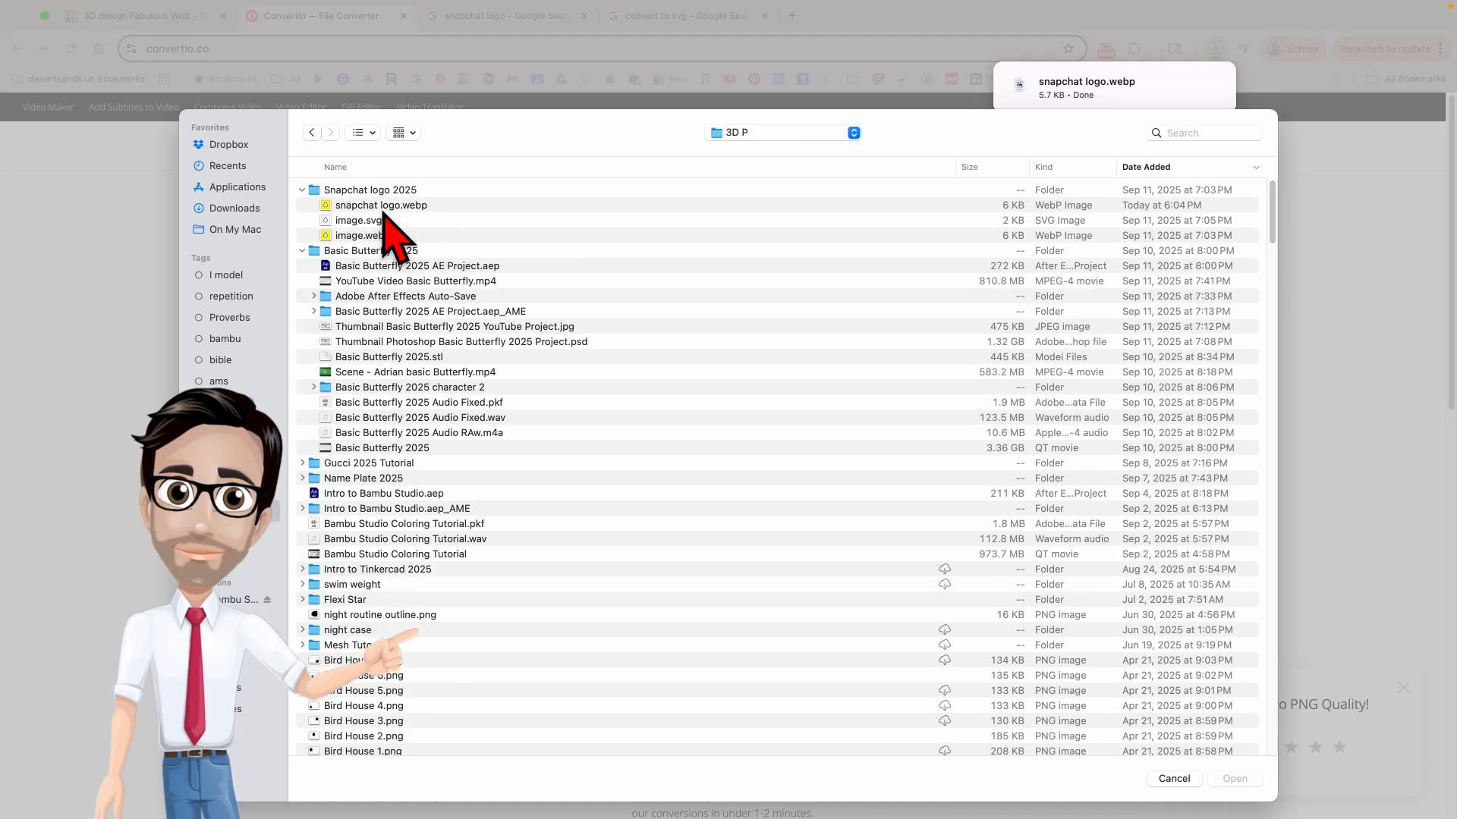
pyautogui.click(381, 204)
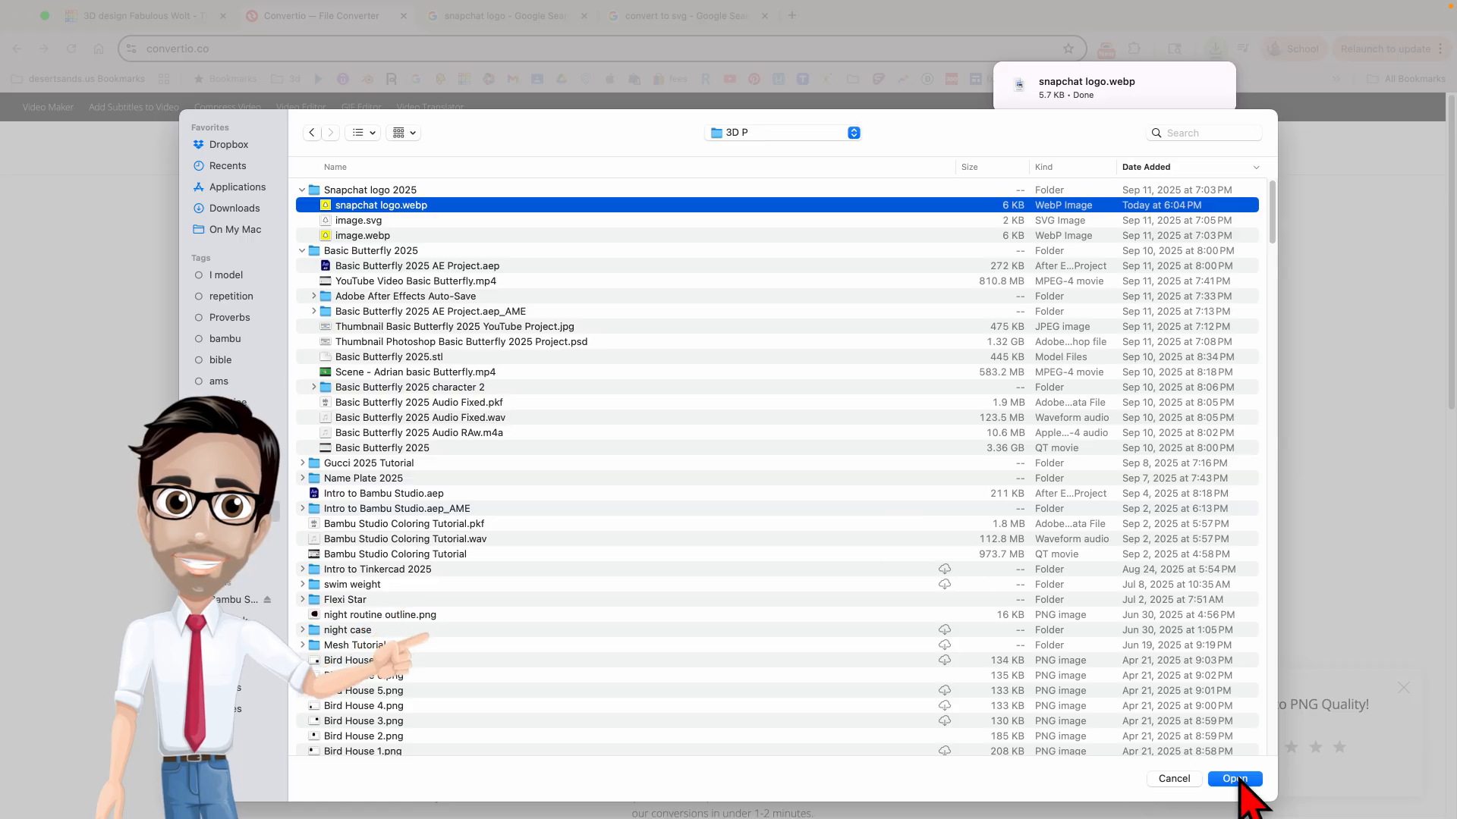
pyautogui.click(1232, 778)
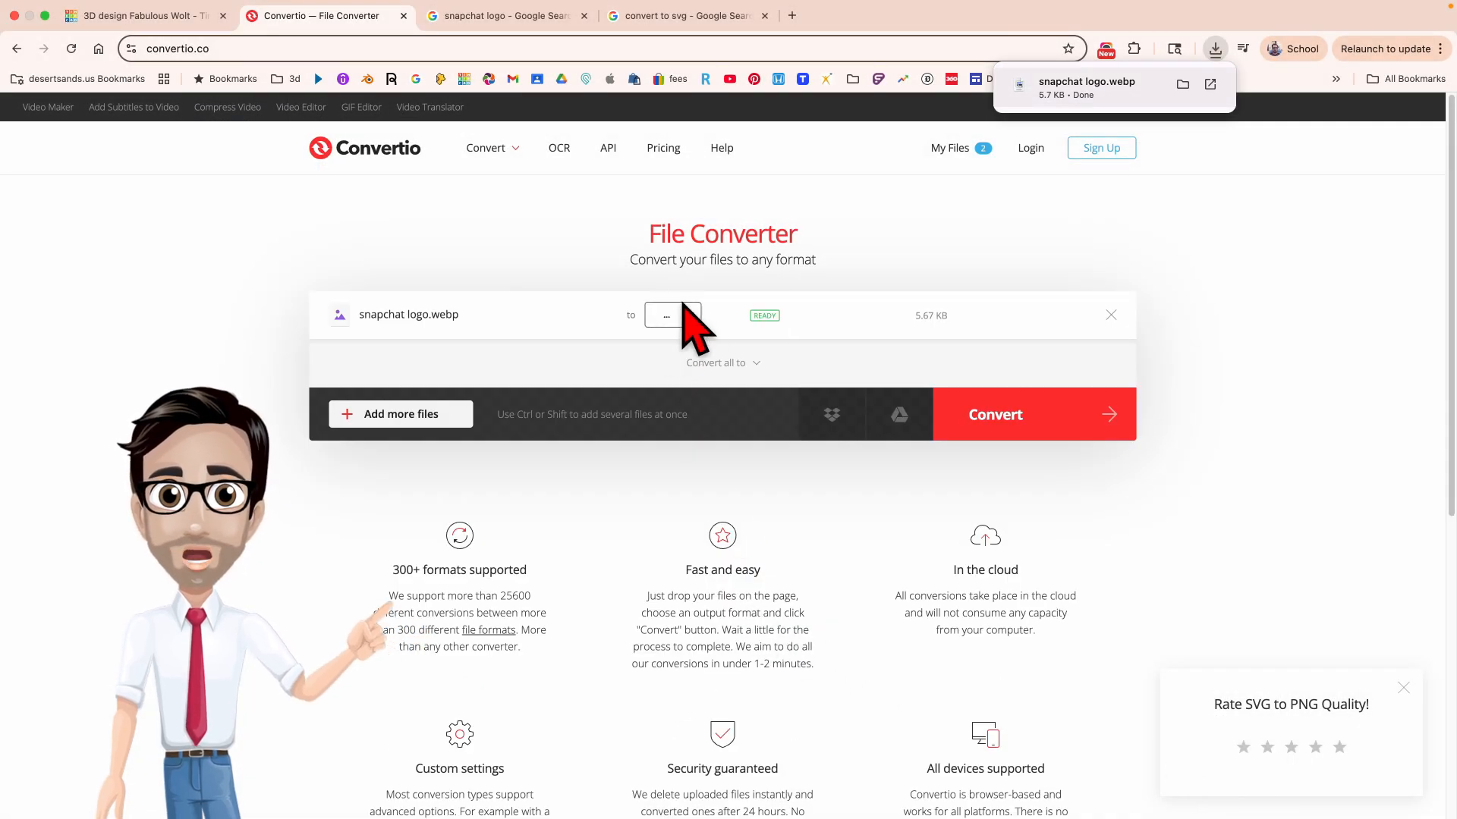
# - Choose SVG as the image output format and convert the webp file
pyautogui.click(672, 315)
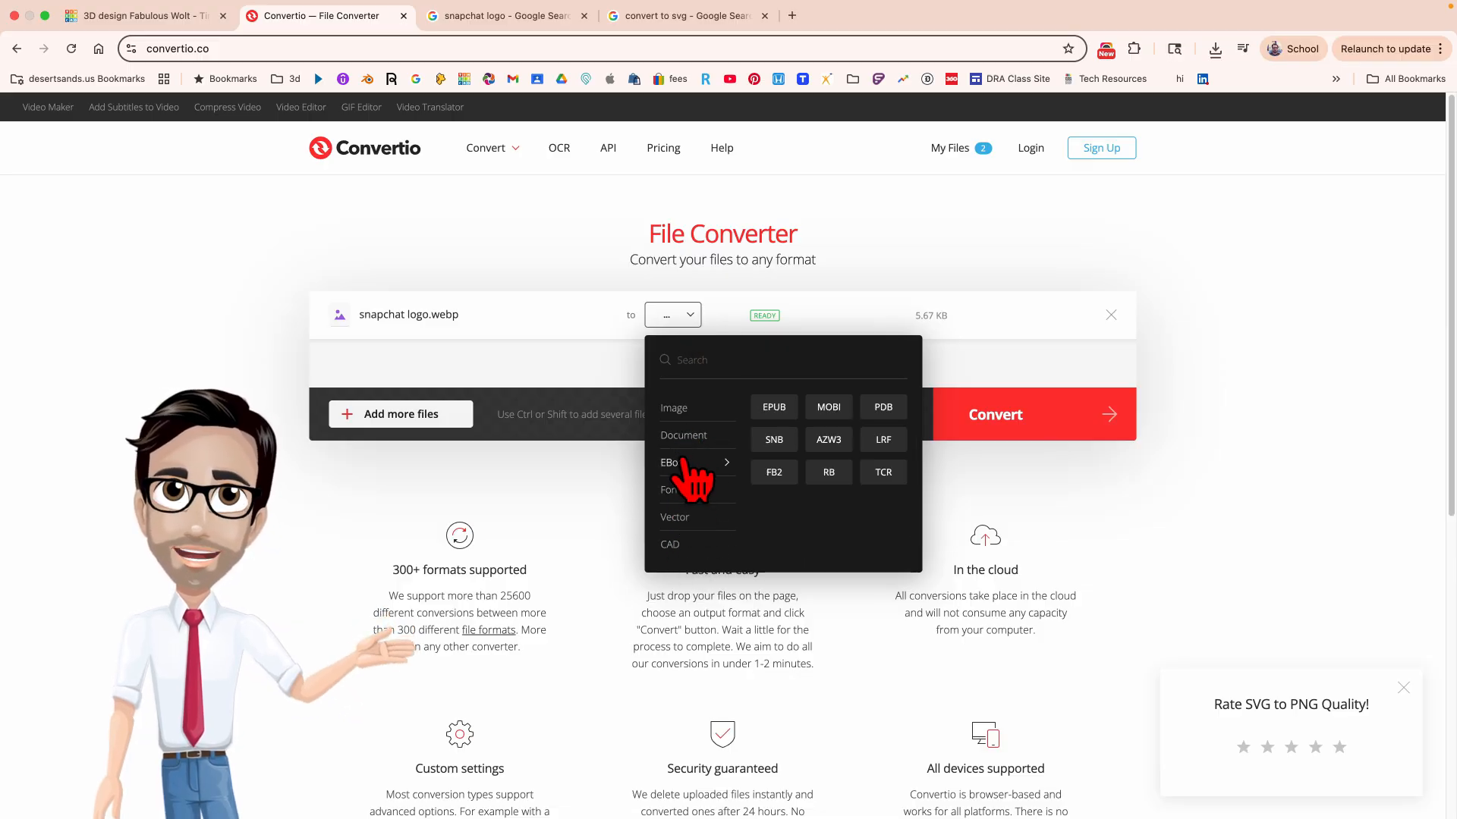
pyautogui.click(672, 406)
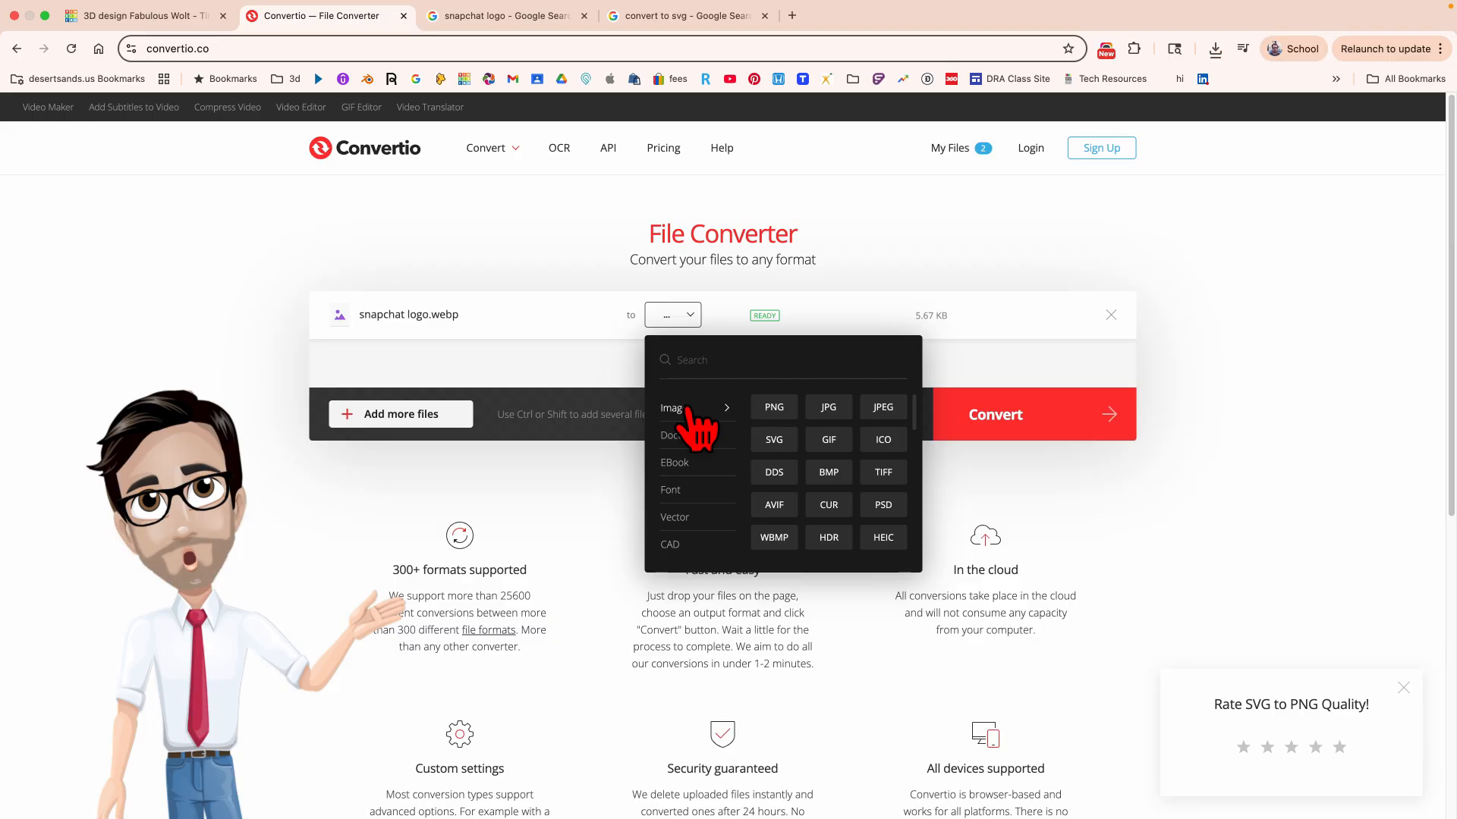
pyautogui.click(772, 440)
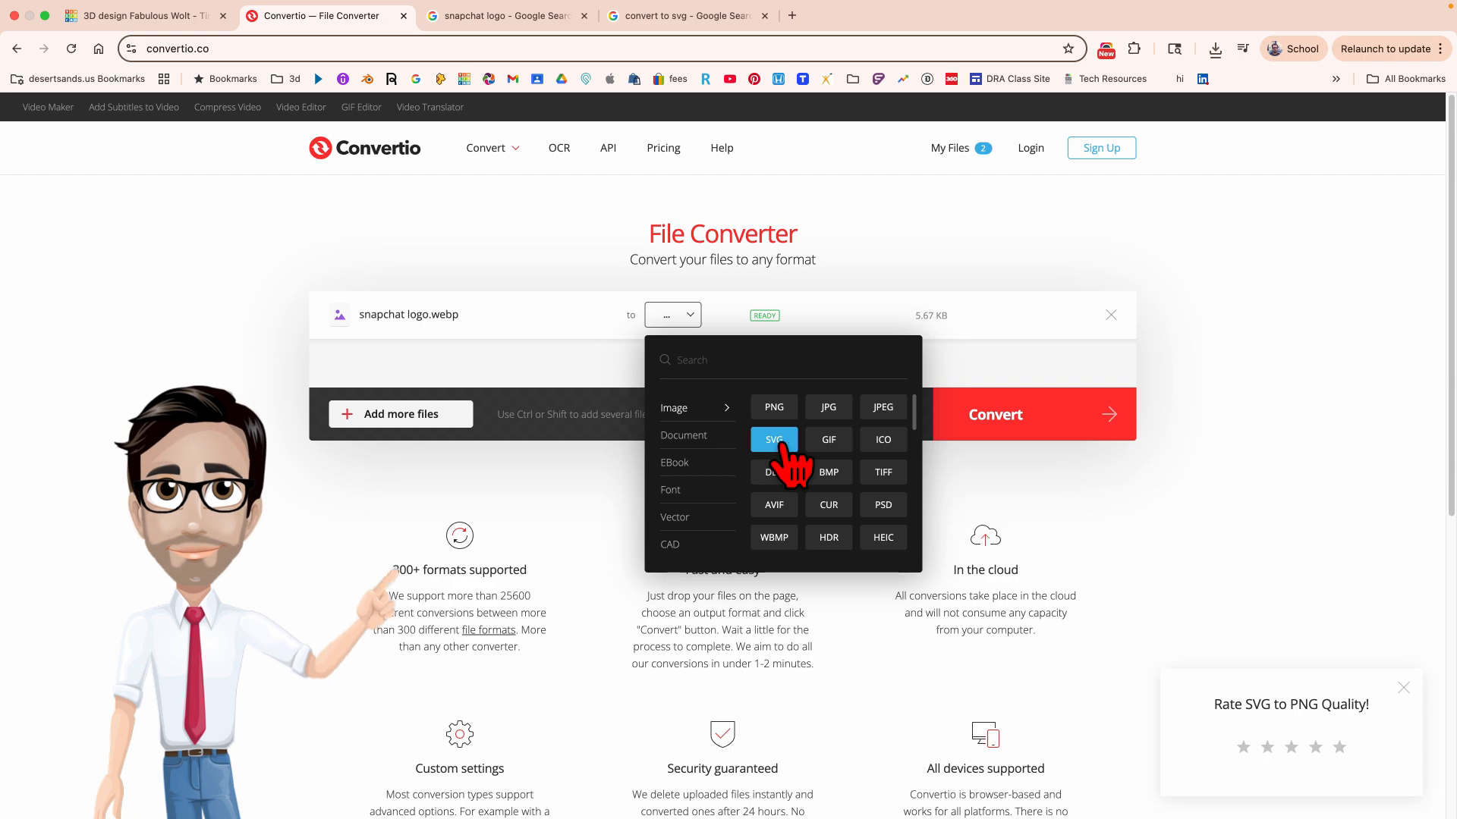
pyautogui.click(772, 440)
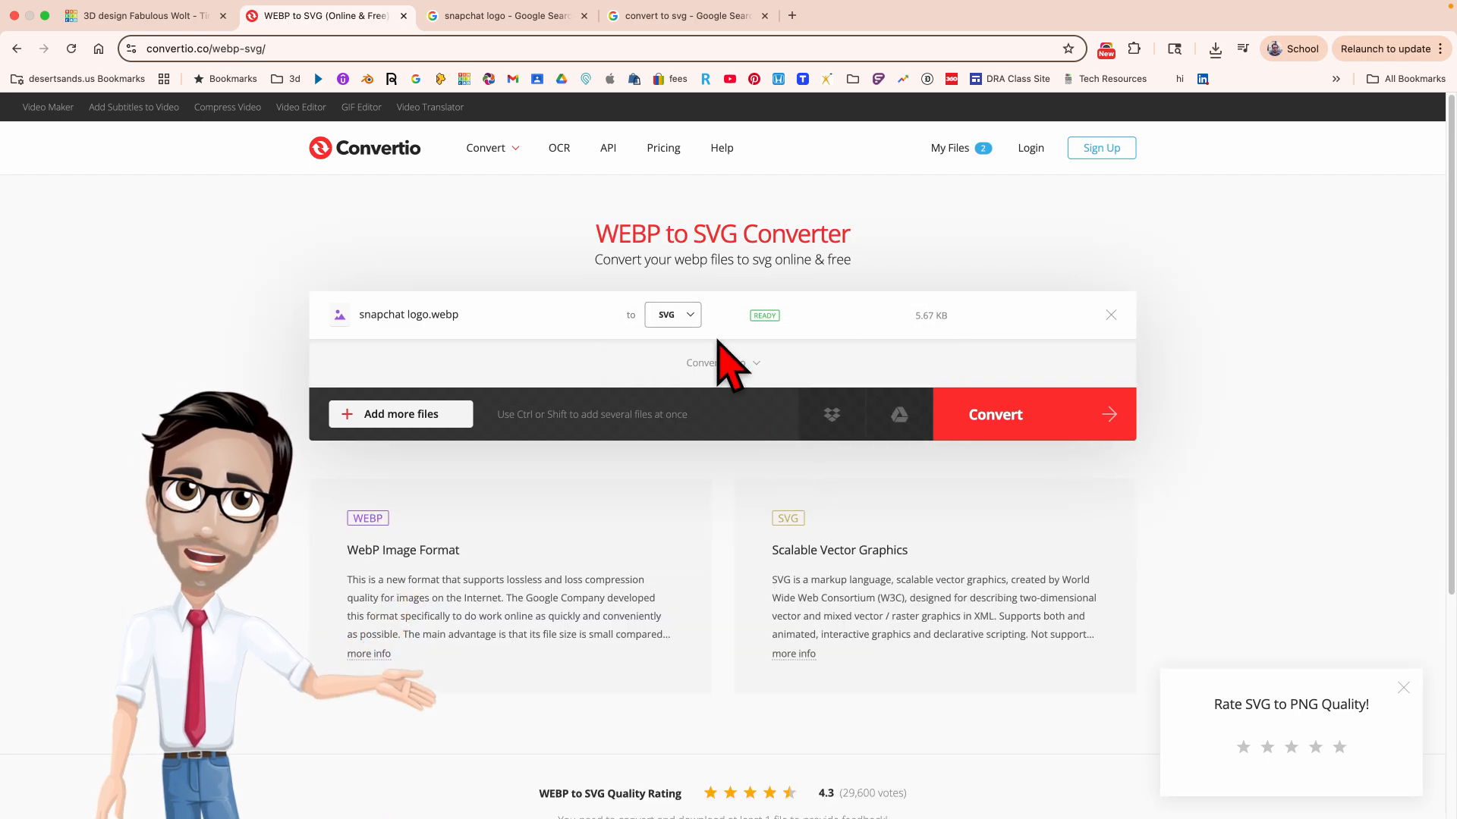
pyautogui.click(994, 415)
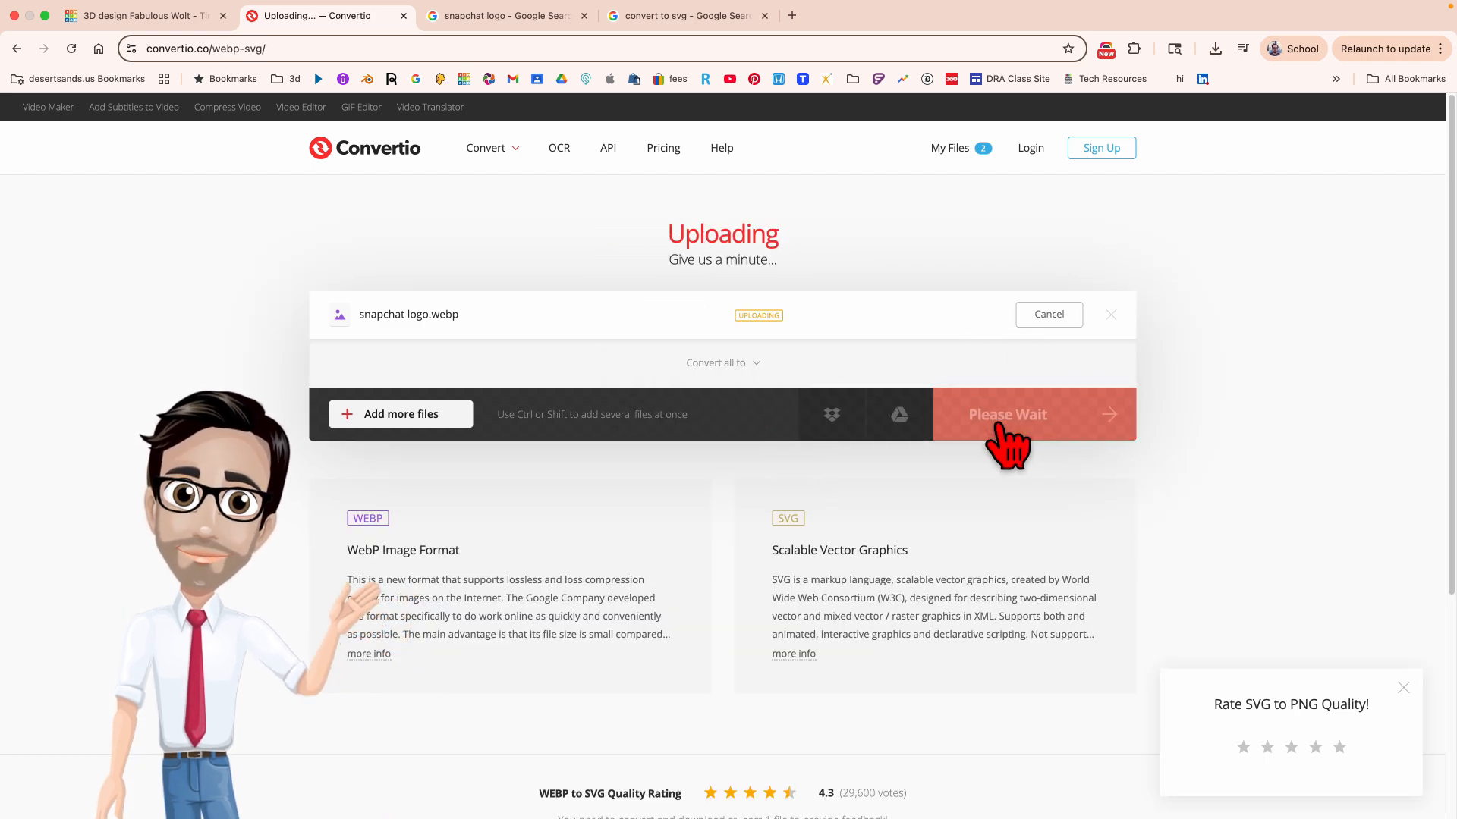
pyautogui.click(1008, 413)
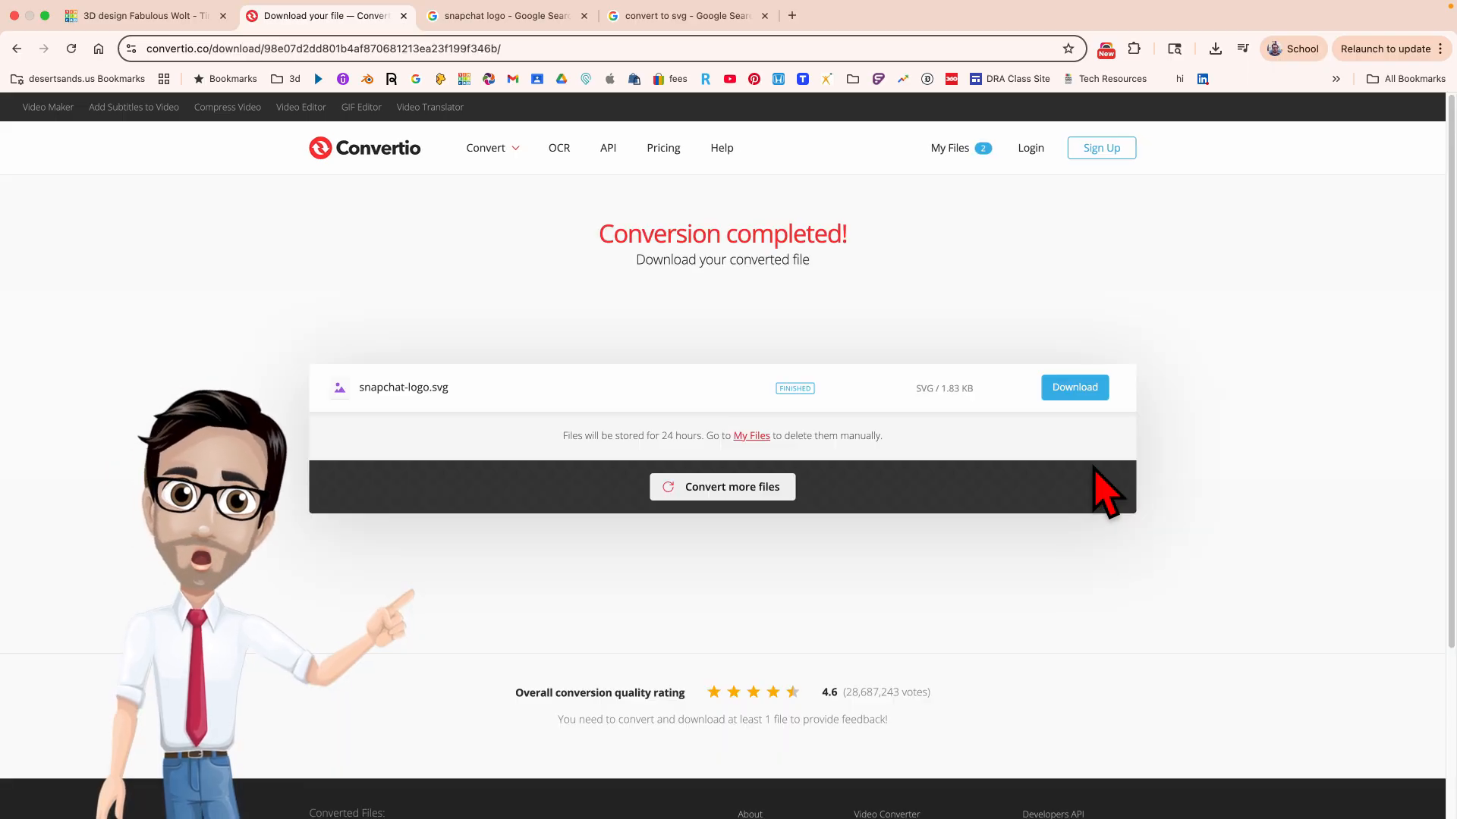
# - Download the converted file as 'snapchat-logo svg 2025' into the Snapchat logo 2025 folder
pyautogui.click(1074, 387)
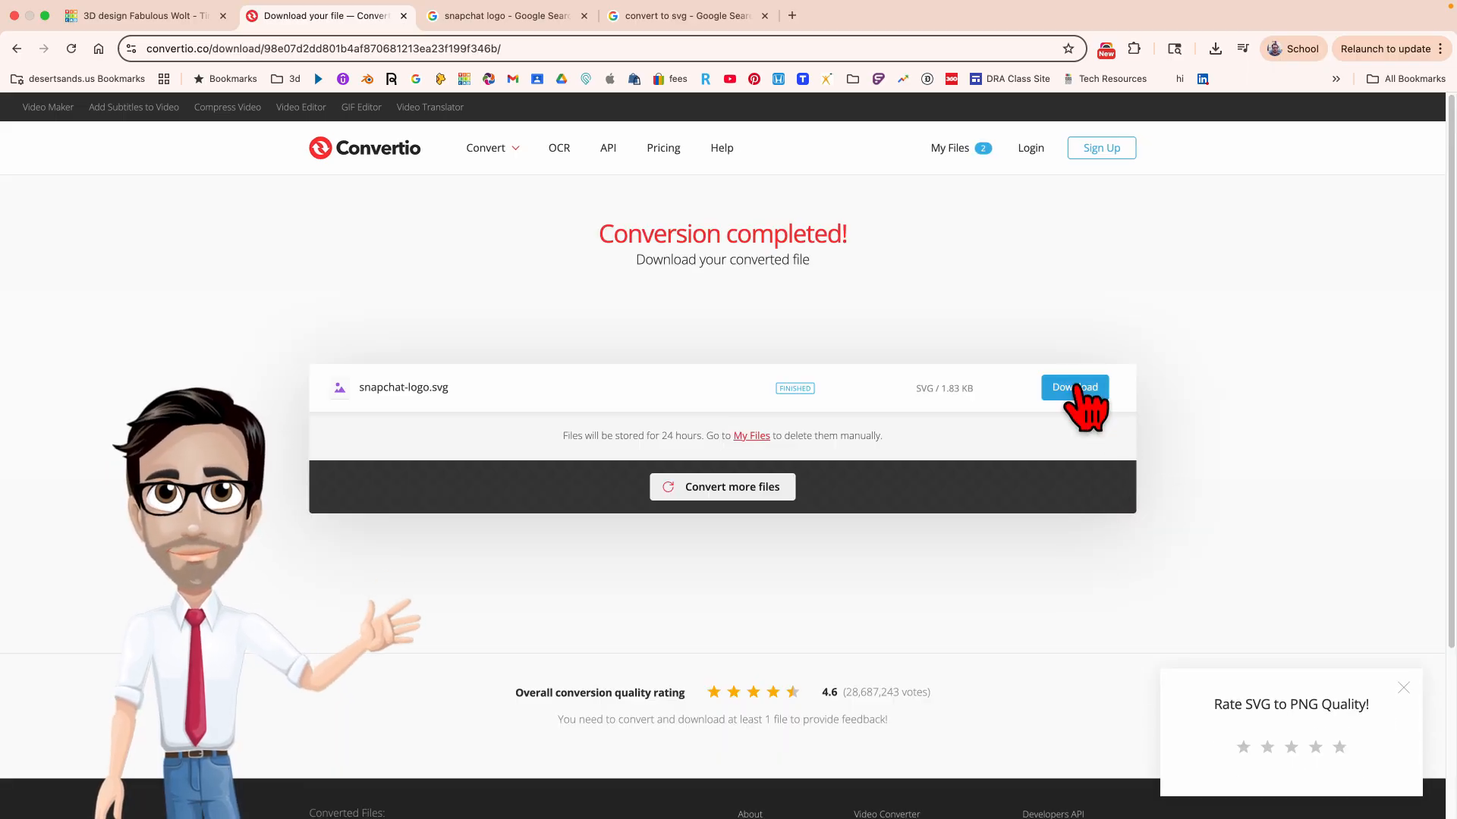
pyautogui.click(1074, 387)
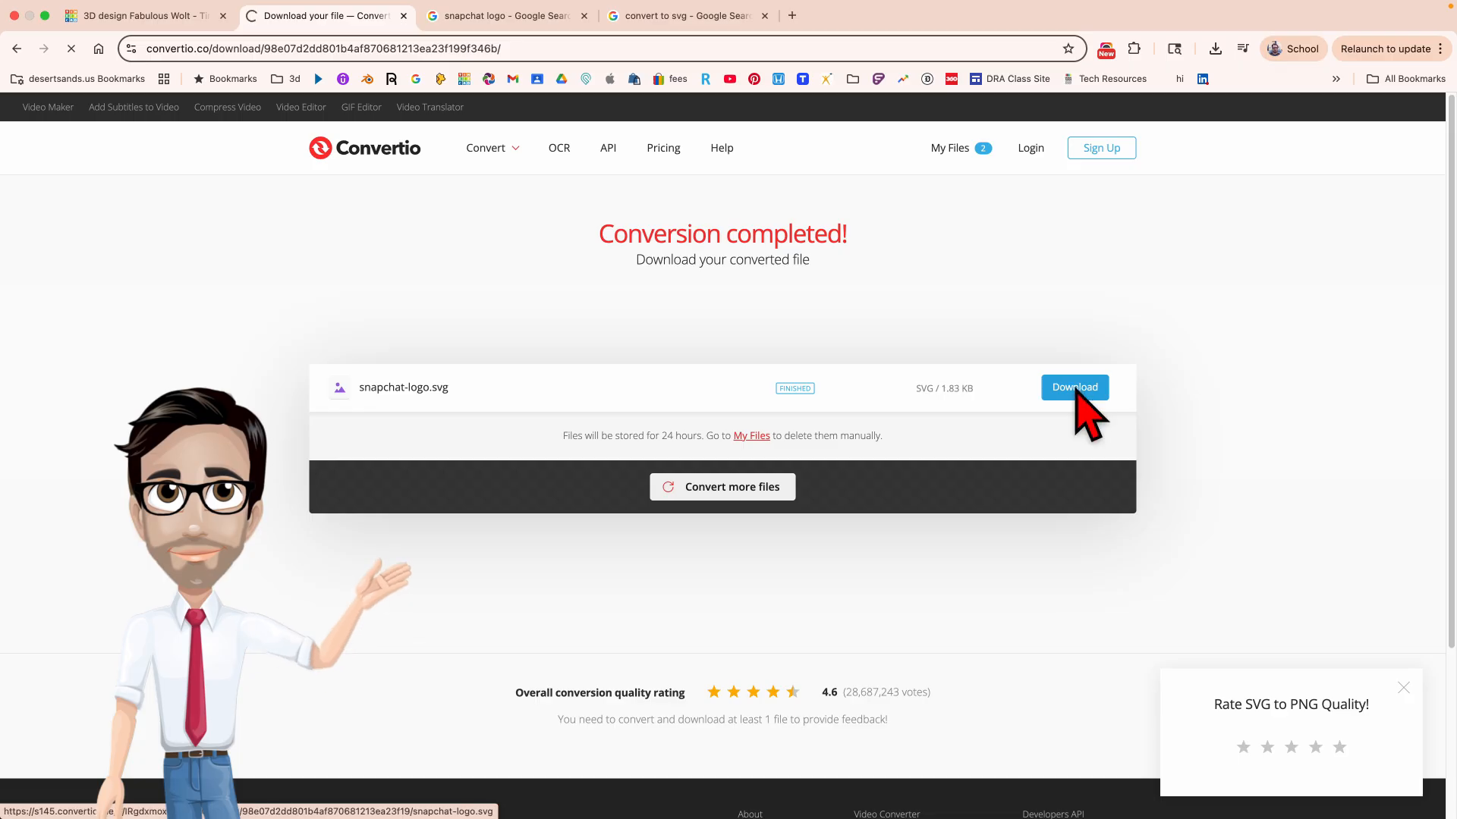
pyautogui.click(1074, 387)
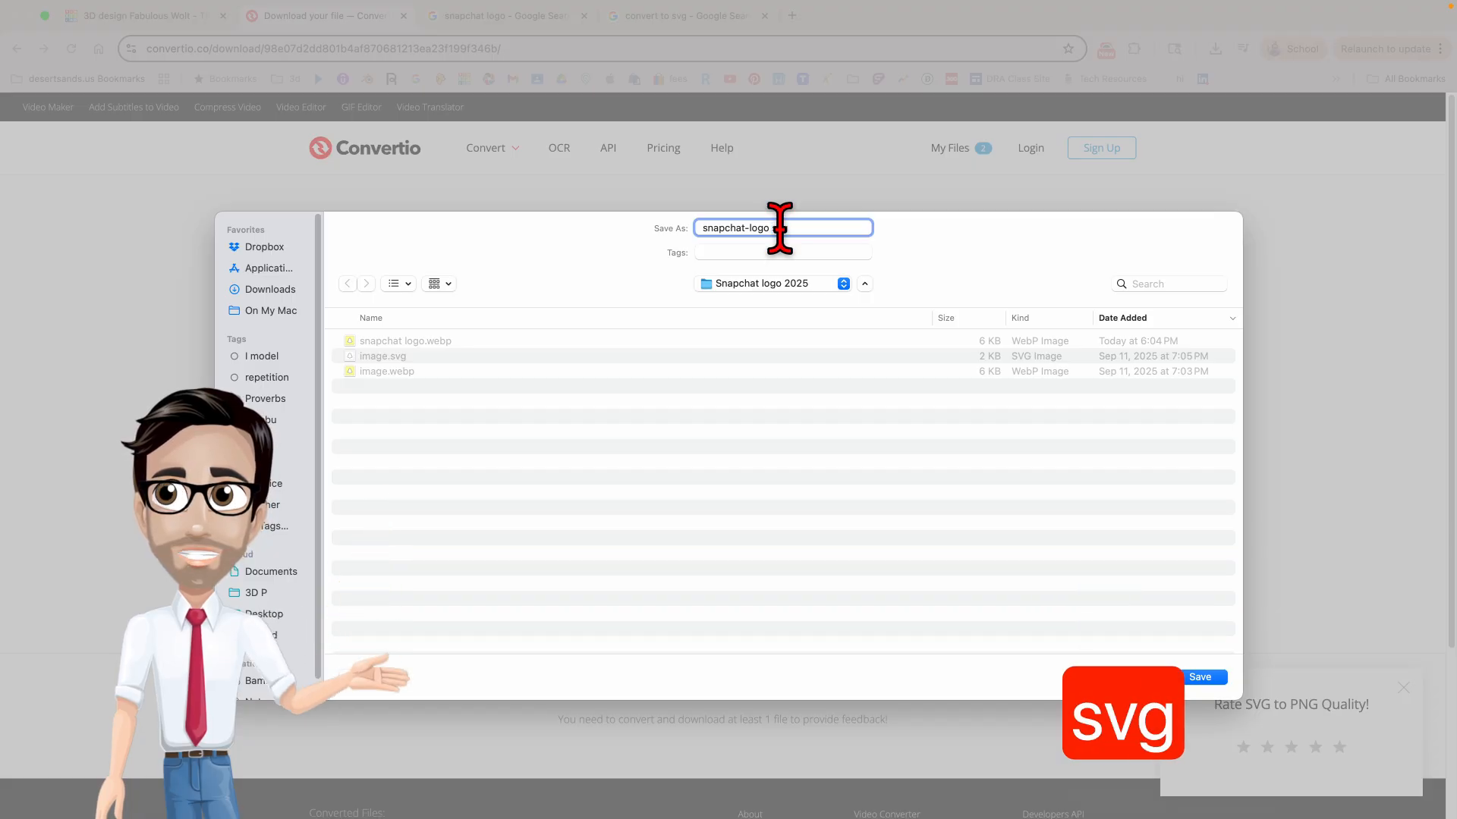
pyautogui.write('svg')
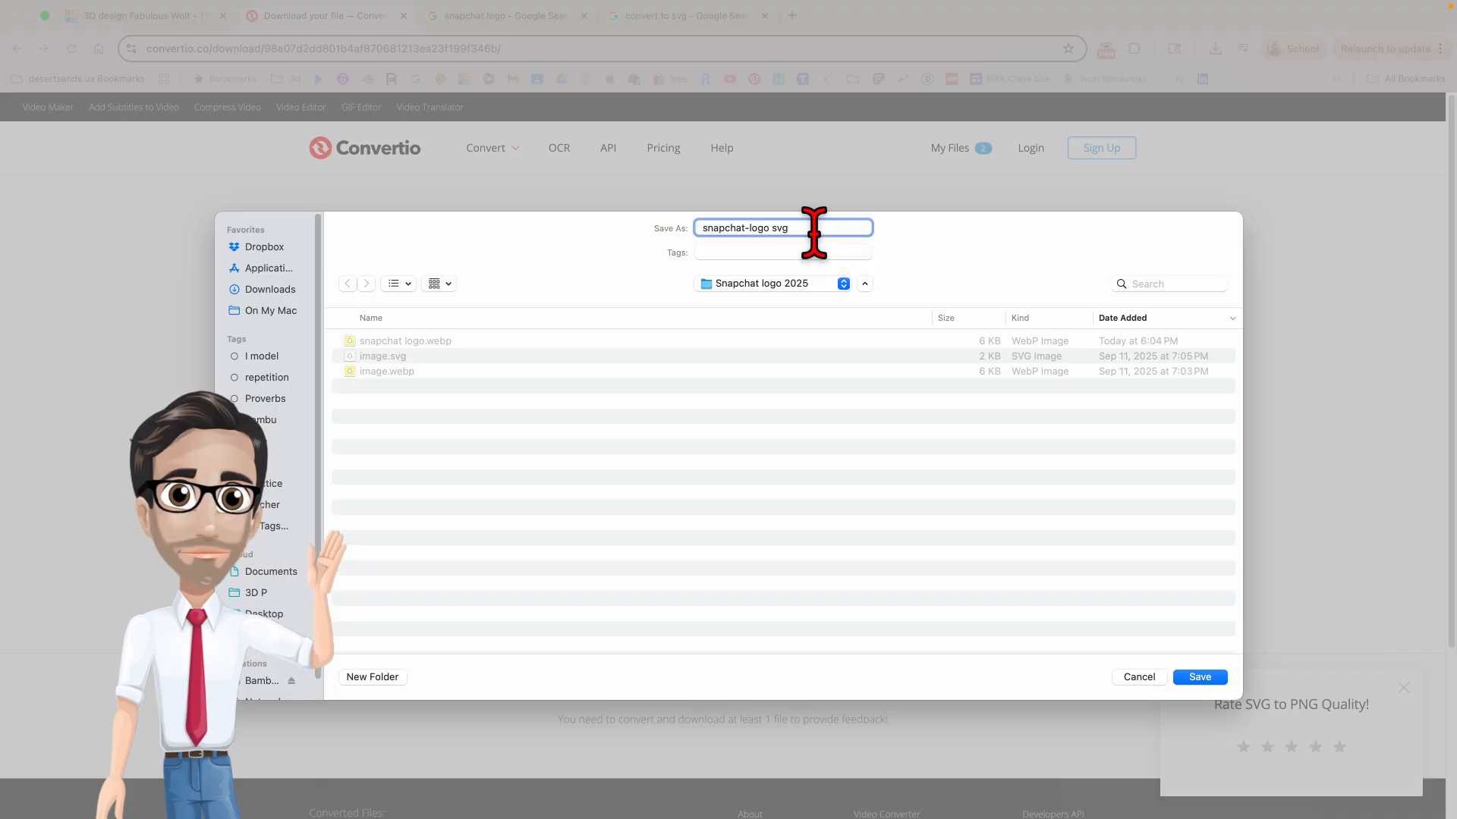
pyautogui.write('2025')
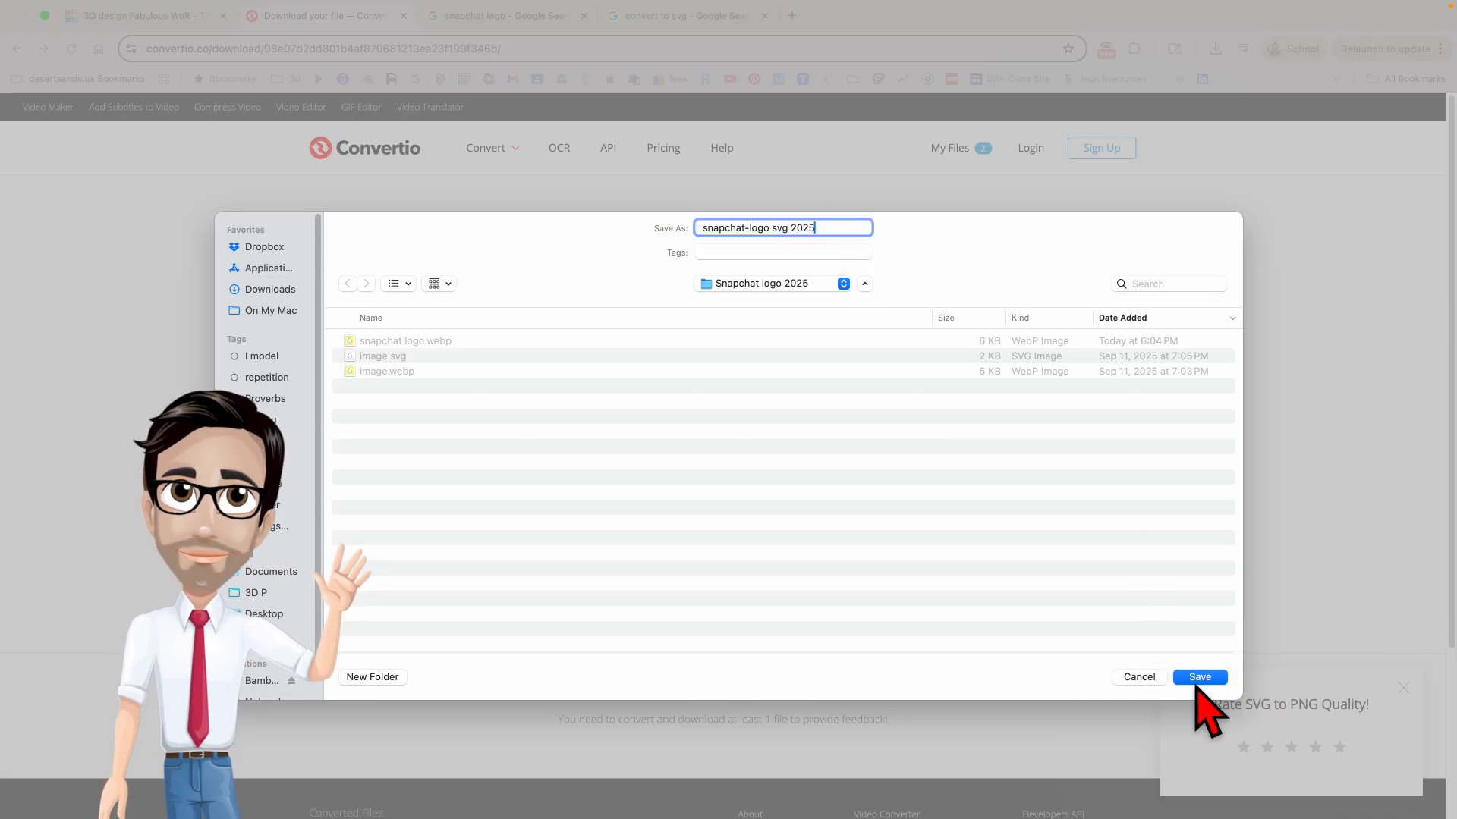
pyautogui.click(1199, 676)
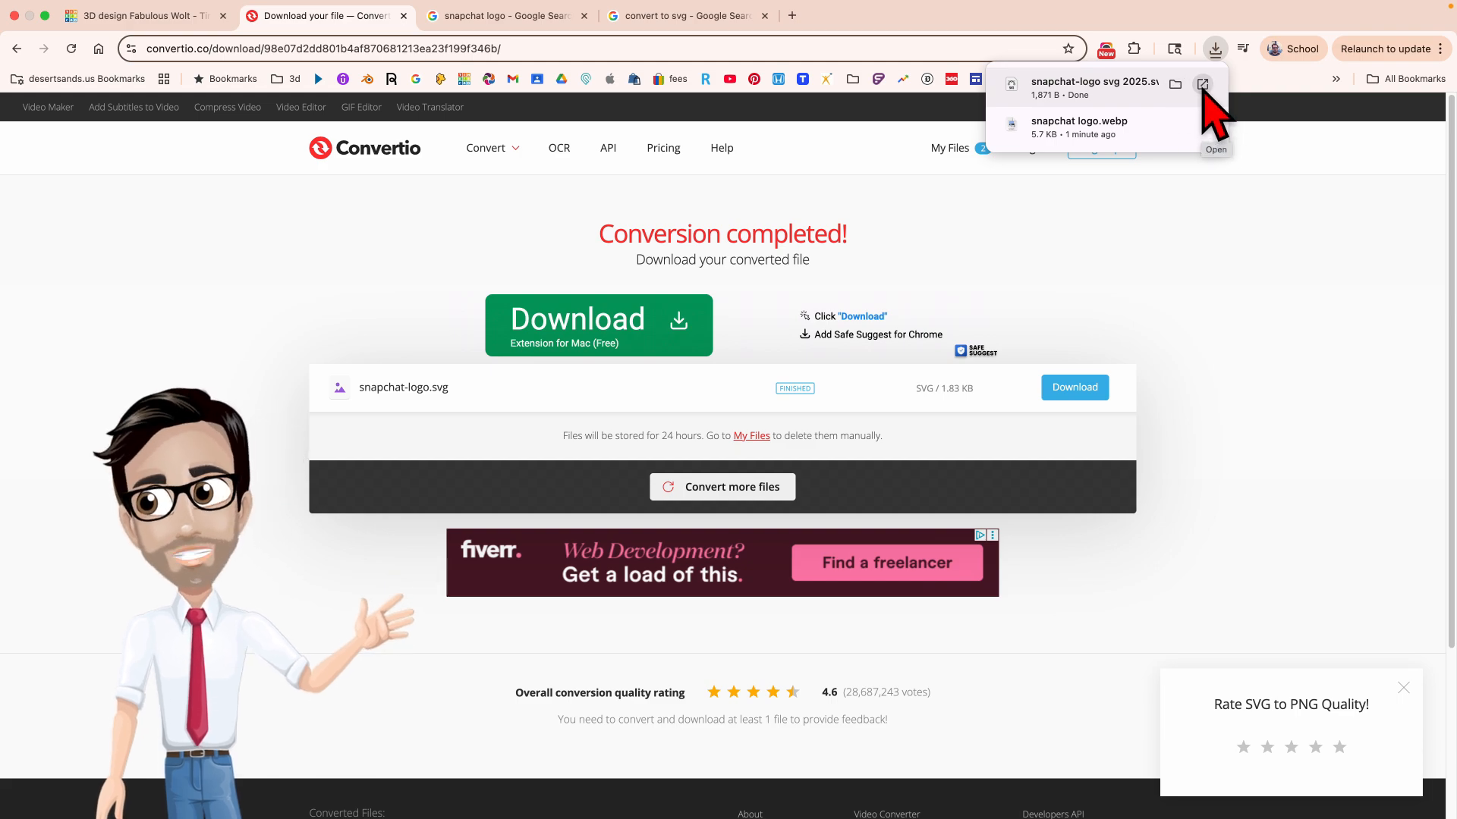
pyautogui.moveTo(1187, 111)
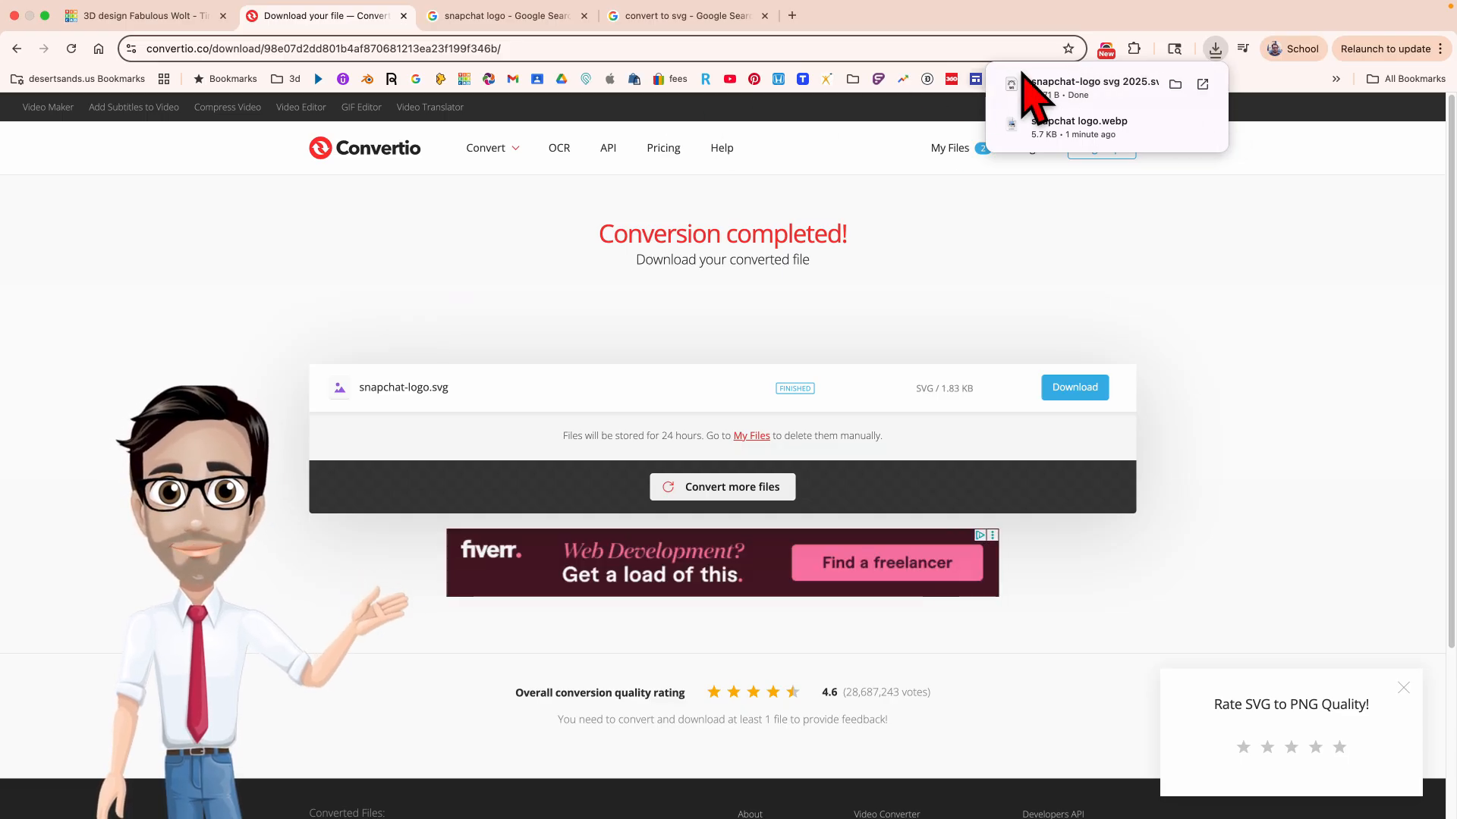
# - Import snapchat-logo svg 2025.svg into the Tinkercad design as a 3D shape
pyautogui.click(139, 15)
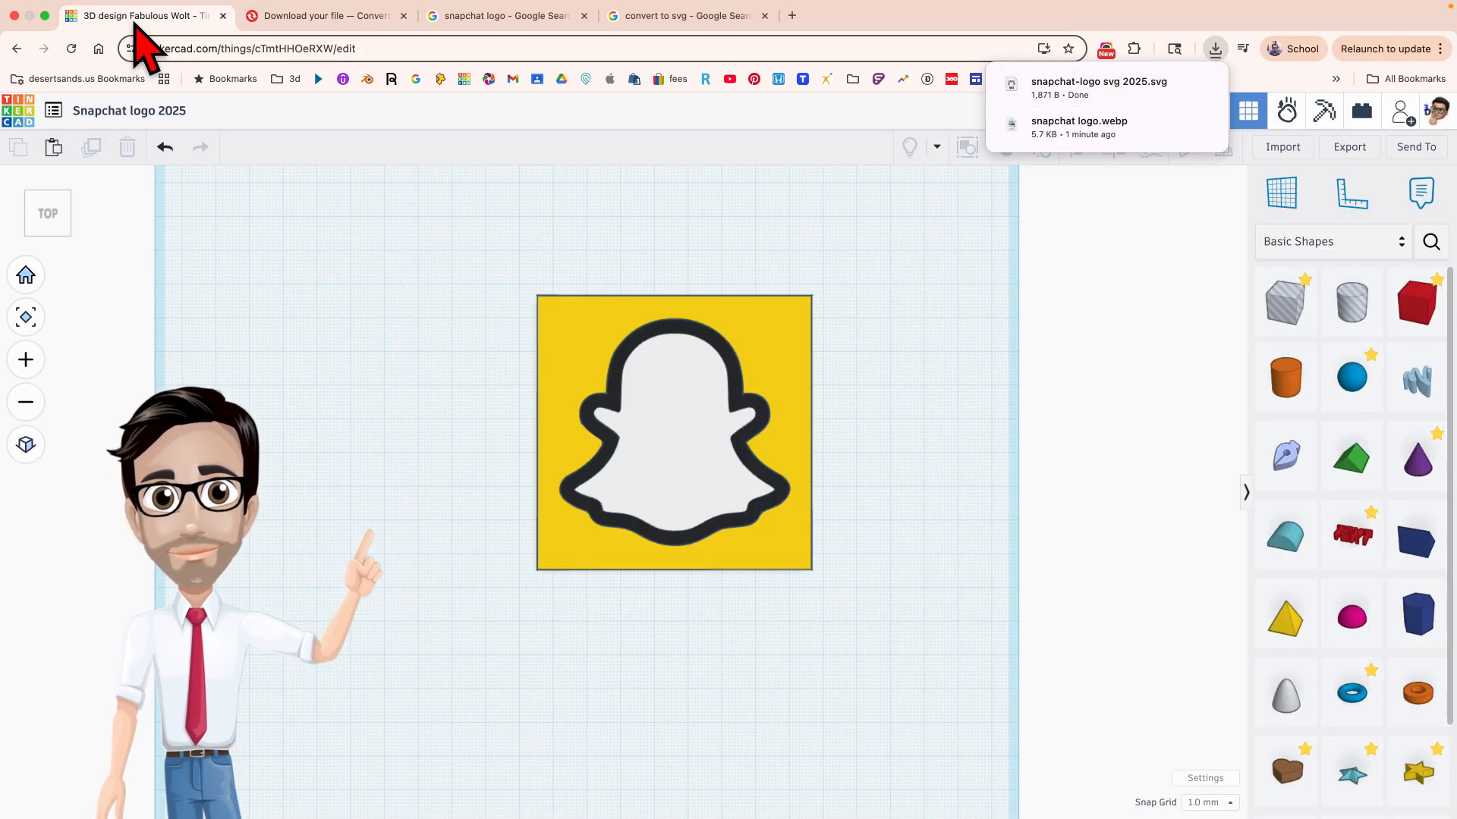
pyautogui.moveTo(1180, 270)
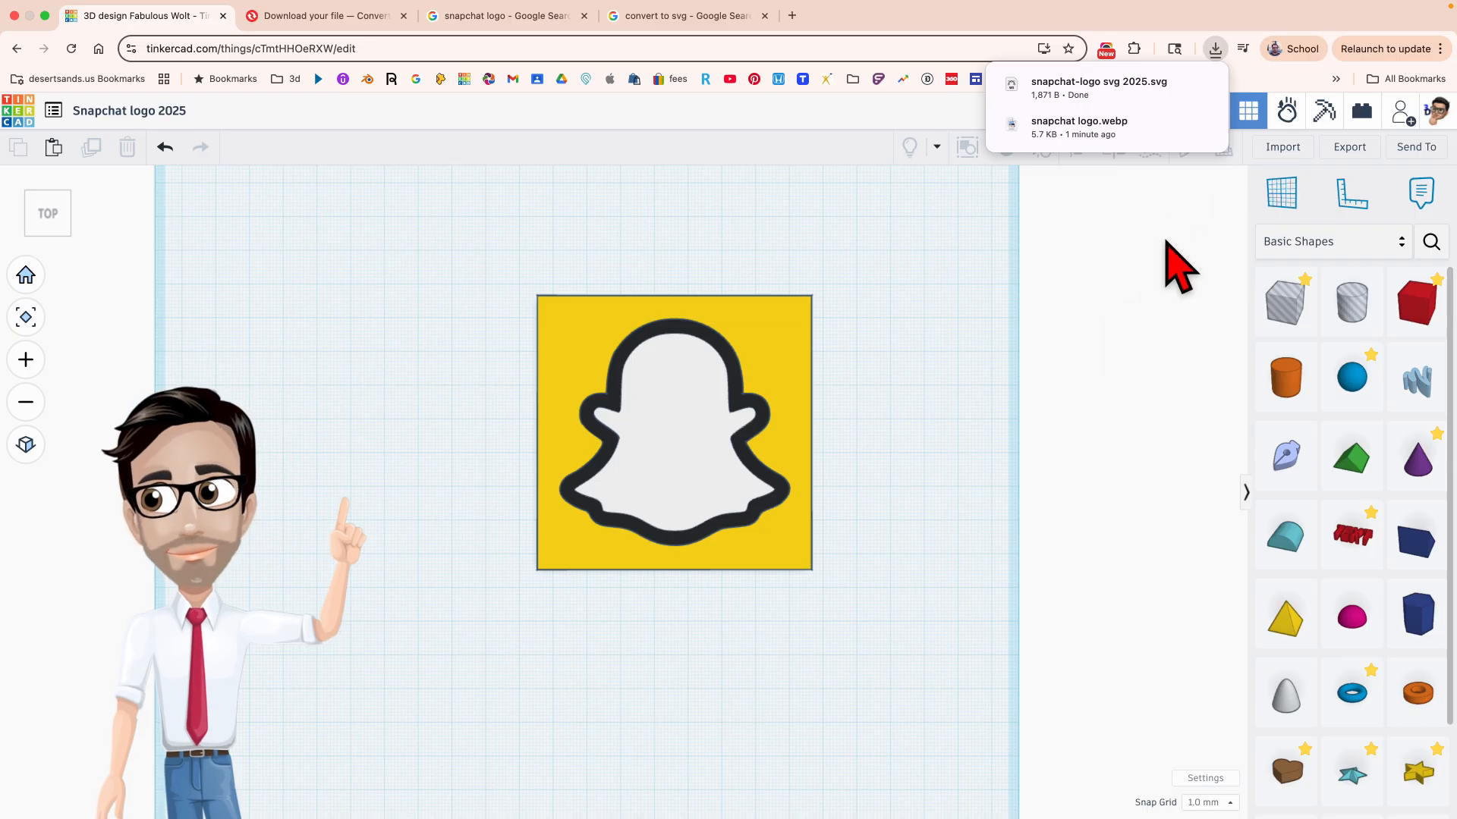
pyautogui.moveTo(1102, 214)
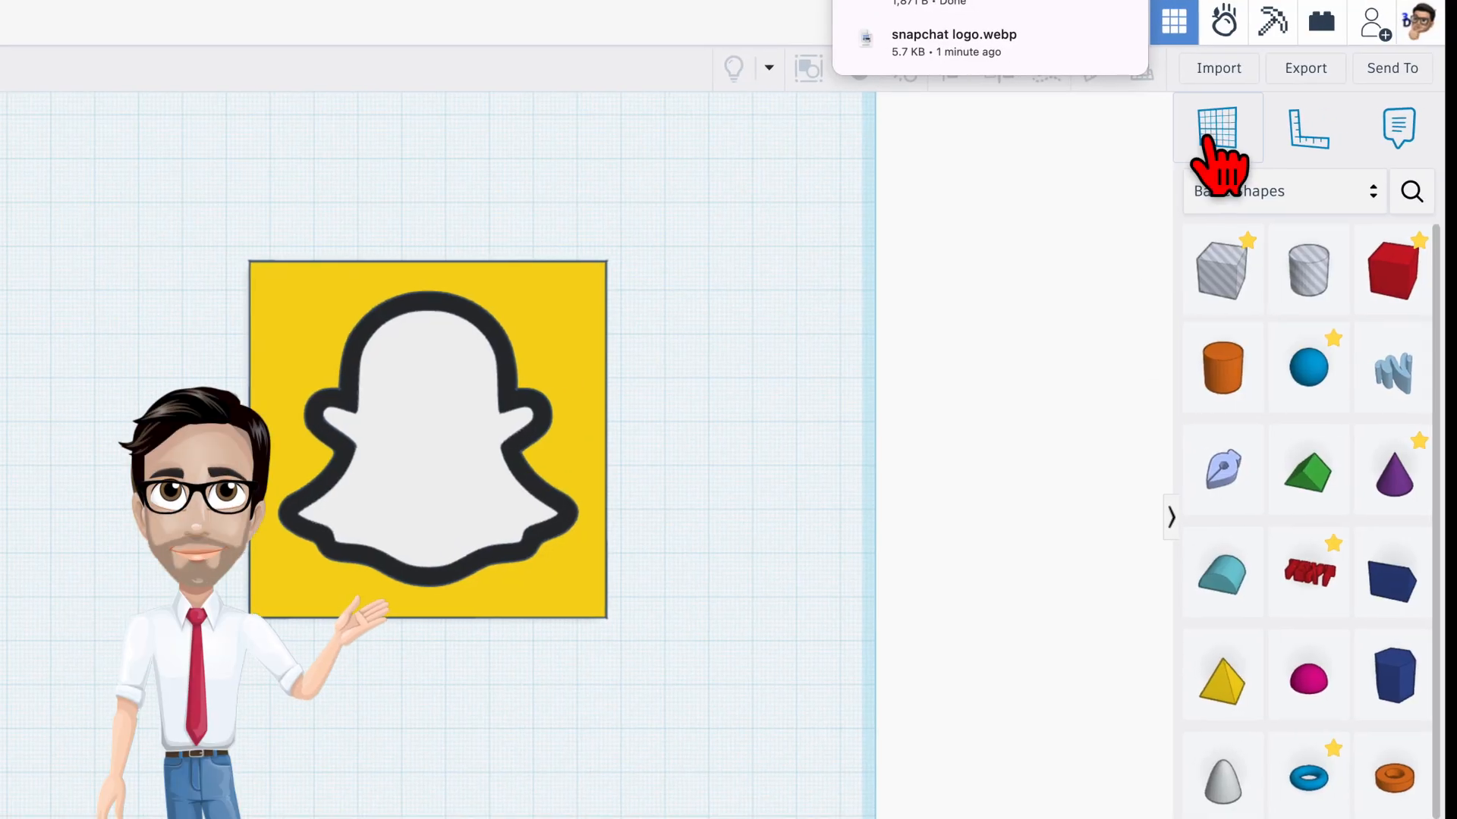
pyautogui.click(1219, 68)
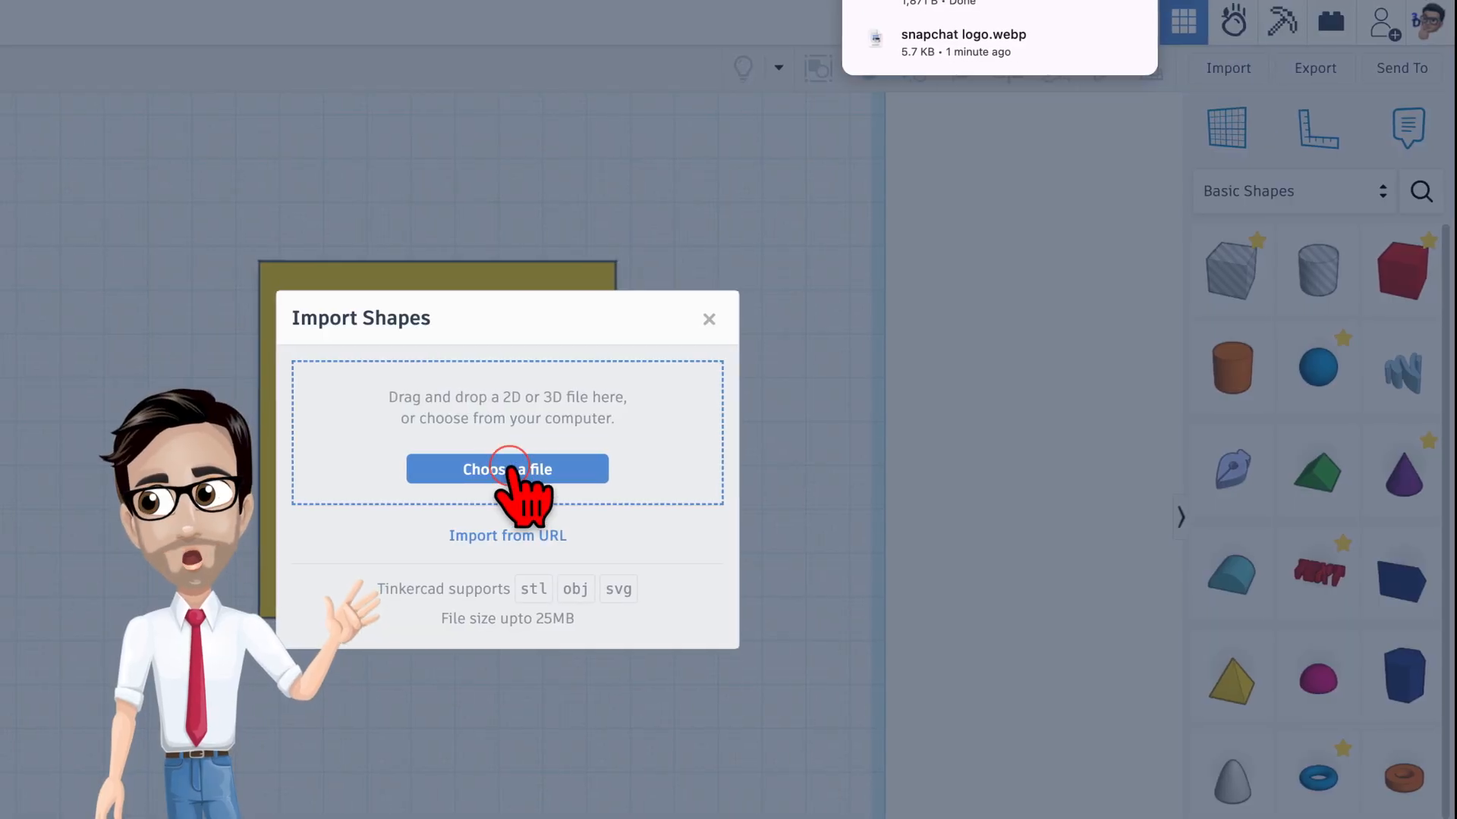
pyautogui.click(507, 469)
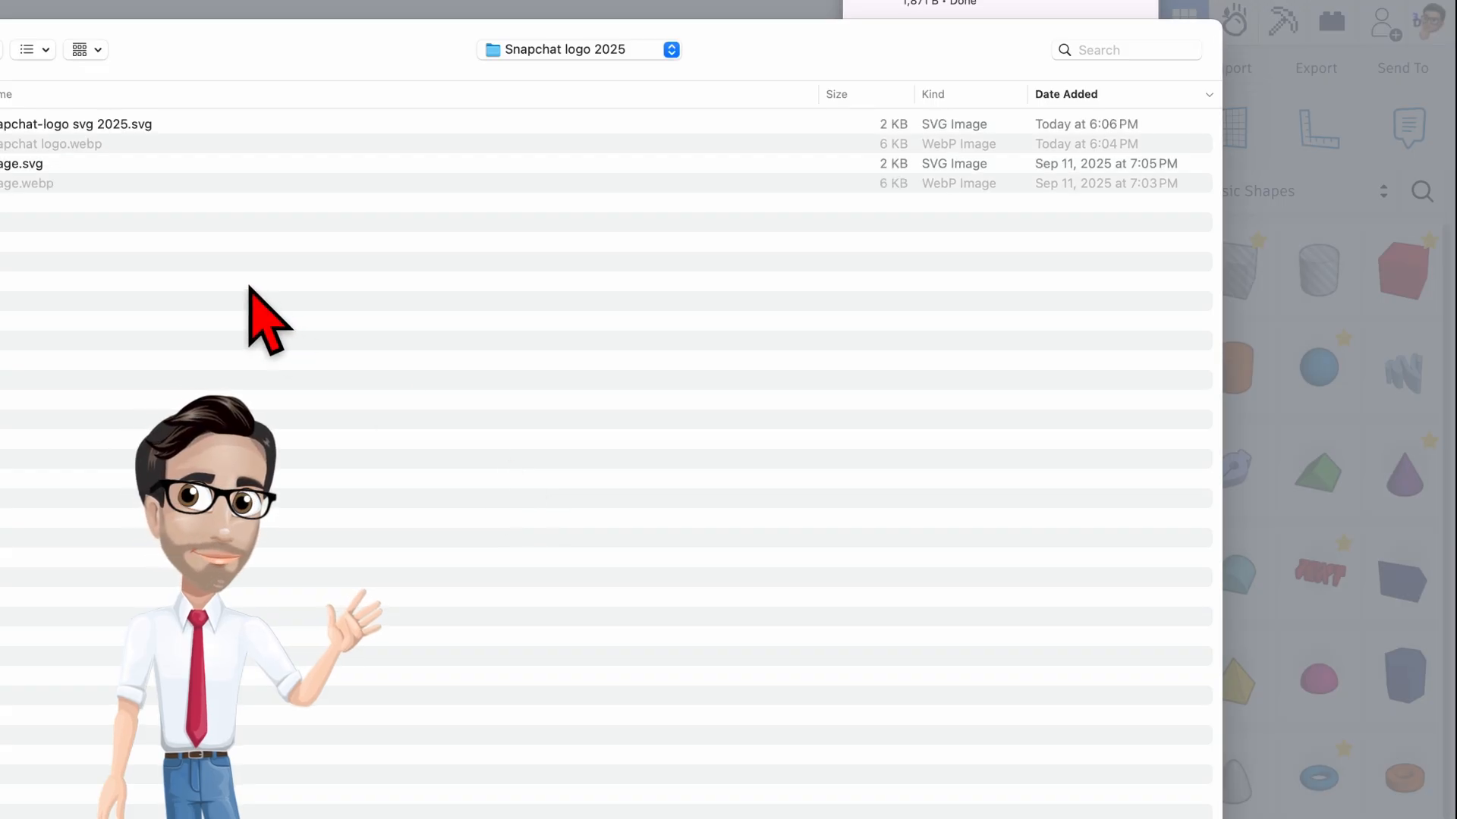
pyautogui.click(372, 123)
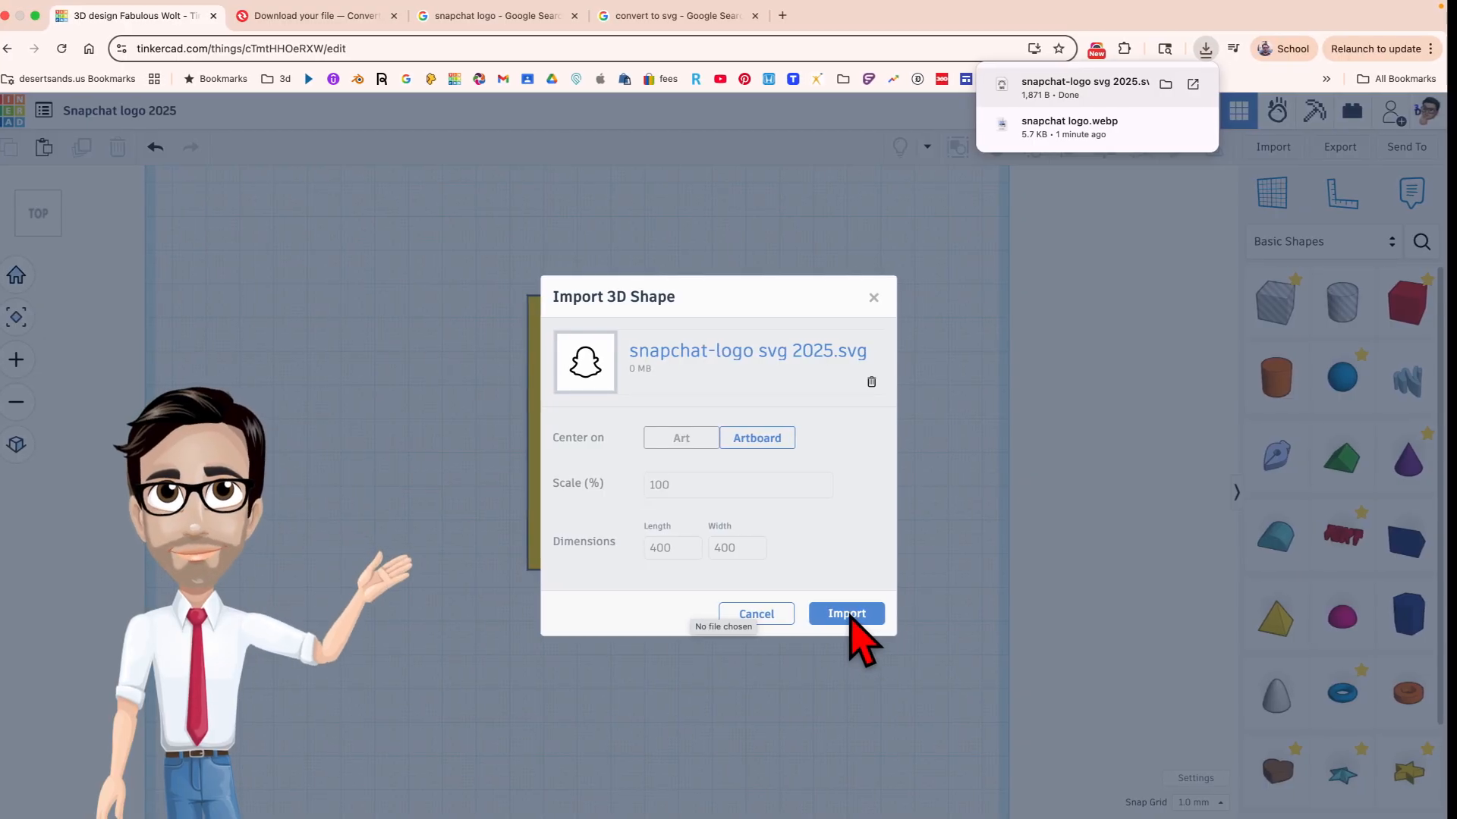
pyautogui.click(846, 613)
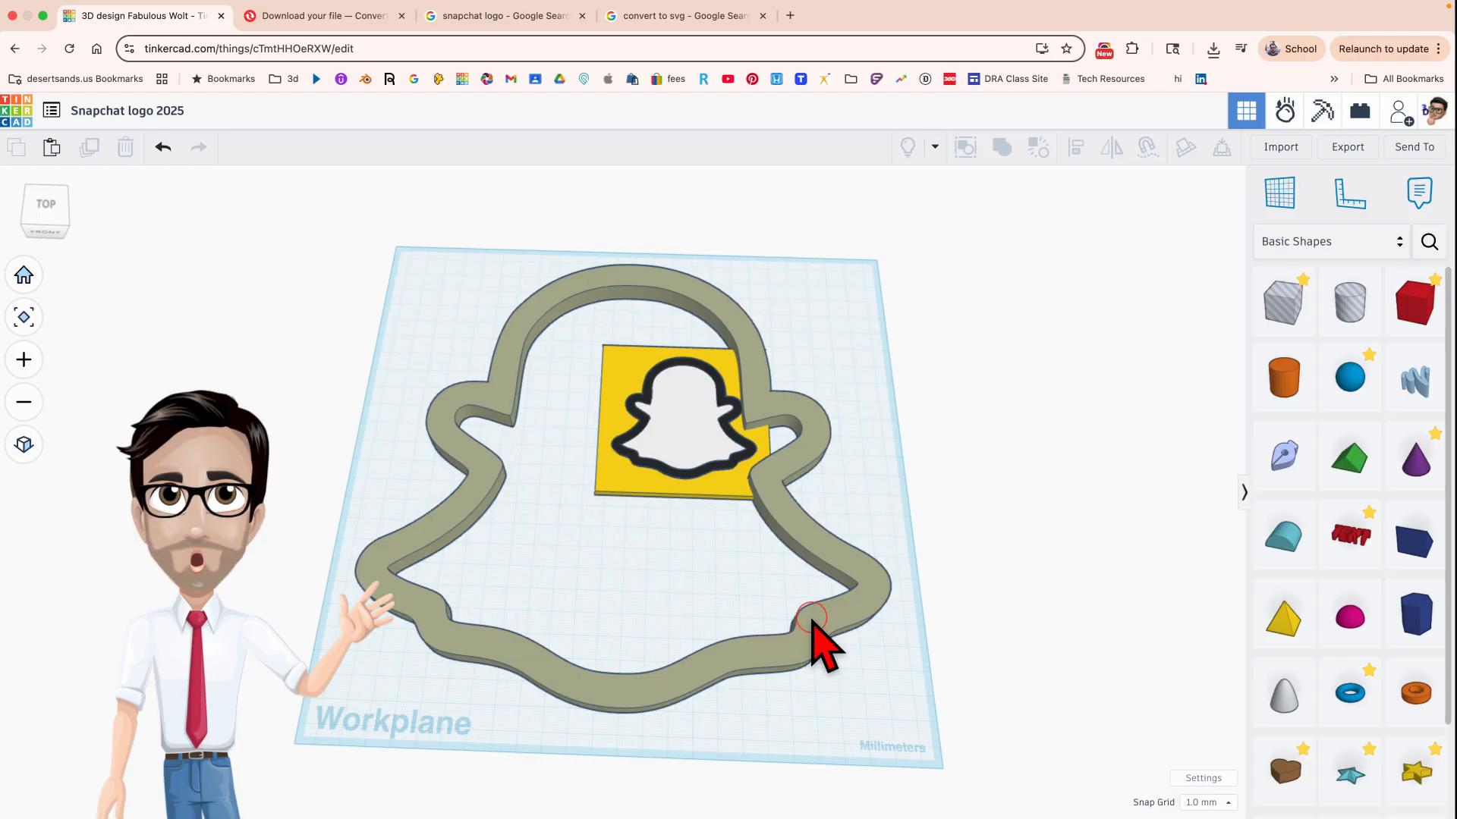
# - Scale the imported ghost outline down to about 66 × 65 mm and reposition it
pyautogui.click(809, 613)
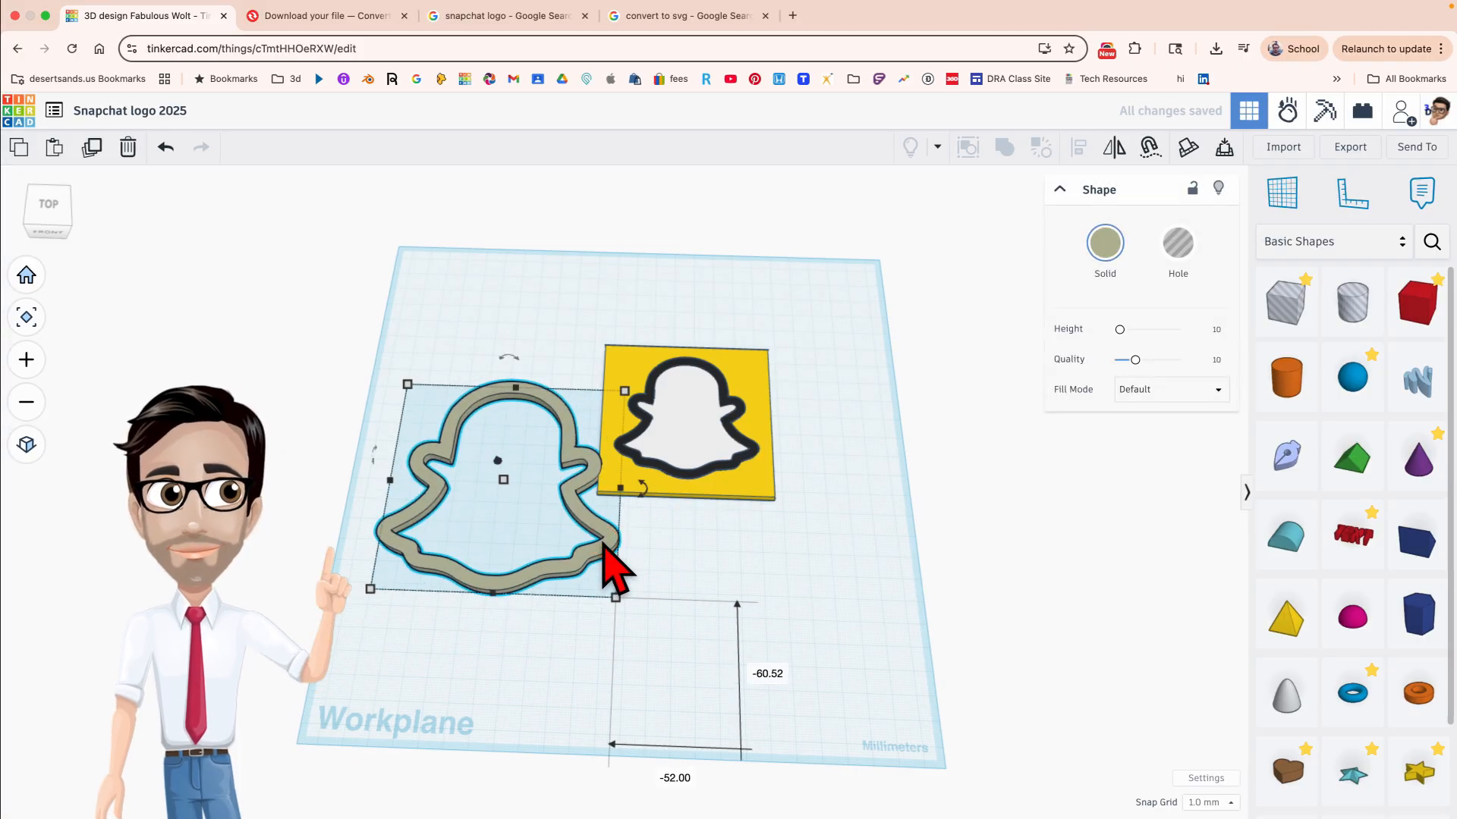
pyautogui.press('cmd+z')
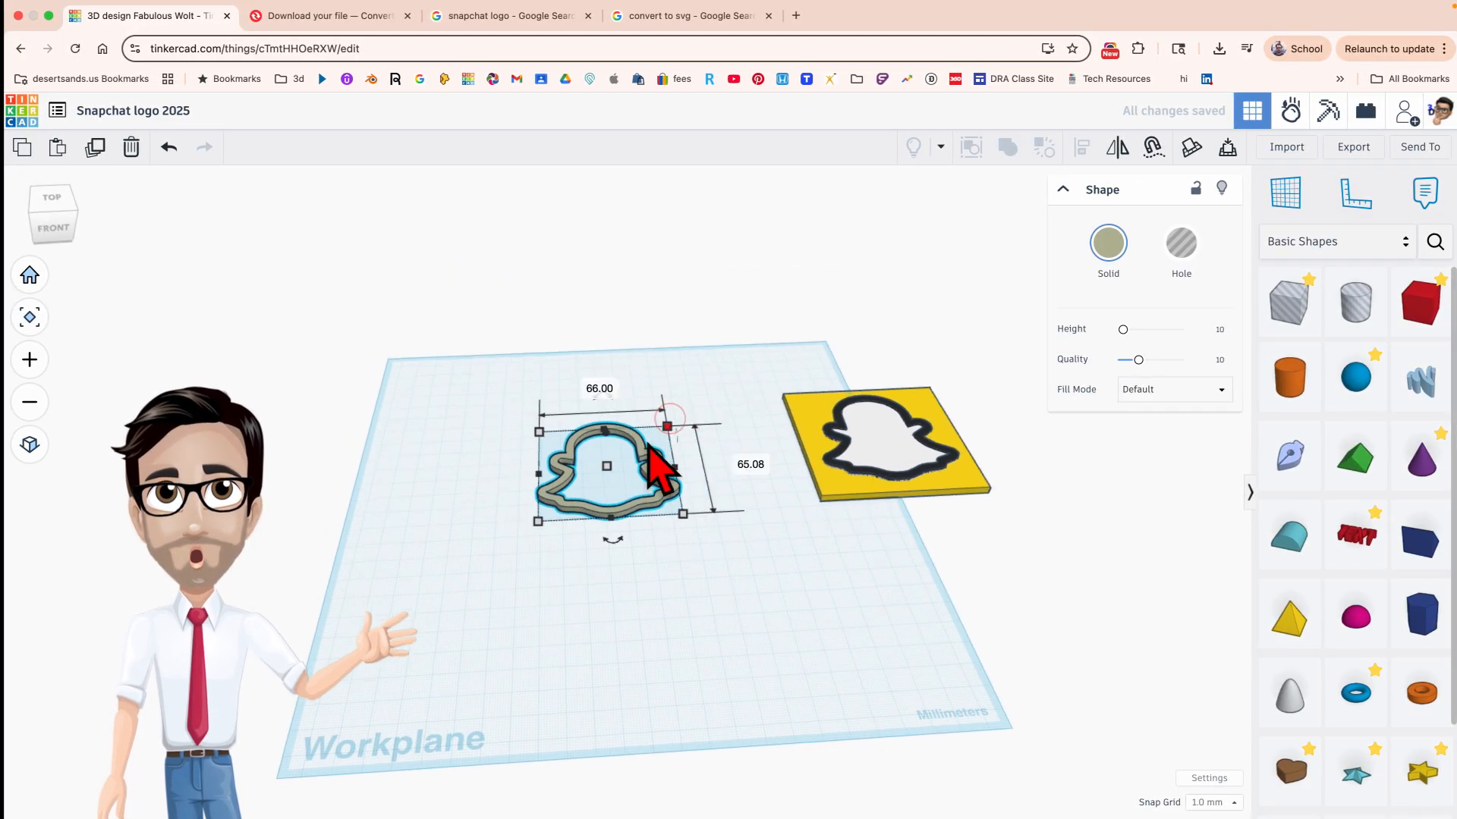
pyautogui.scroll(3)
pyautogui.write('3')
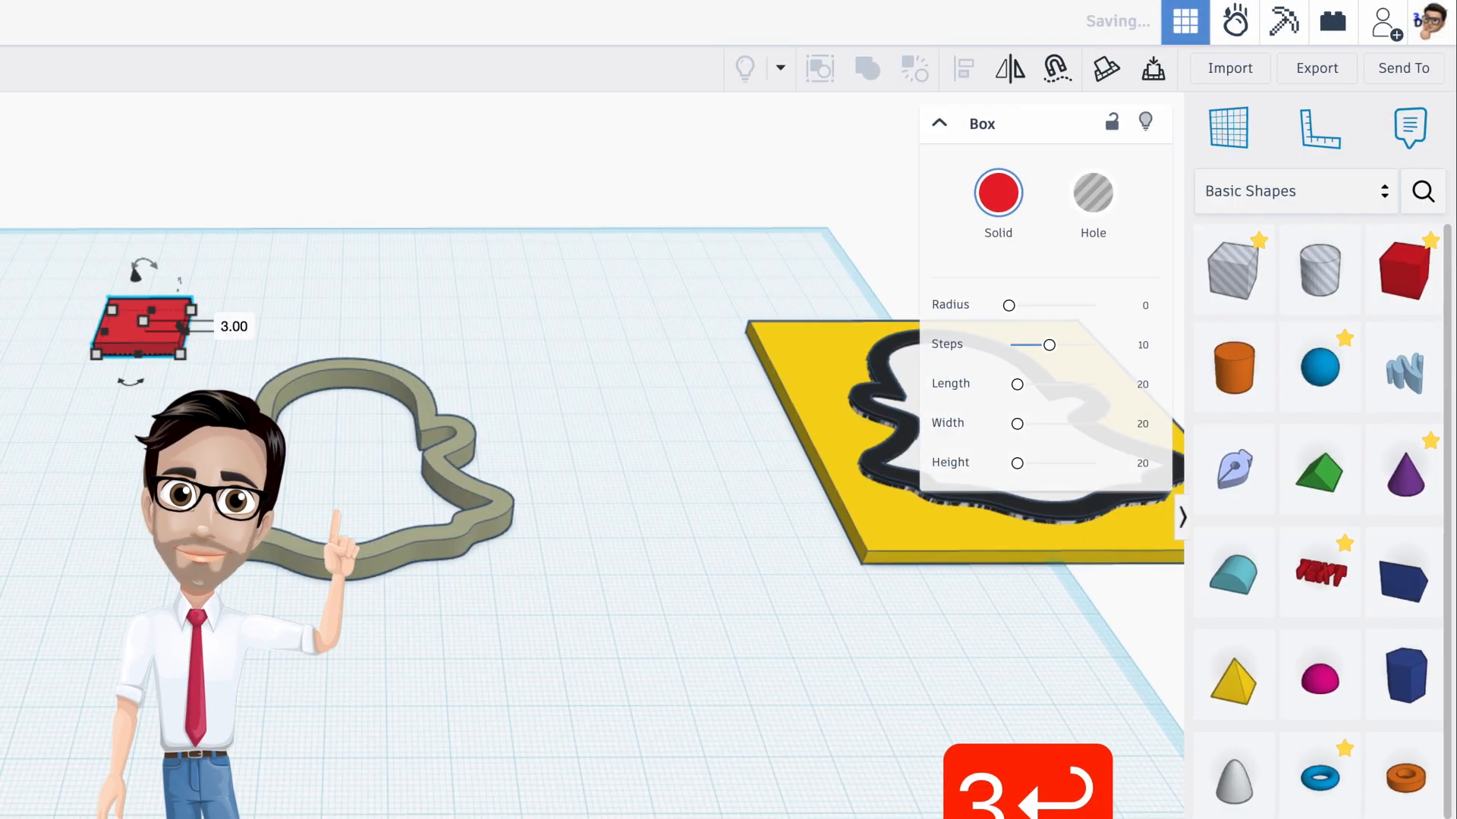
# - Colour the 3 mm box yellow and set its side to 80 mm as a square base
pyautogui.click(998, 195)
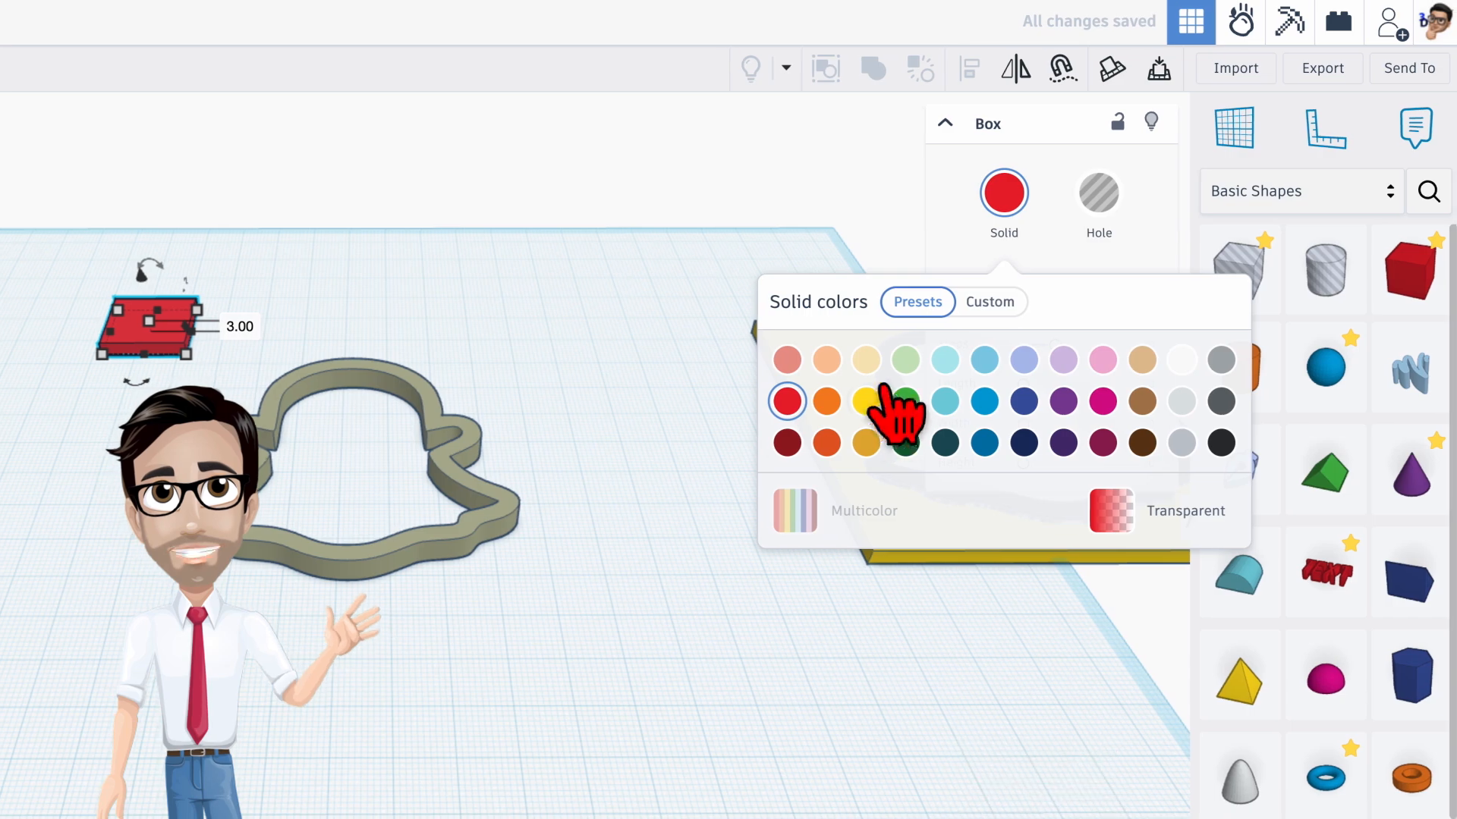
pyautogui.click(865, 401)
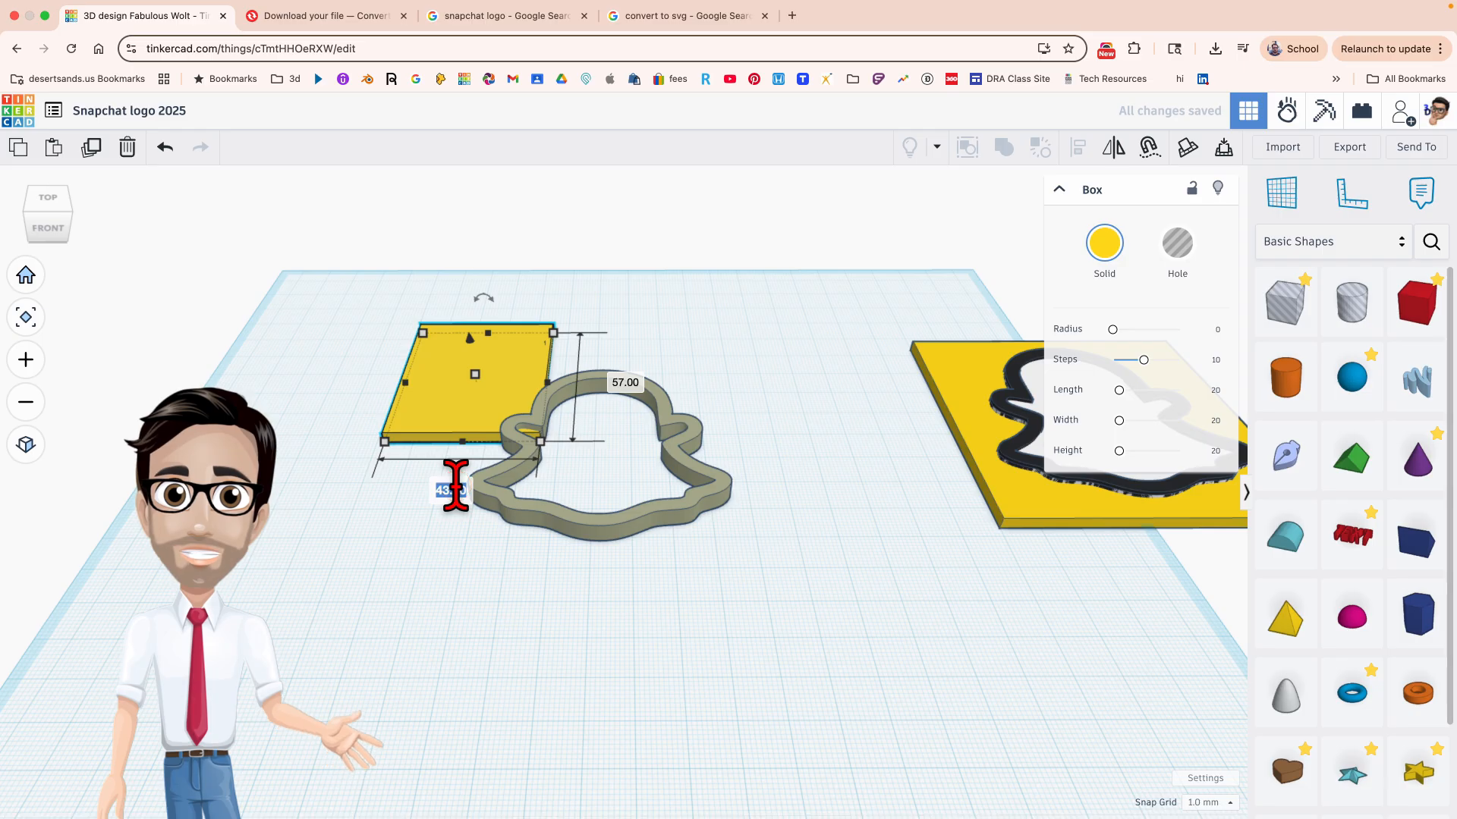
pyautogui.write('80')
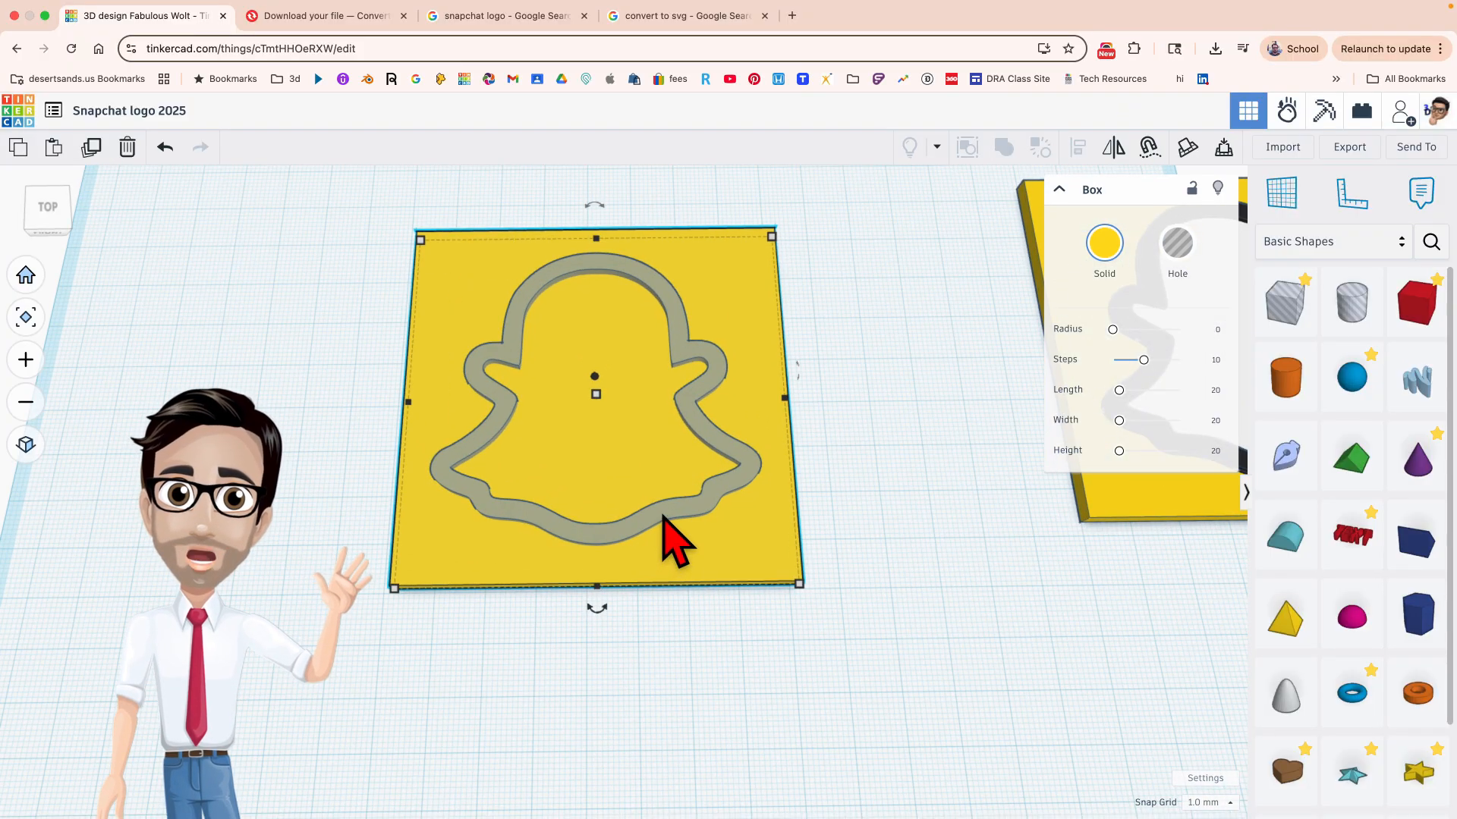
pyautogui.moveTo(789, 279)
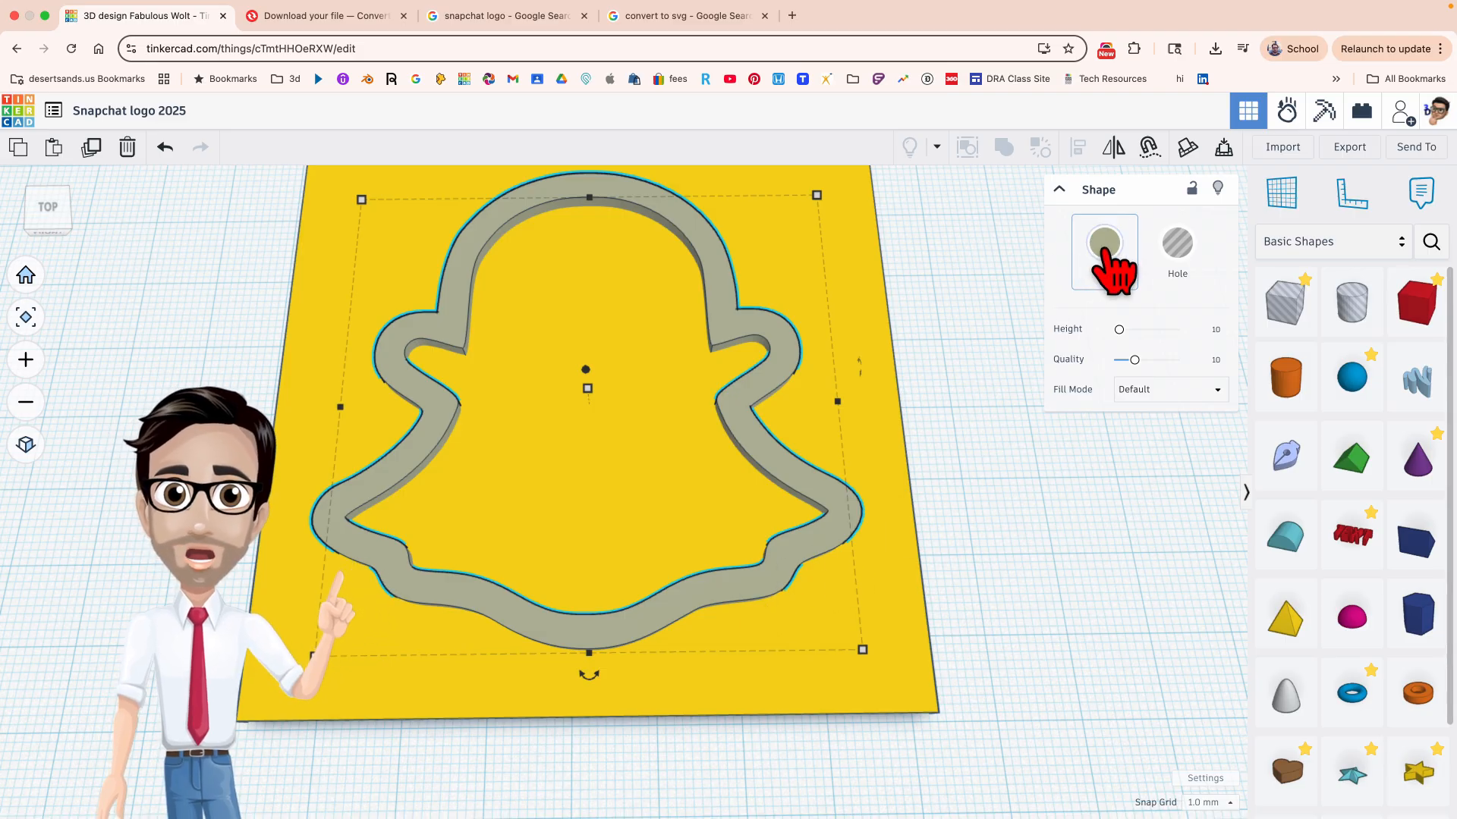
# - Recolour the ghost outline black on the yellow base and deselect it
pyautogui.click(1103, 246)
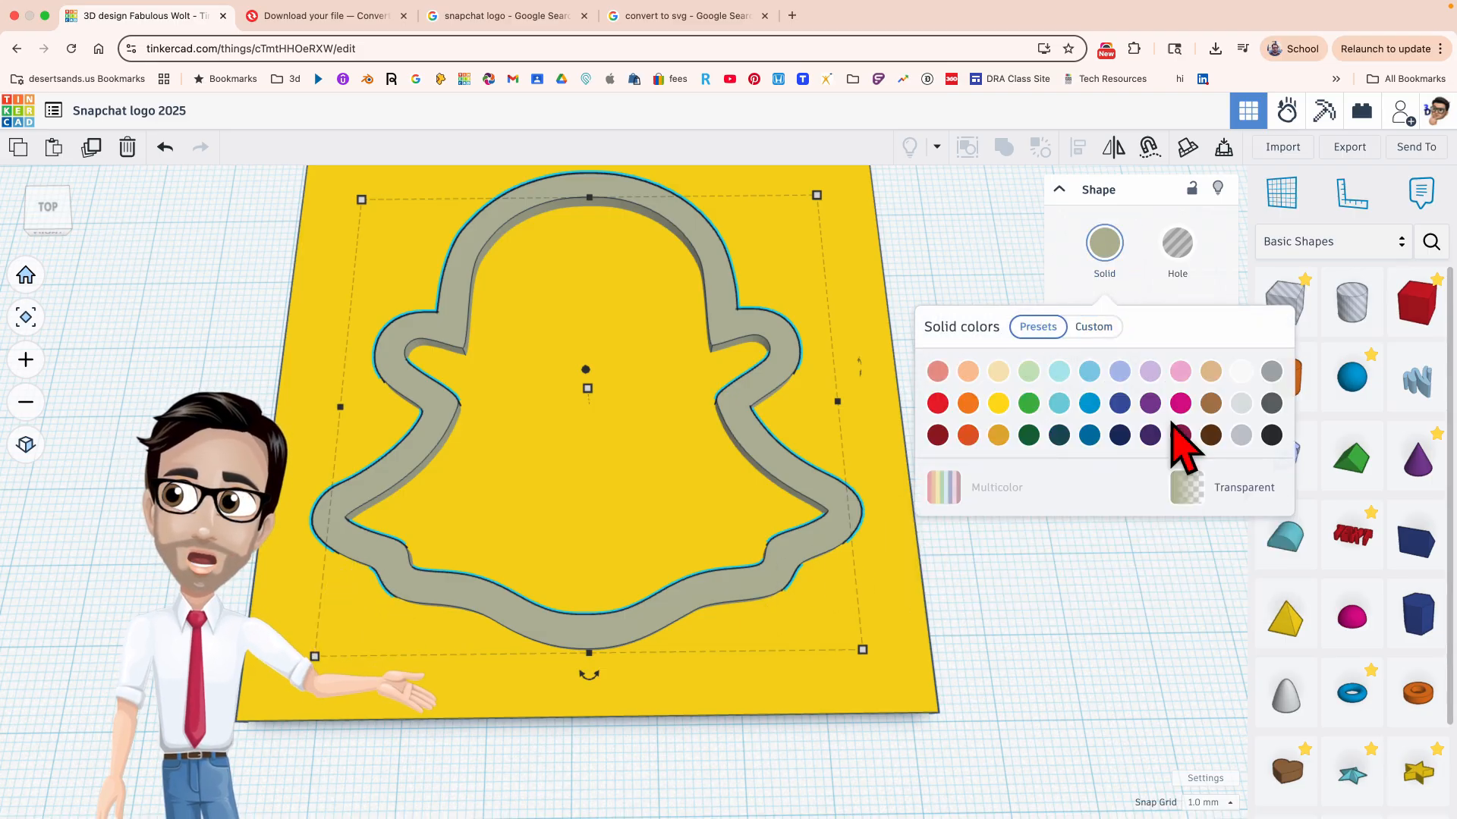
pyautogui.click(1270, 436)
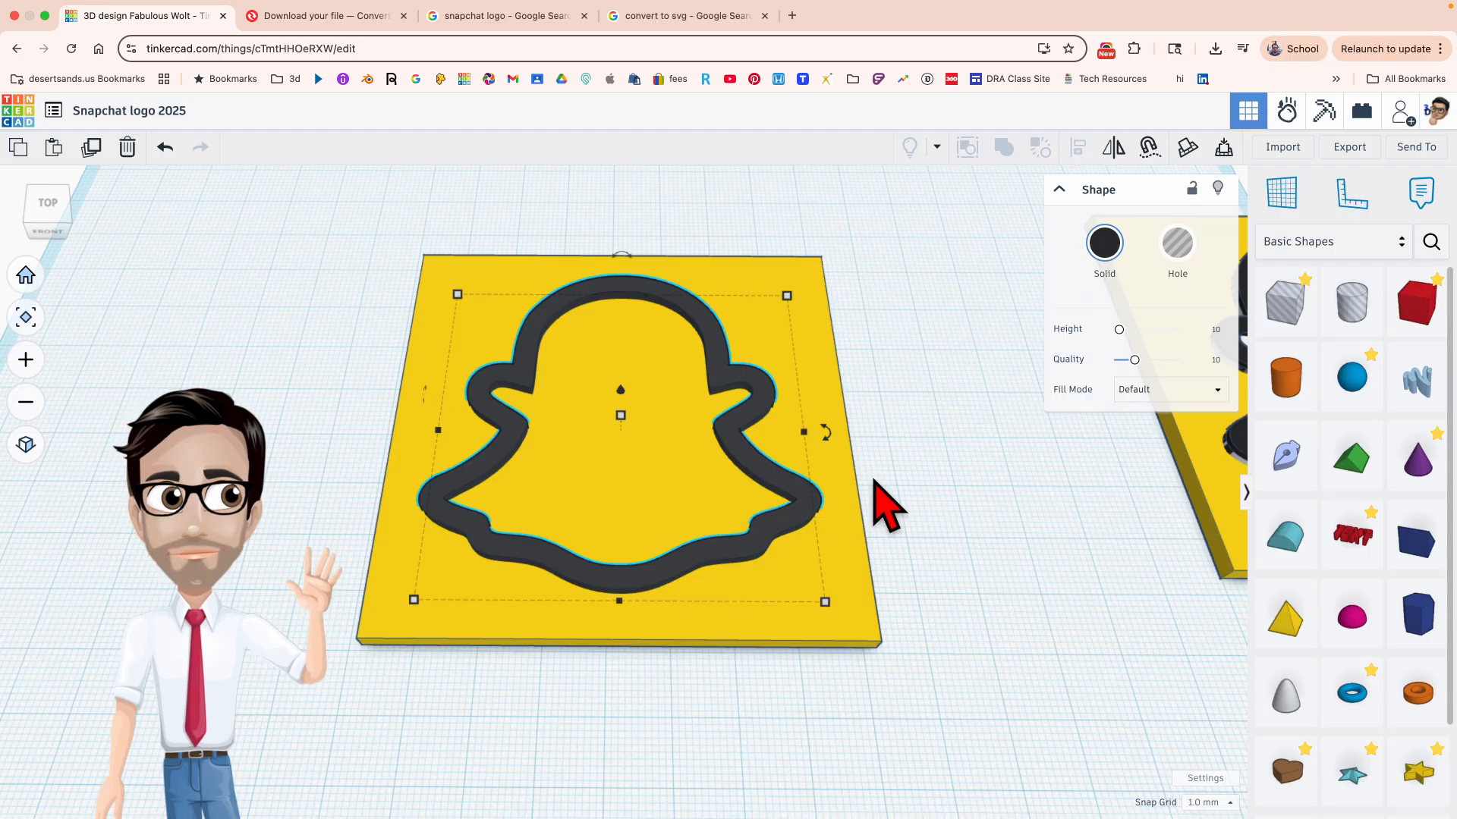
pyautogui.click(639, 455)
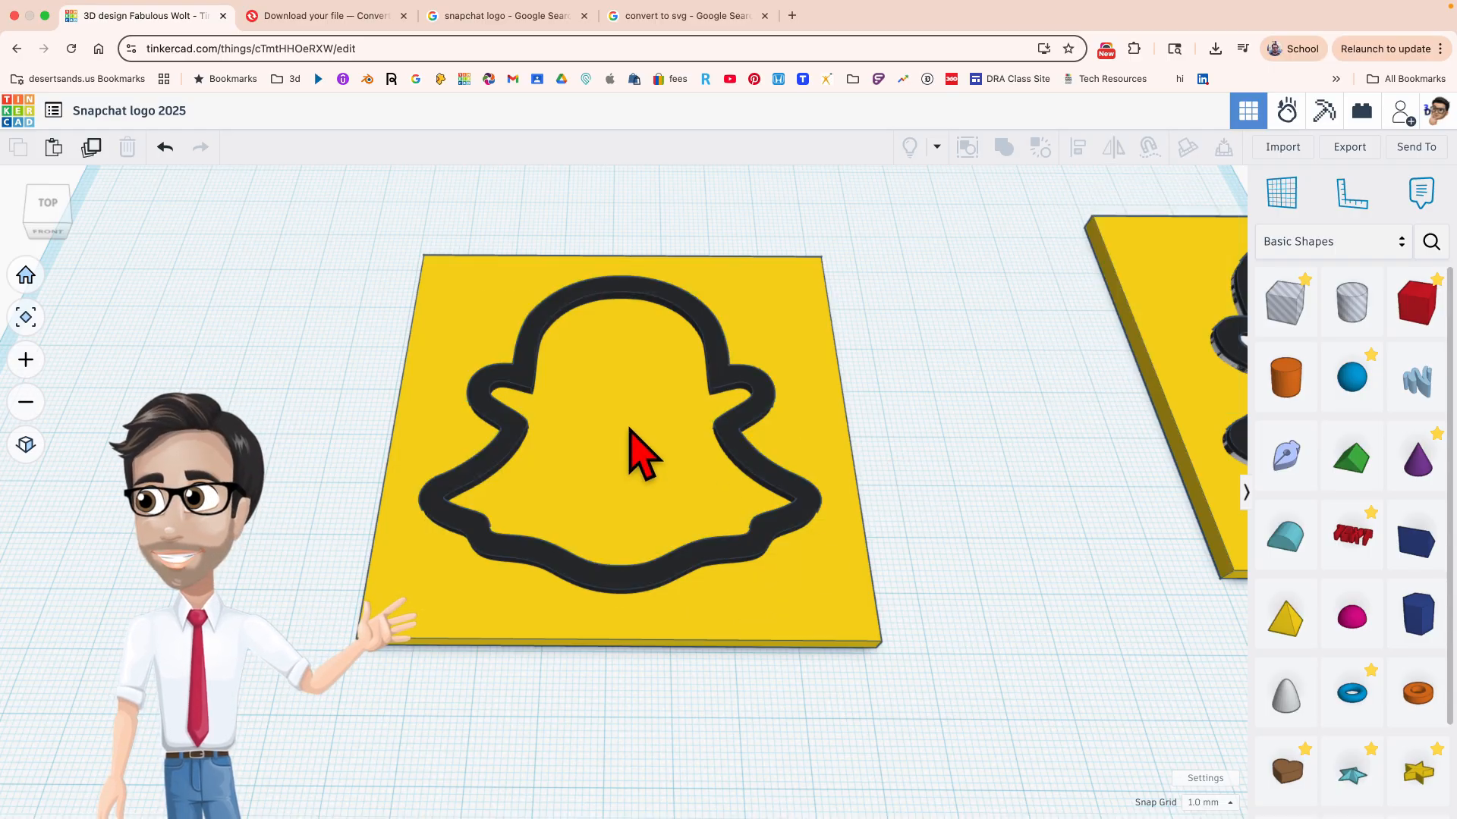
pyautogui.moveTo(664, 515)
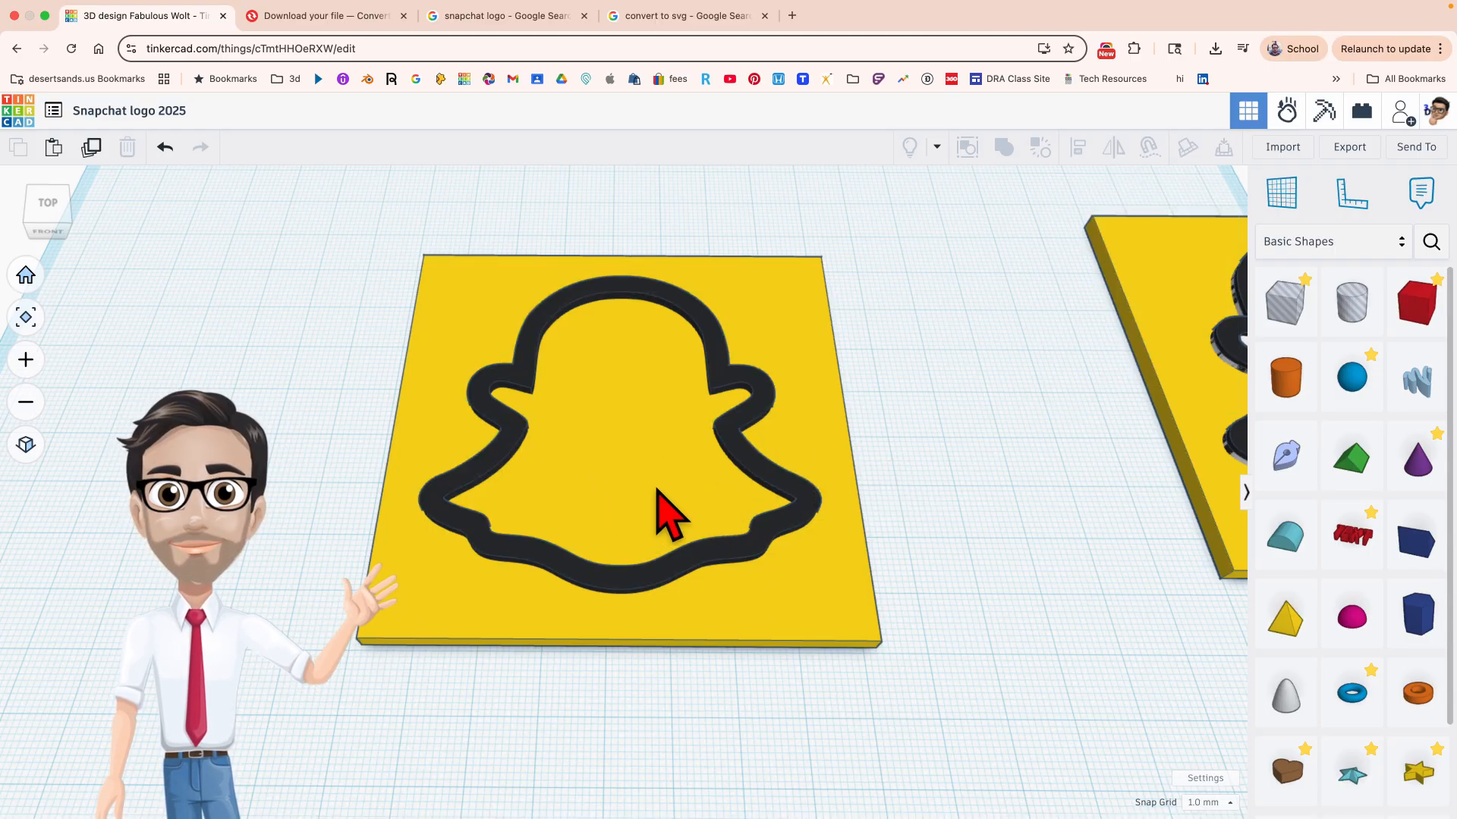
pyautogui.moveTo(744, 478)
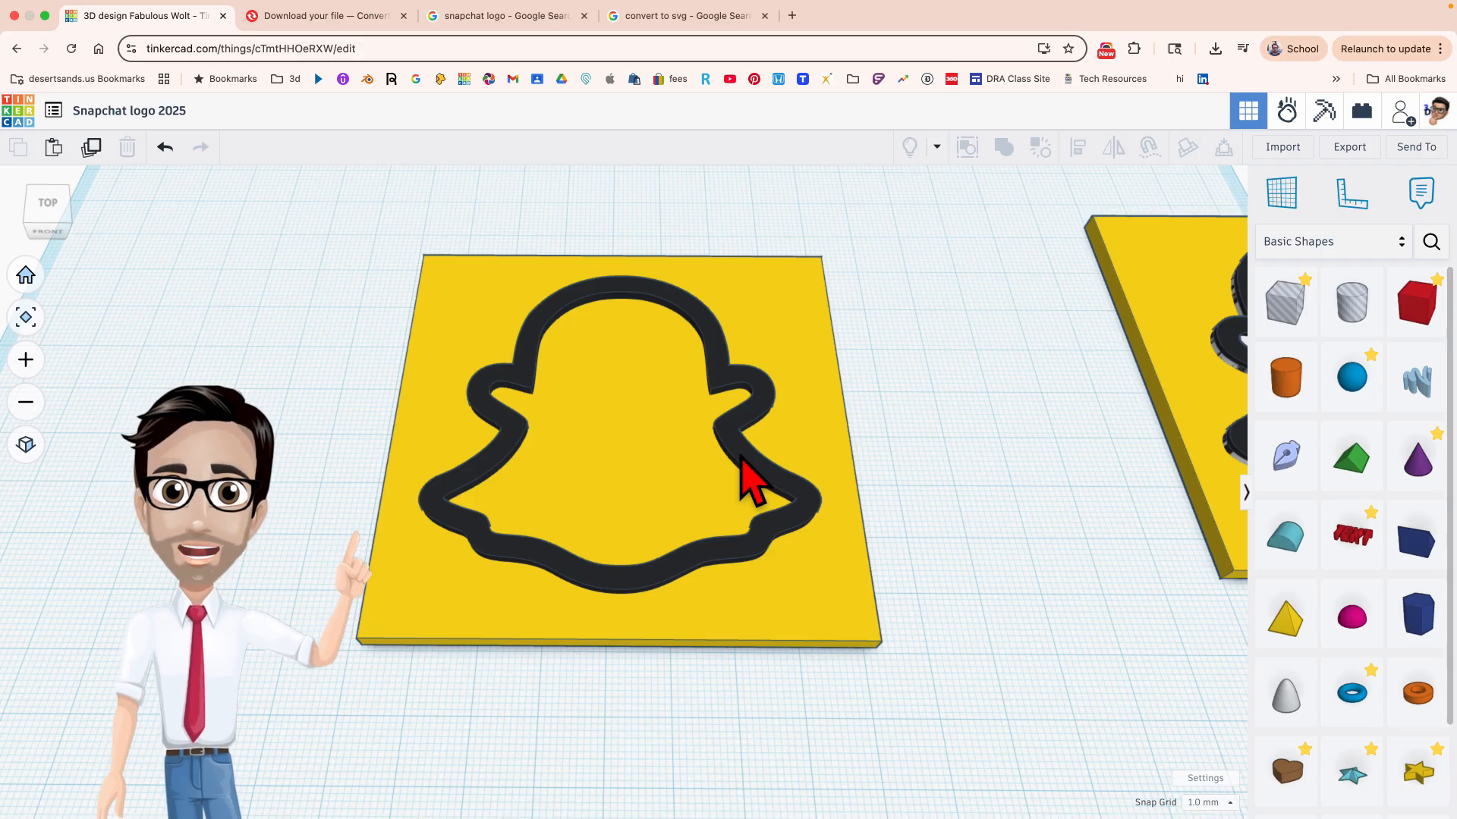
# - Duplicate the ghost outline in place and make the copy white
pyautogui.click(753, 473)
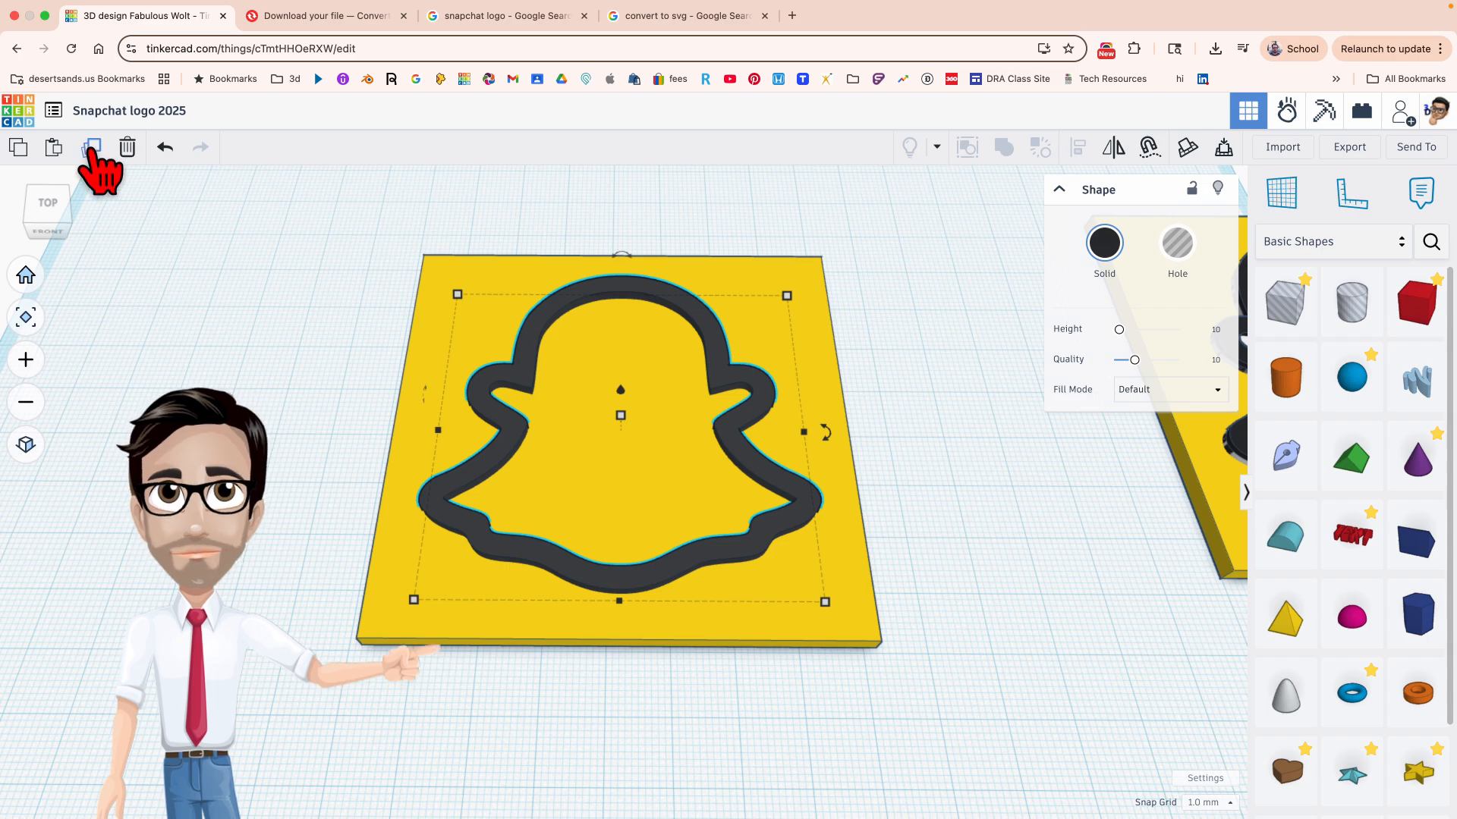
pyautogui.moveTo(449, 274)
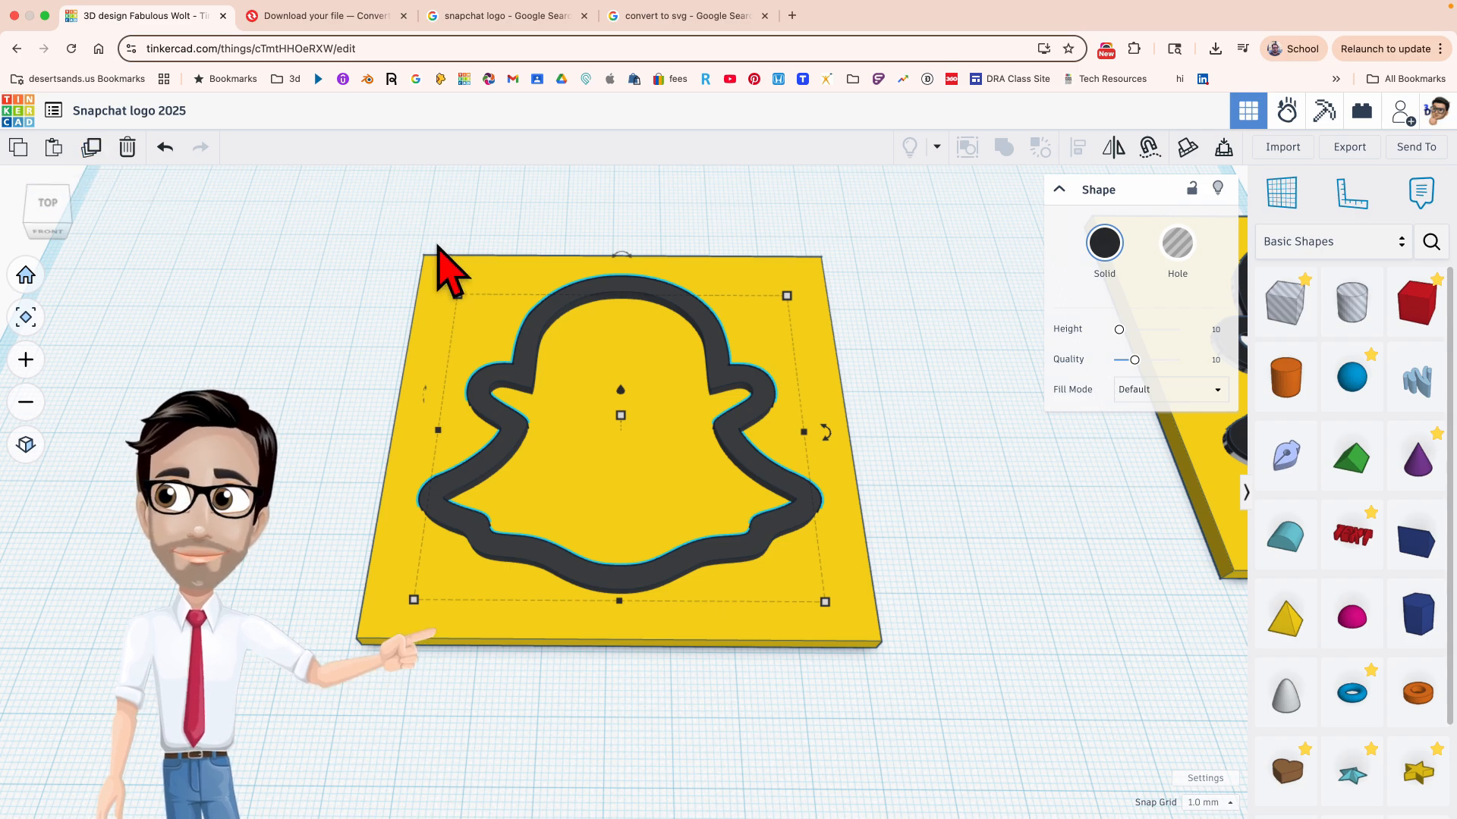
pyautogui.press('cmd+d')
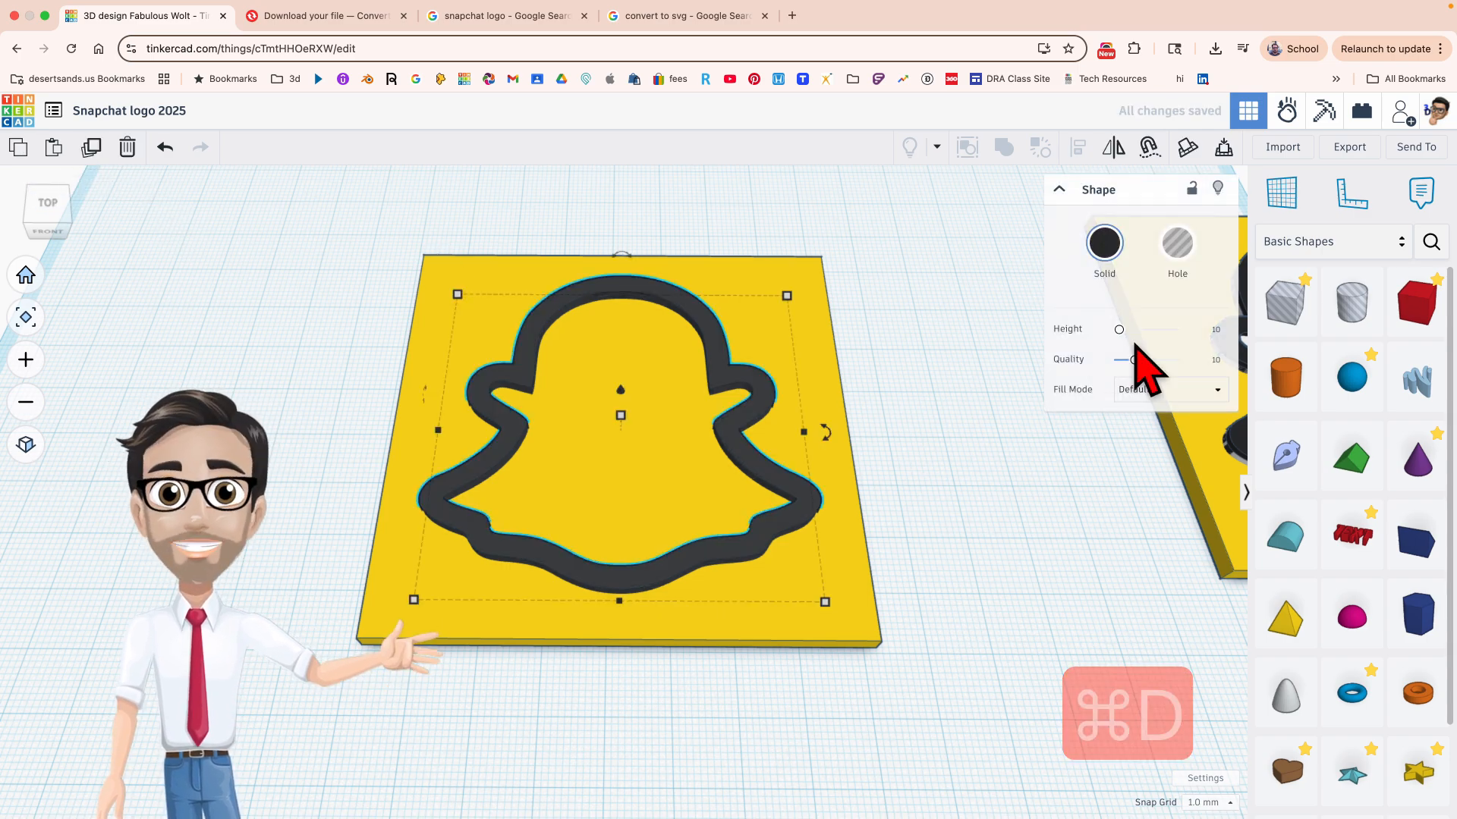
pyautogui.click(1103, 243)
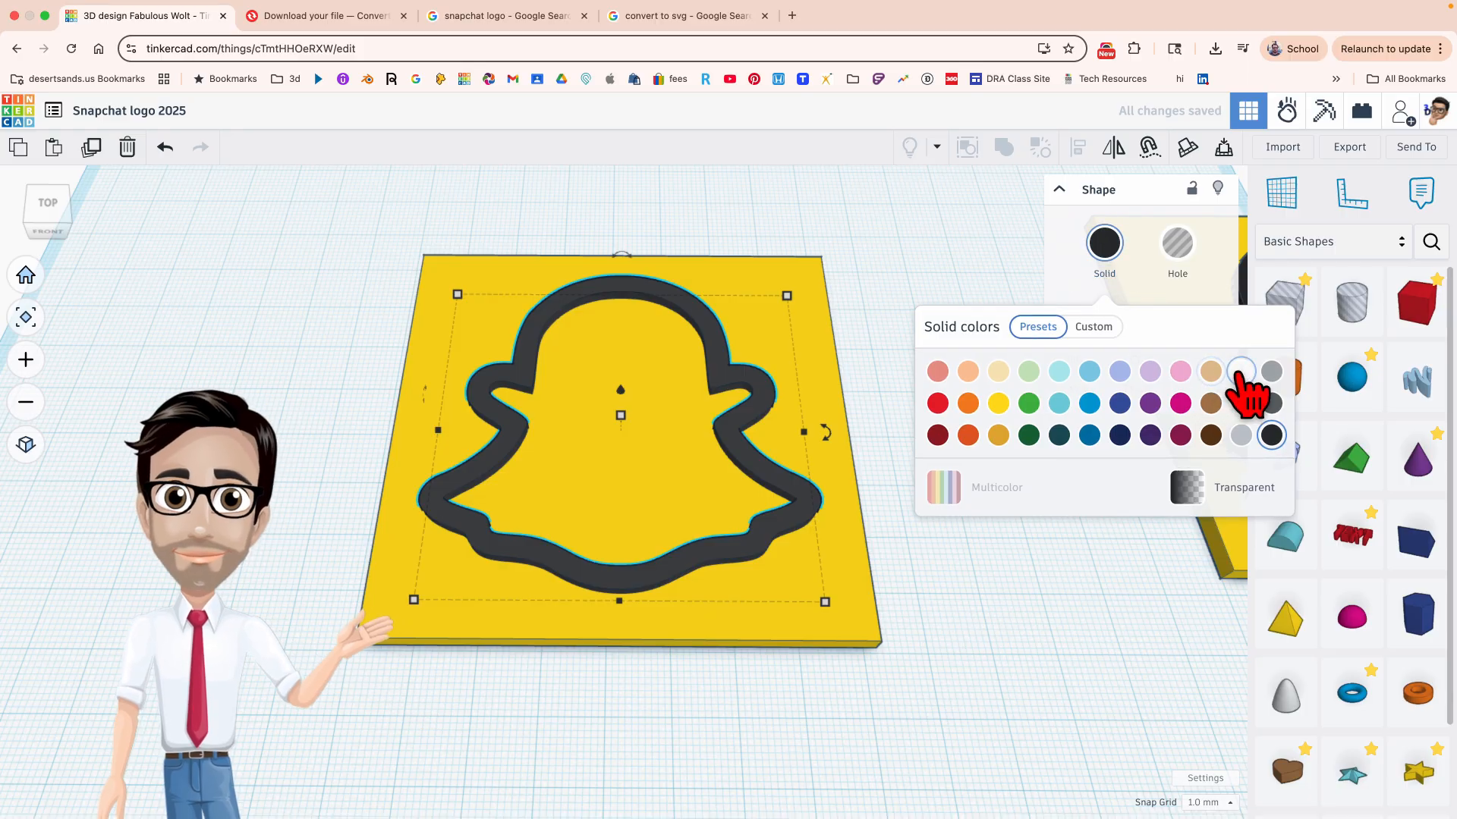
pyautogui.click(1241, 370)
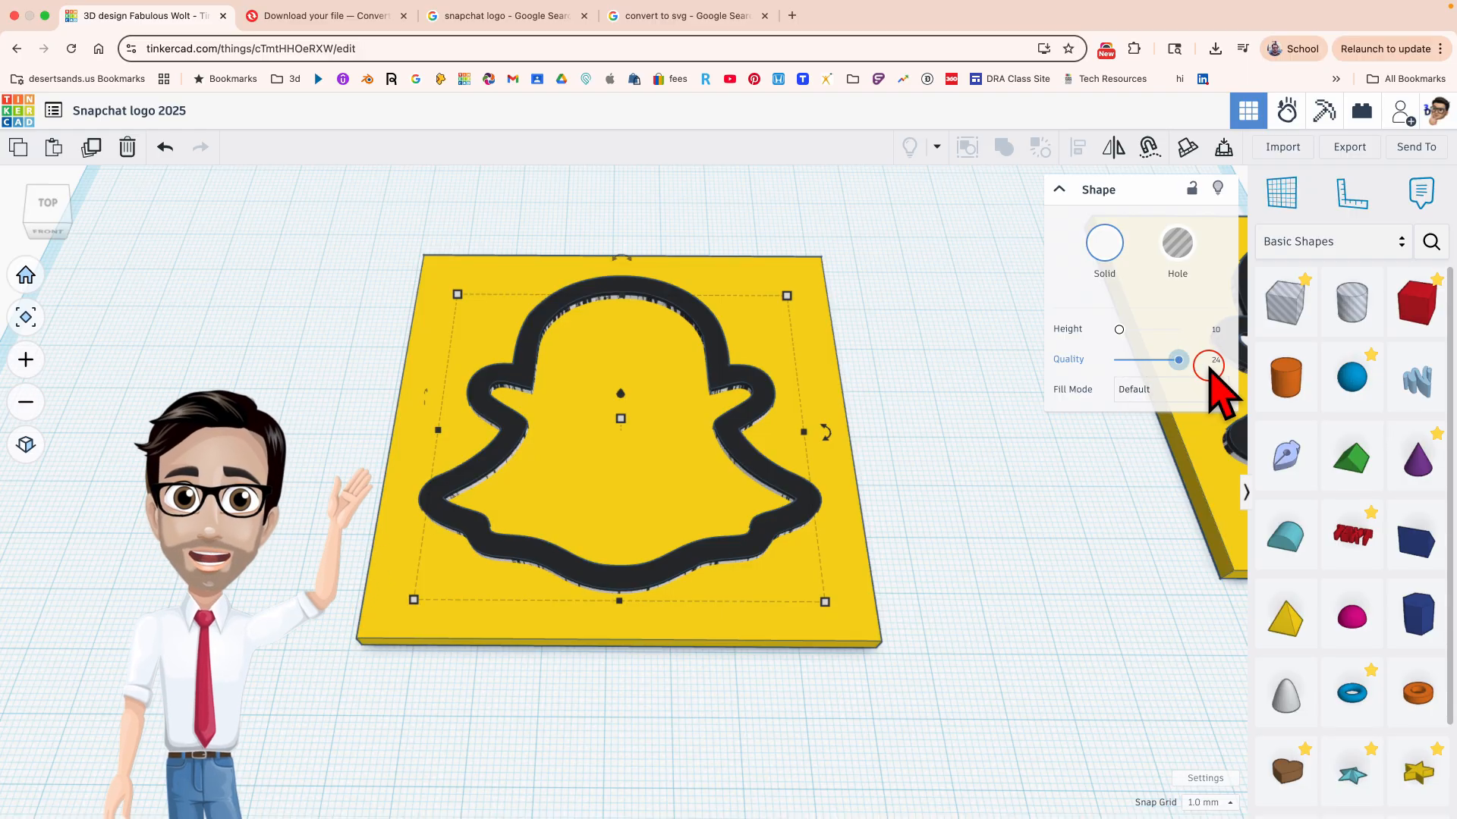
# - Switch the white ghost copy's fill mode to Inner Line
pyautogui.click(1168, 388)
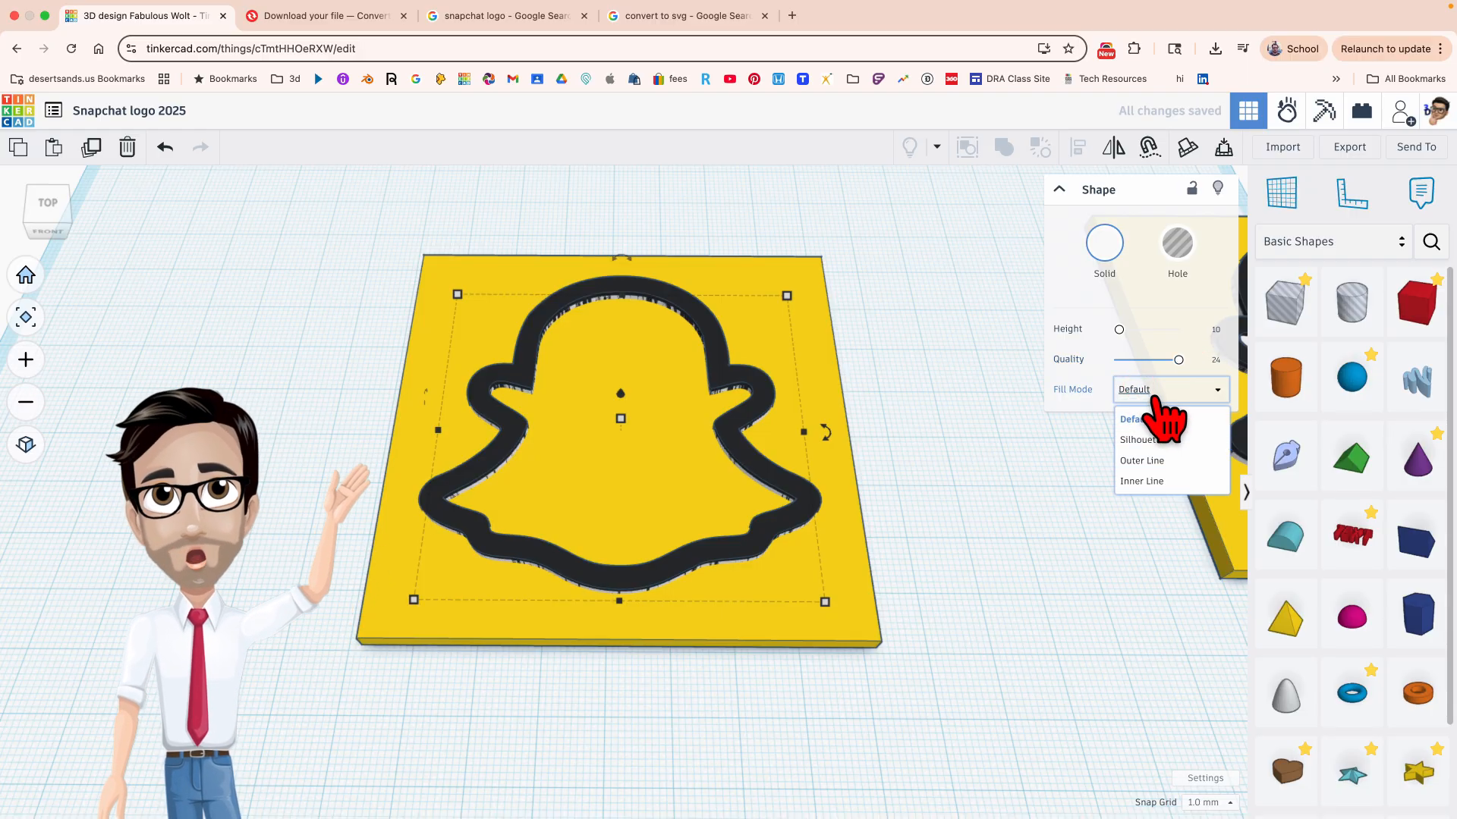
pyautogui.click(1141, 481)
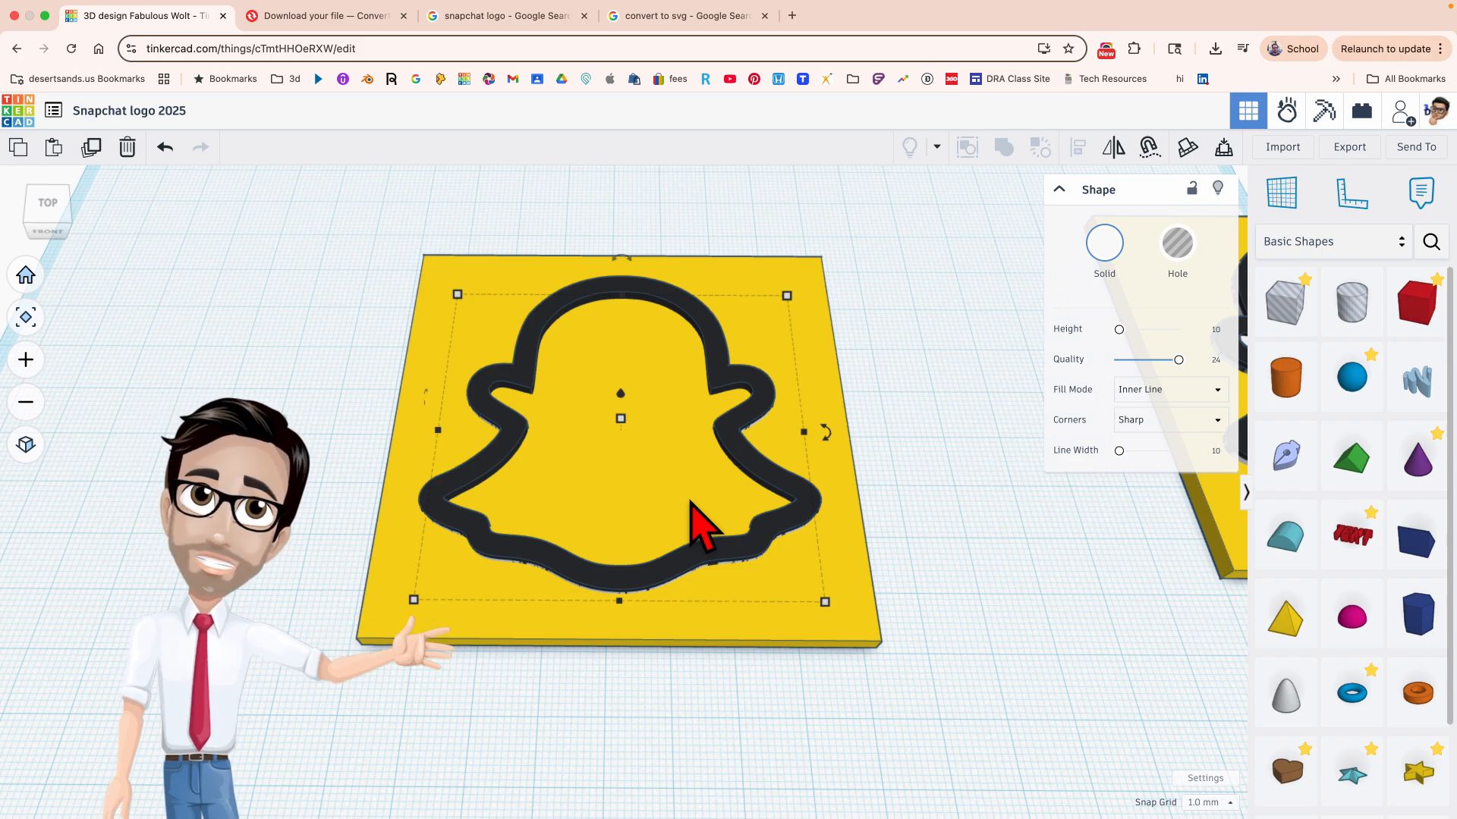
pyautogui.moveTo(762, 539)
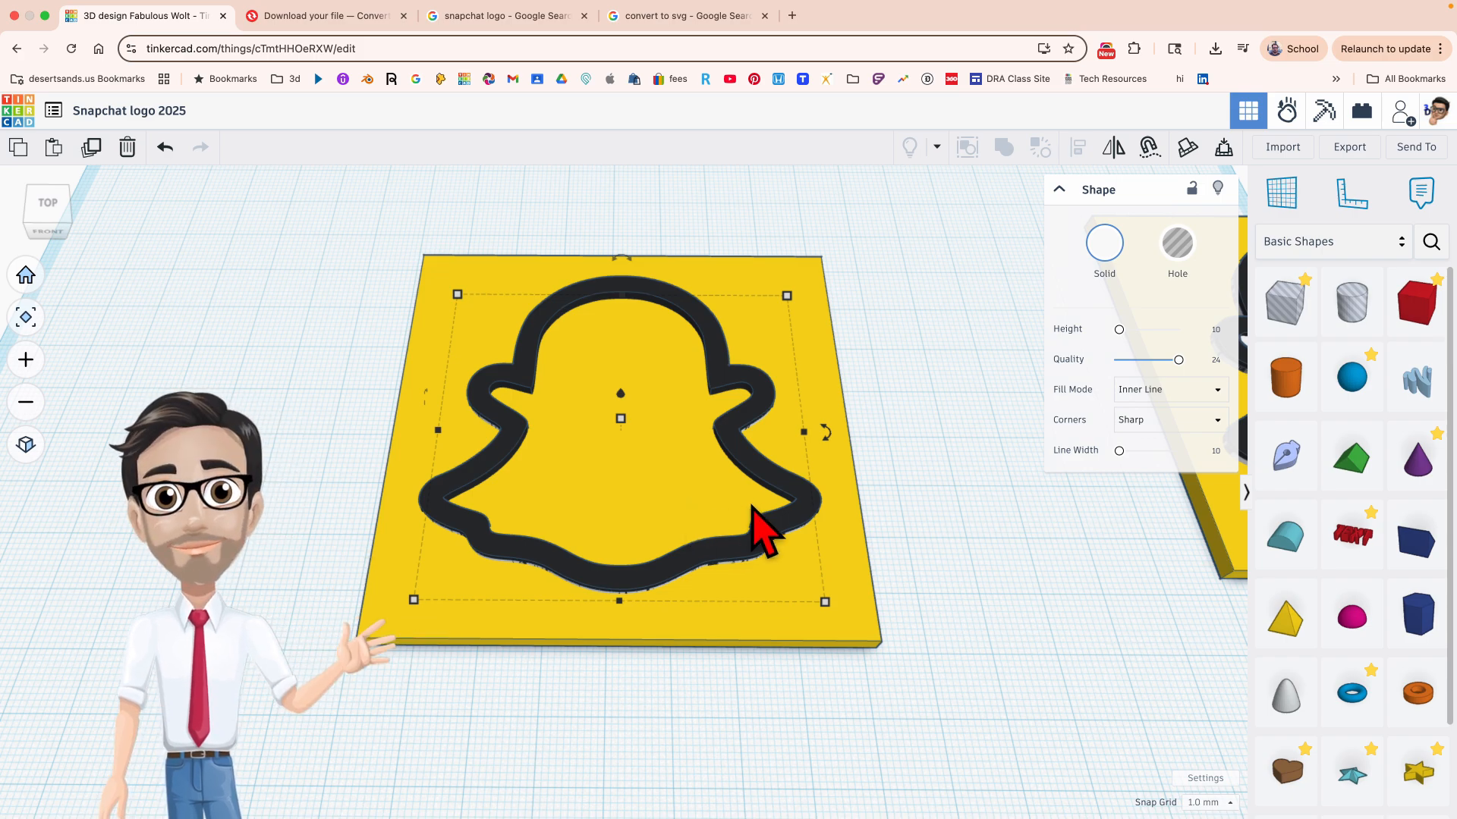
pyautogui.moveTo(696, 478)
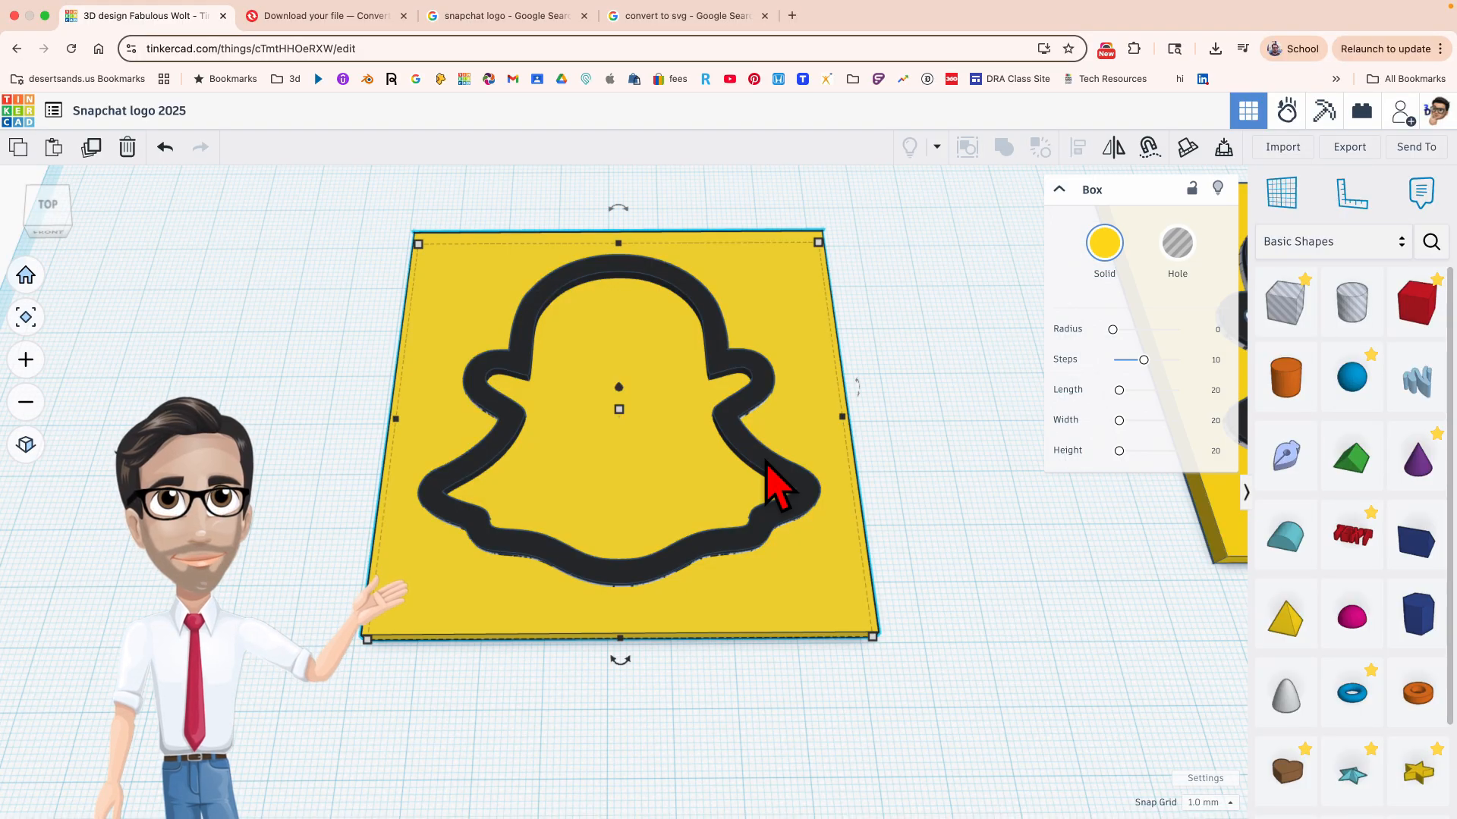
pyautogui.moveTo(906, 503)
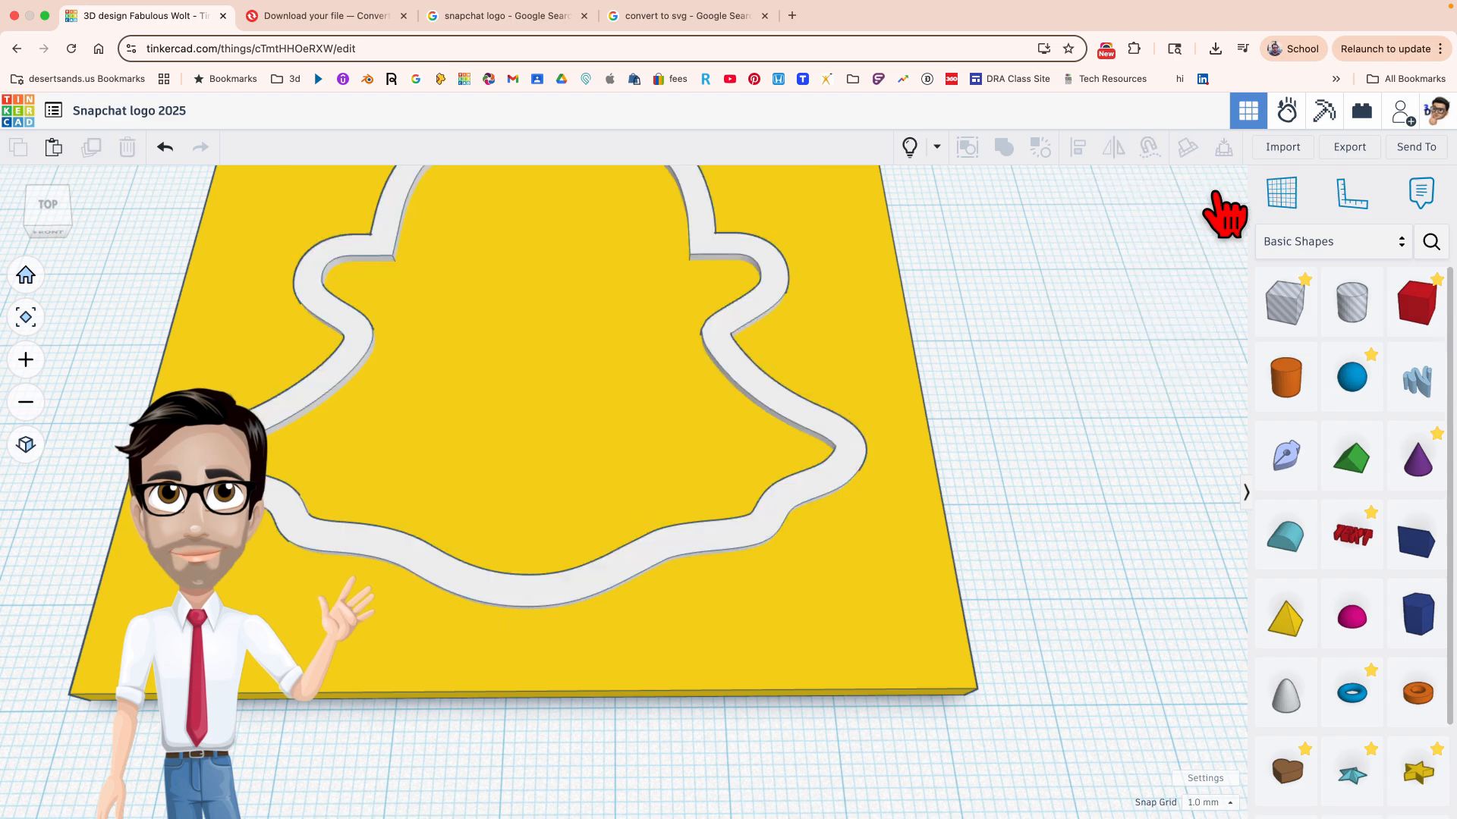
pyautogui.moveTo(780, 543)
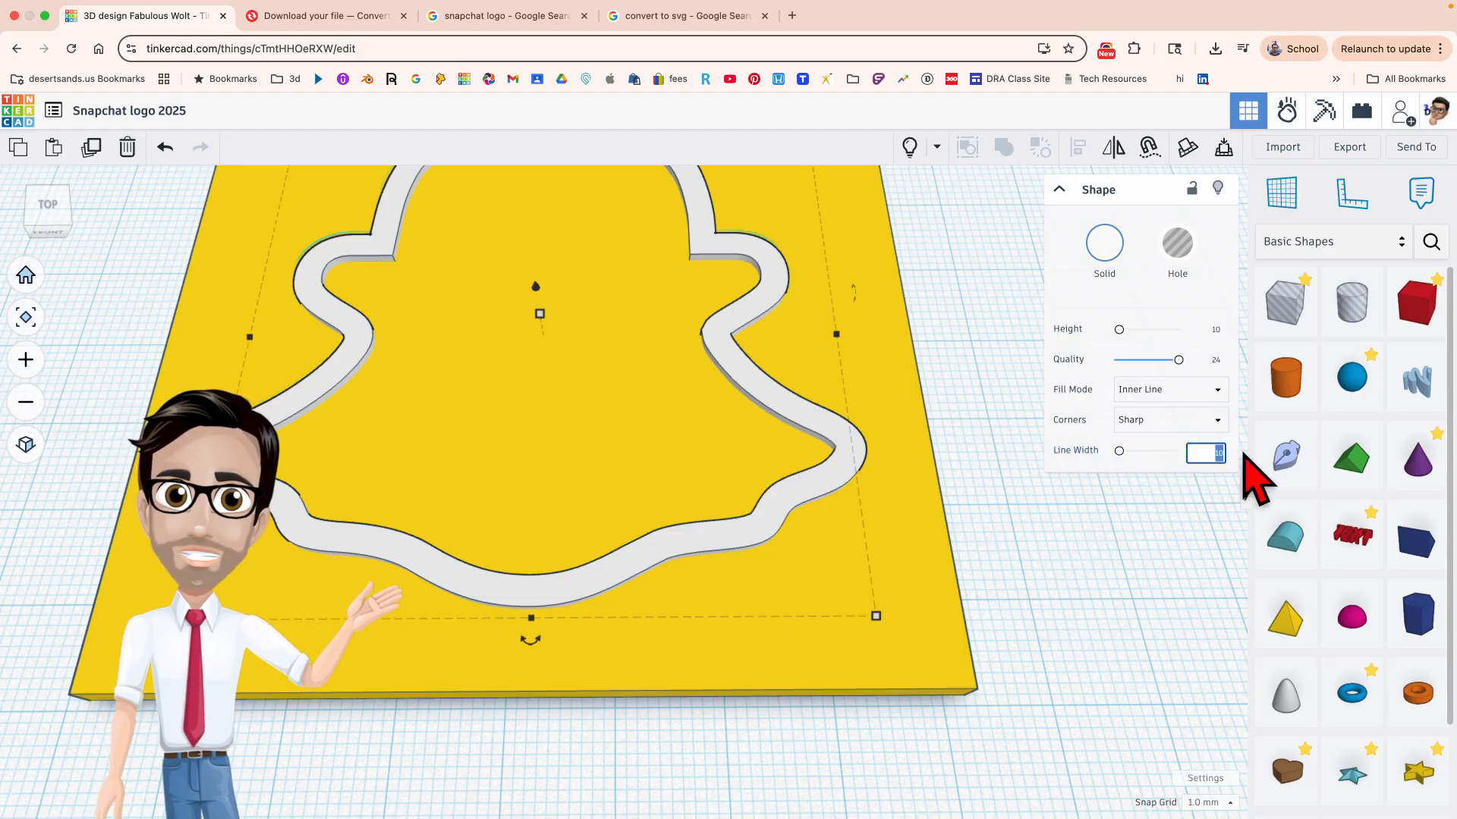
# - Change the white copy's line width so it fills the ghost inside the black outline
pyautogui.write('20')
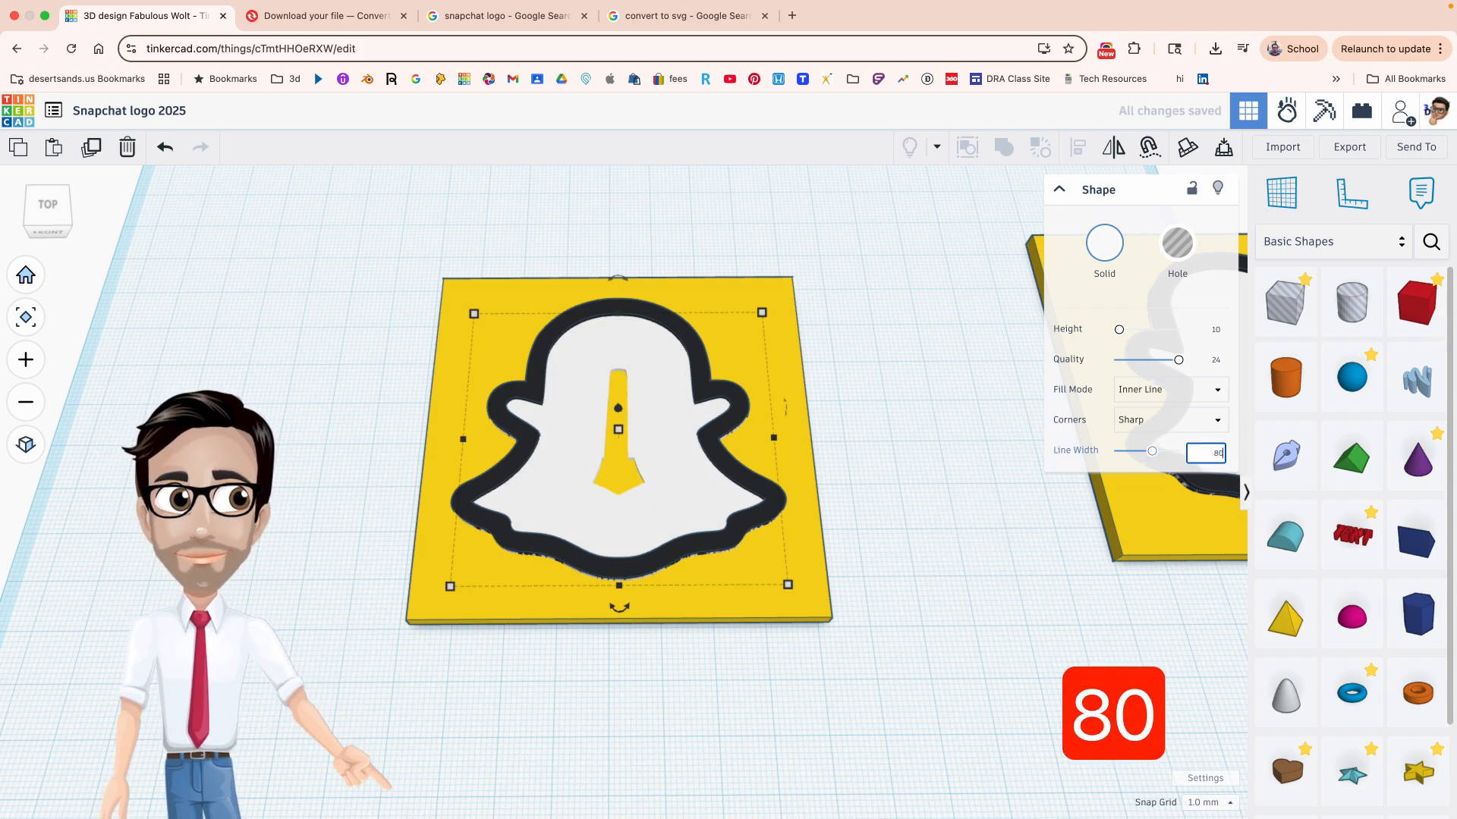
pyautogui.press('Return')
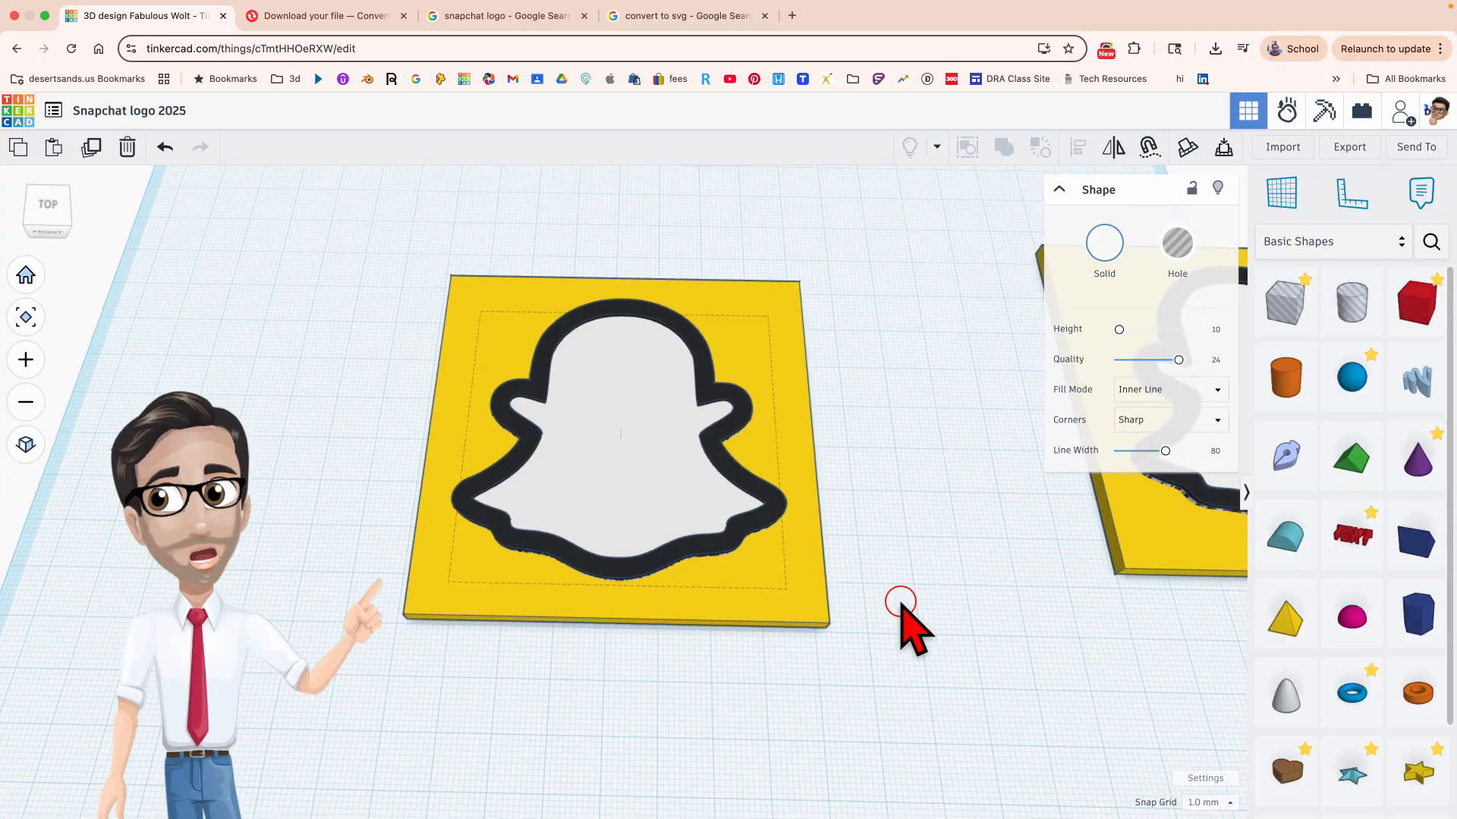
# - Deselect the white ghost copy by clicking empty space
pyautogui.click(618, 437)
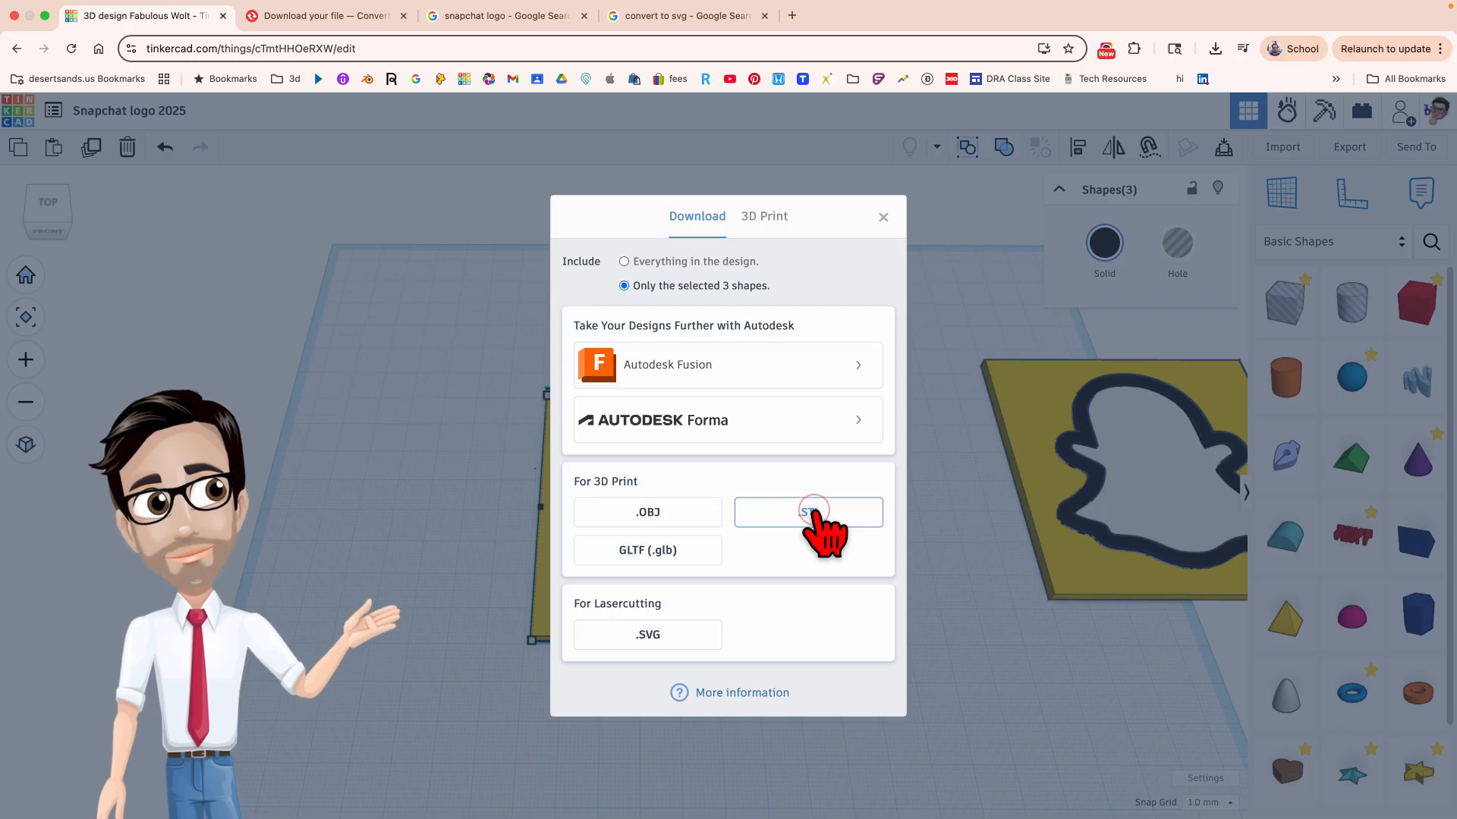
# - Export the three shapes as 'Snapchat logo 2025 finished.stl'
pyautogui.click(808, 511)
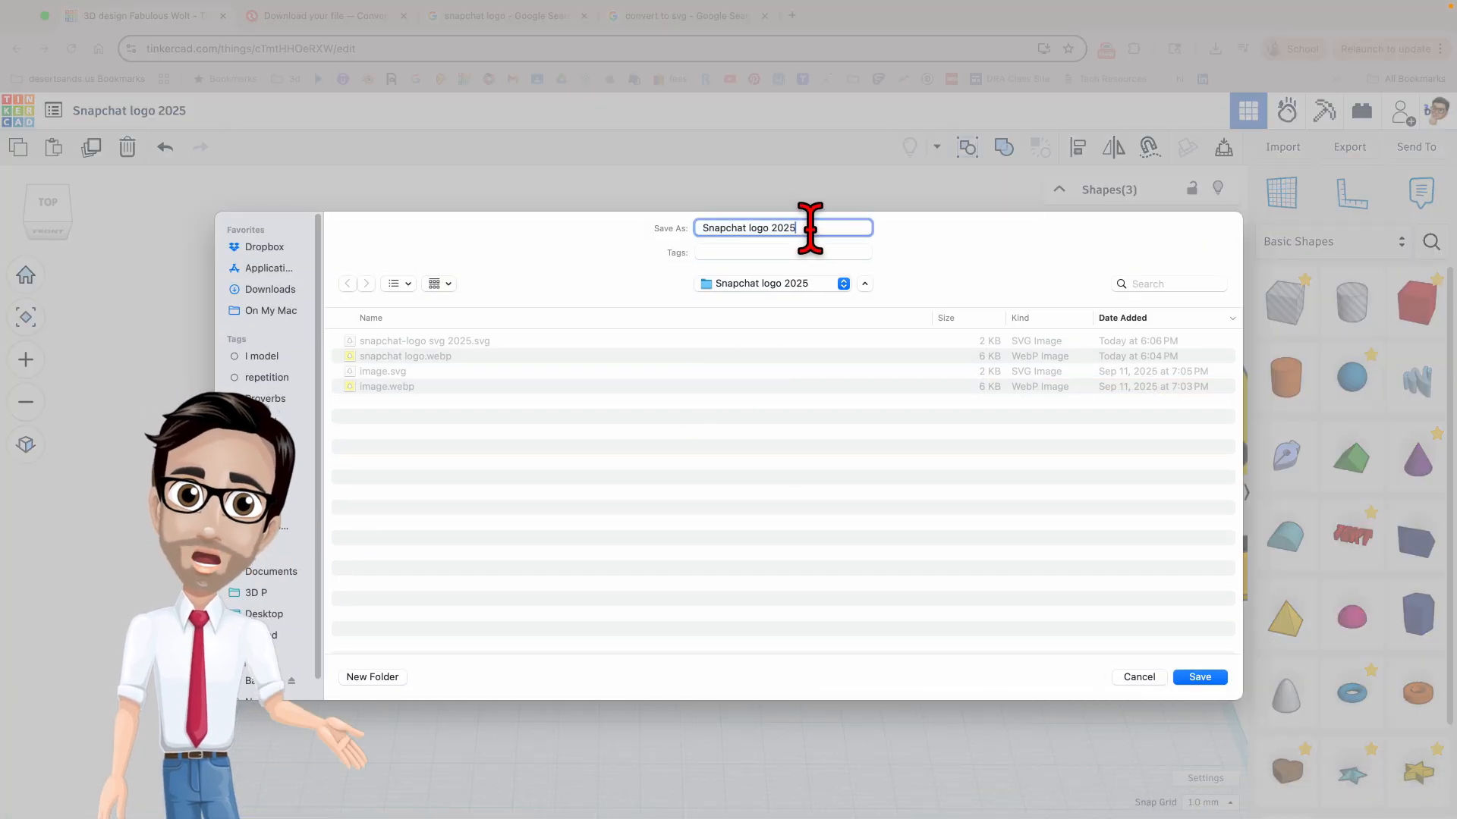
pyautogui.write('finis')
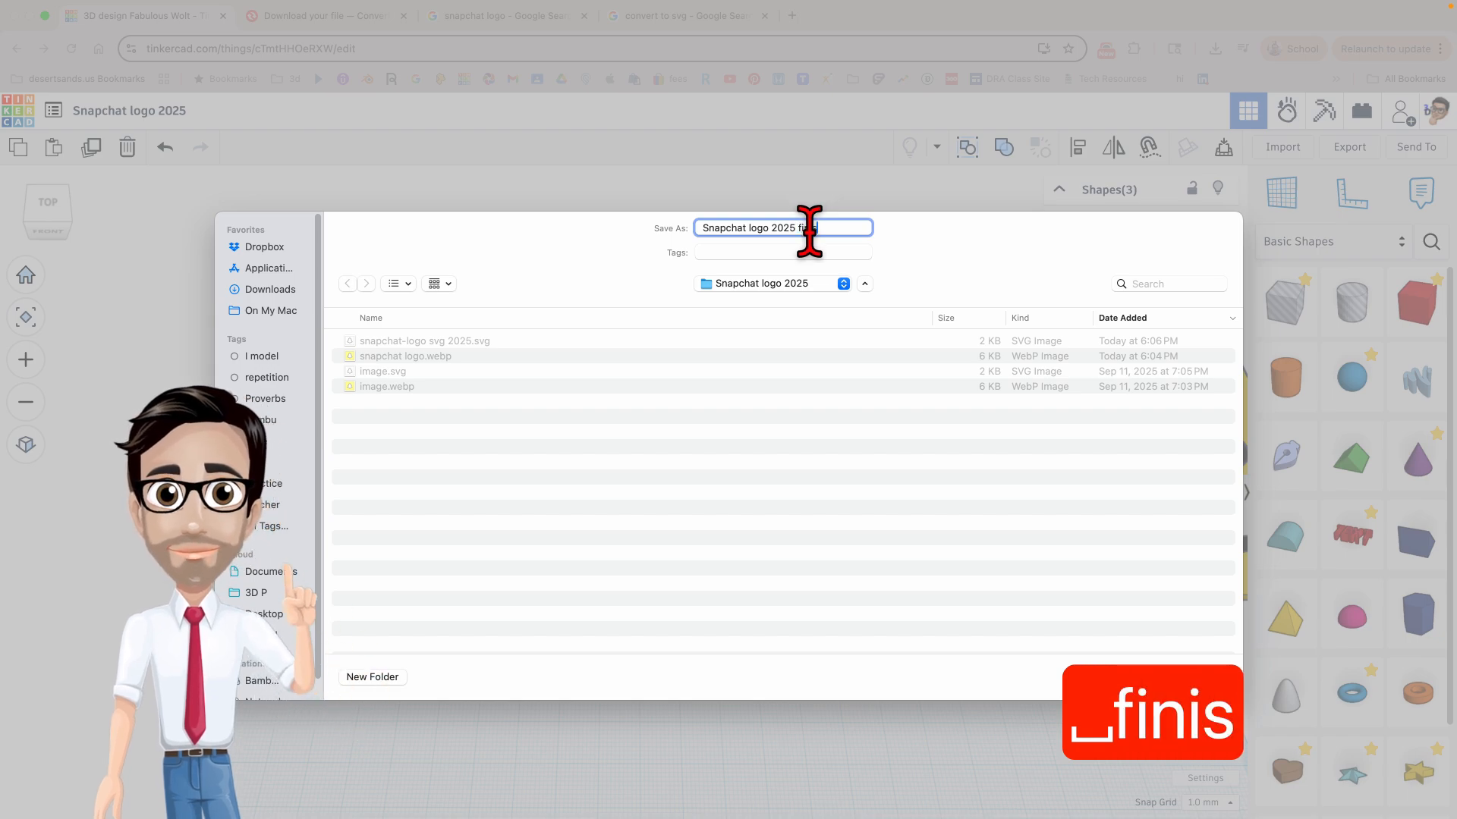
pyautogui.write('finished')
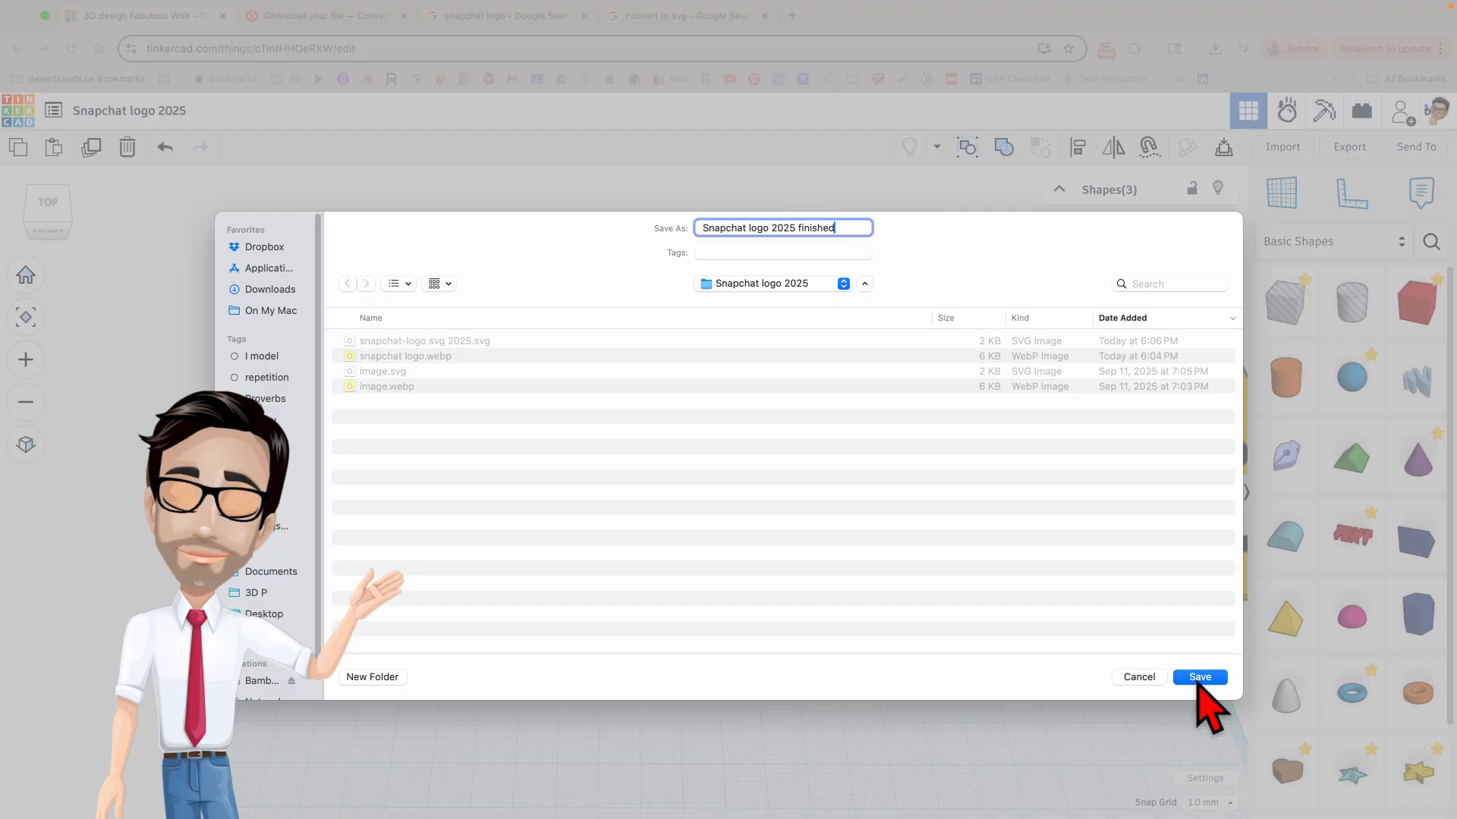
pyautogui.click(1199, 677)
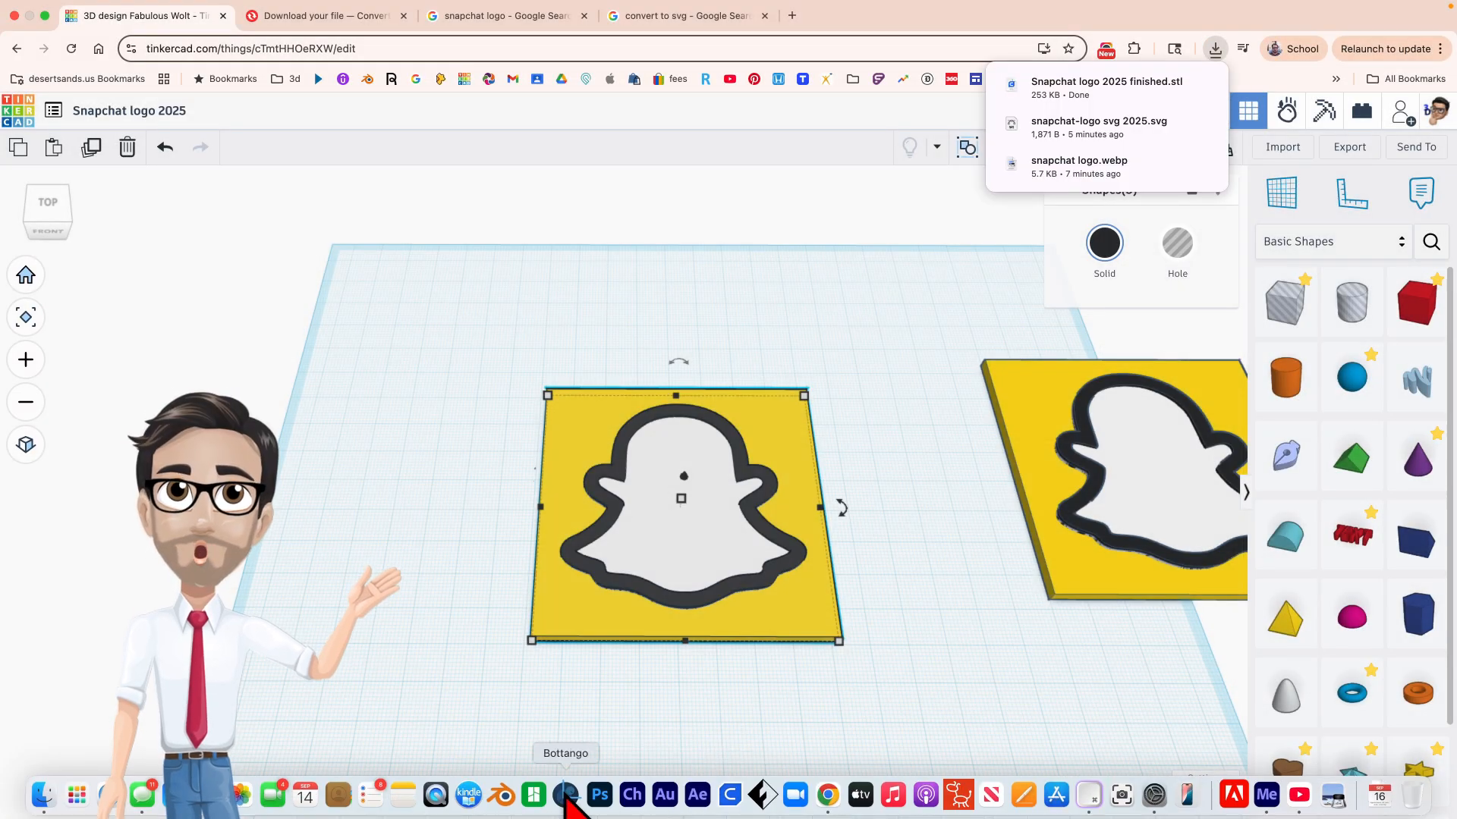
pyautogui.moveTo(618, 794)
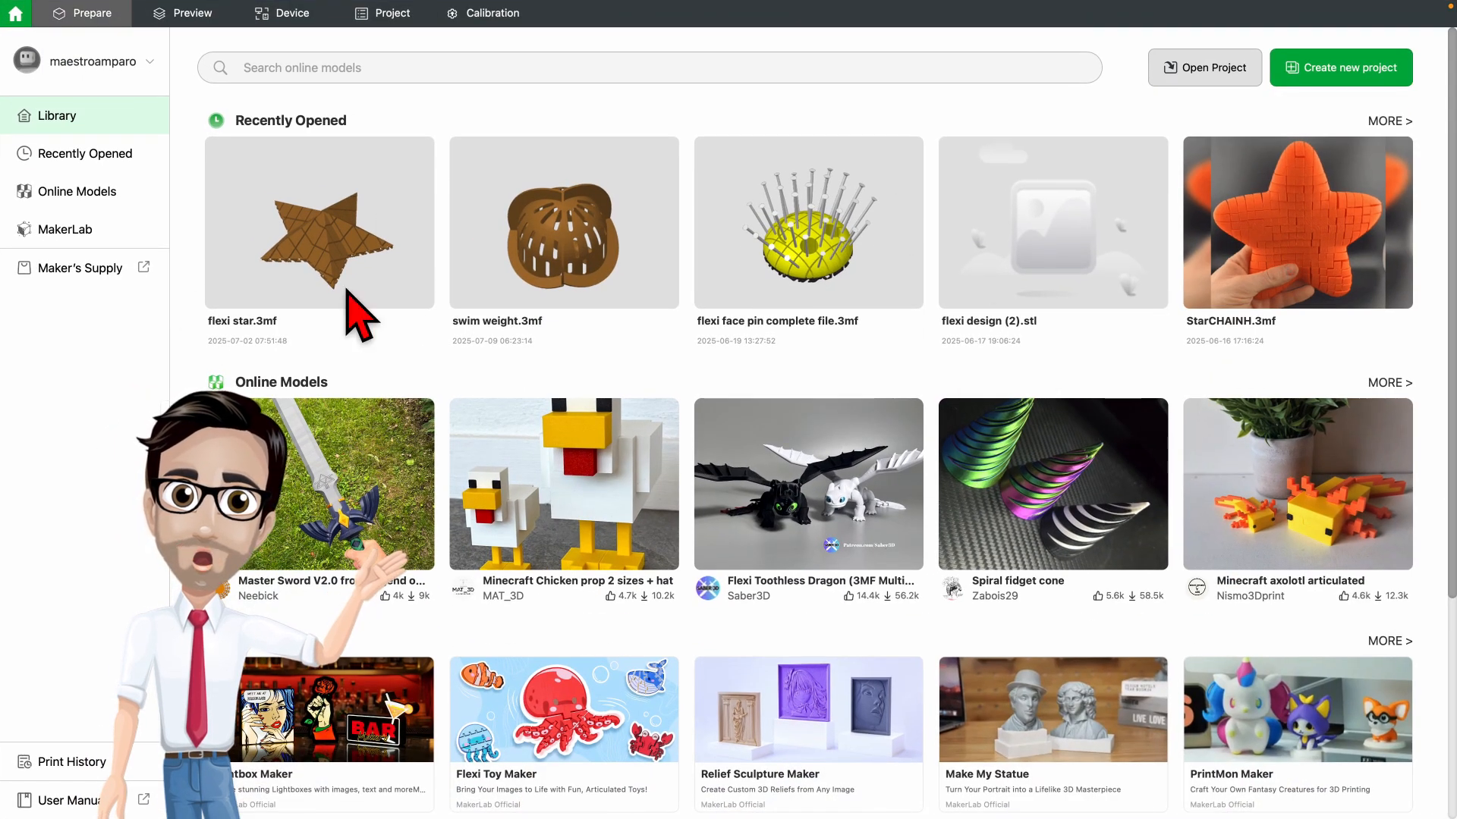
pyautogui.moveTo(610, 267)
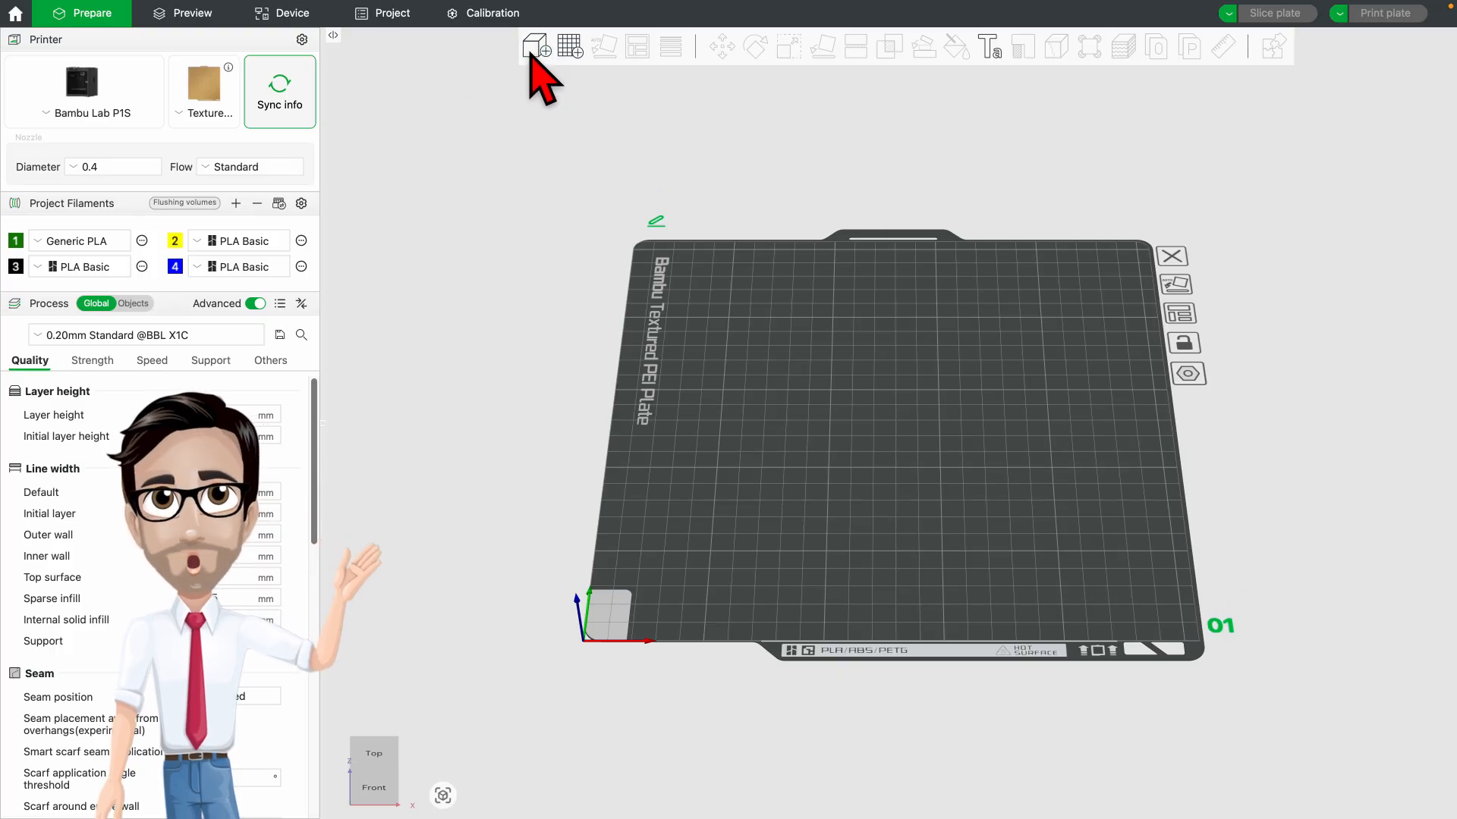
# - Import Snapchat logo 2025 finished.stl from the 3D P folder onto the plate
pyautogui.click(534, 47)
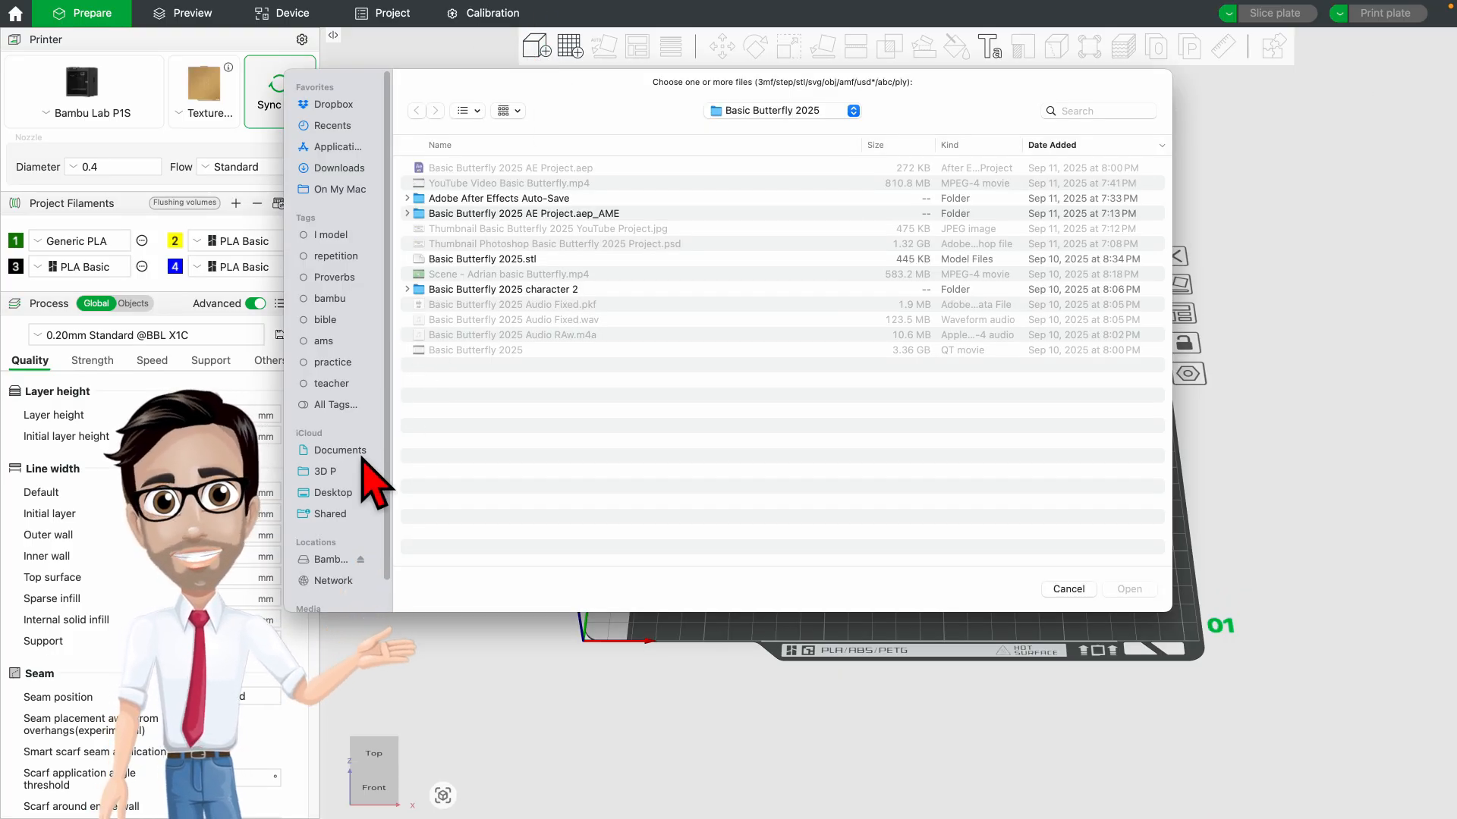
pyautogui.click(325, 471)
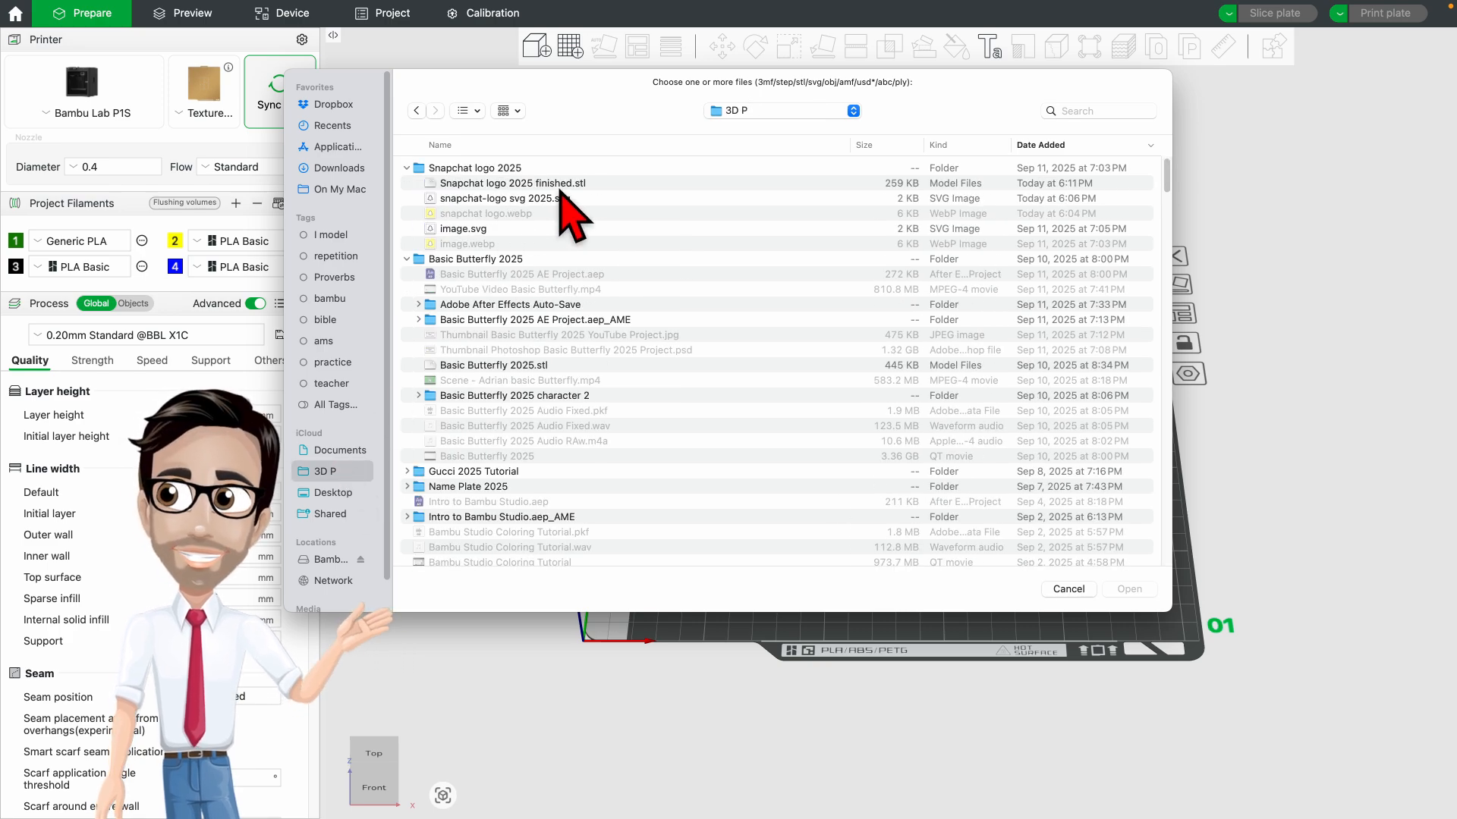
pyautogui.click(512, 182)
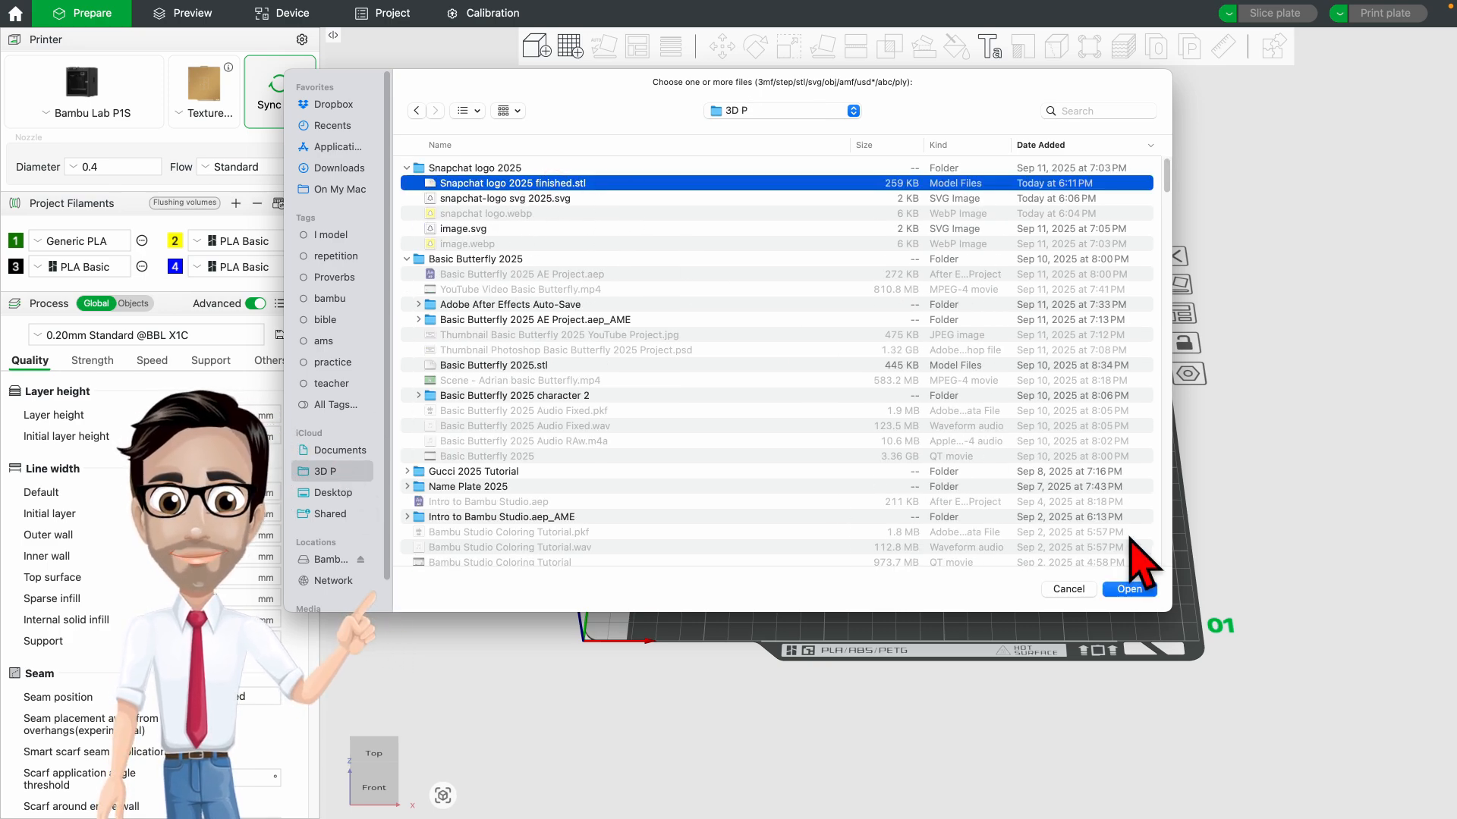
pyautogui.click(1129, 588)
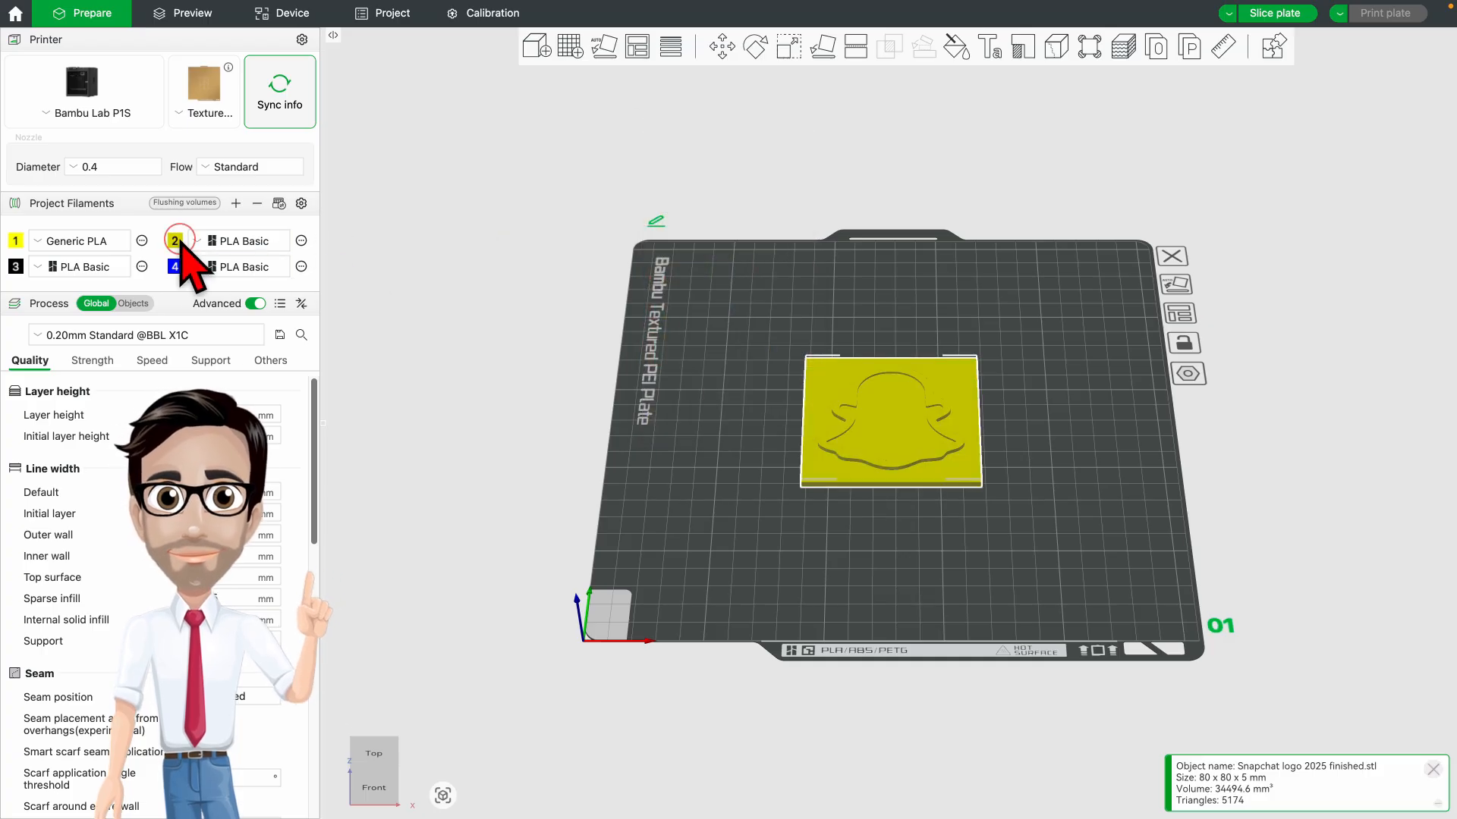
# - Set filament 2 to Jade White and start colour painting the logo model
pyautogui.click(176, 241)
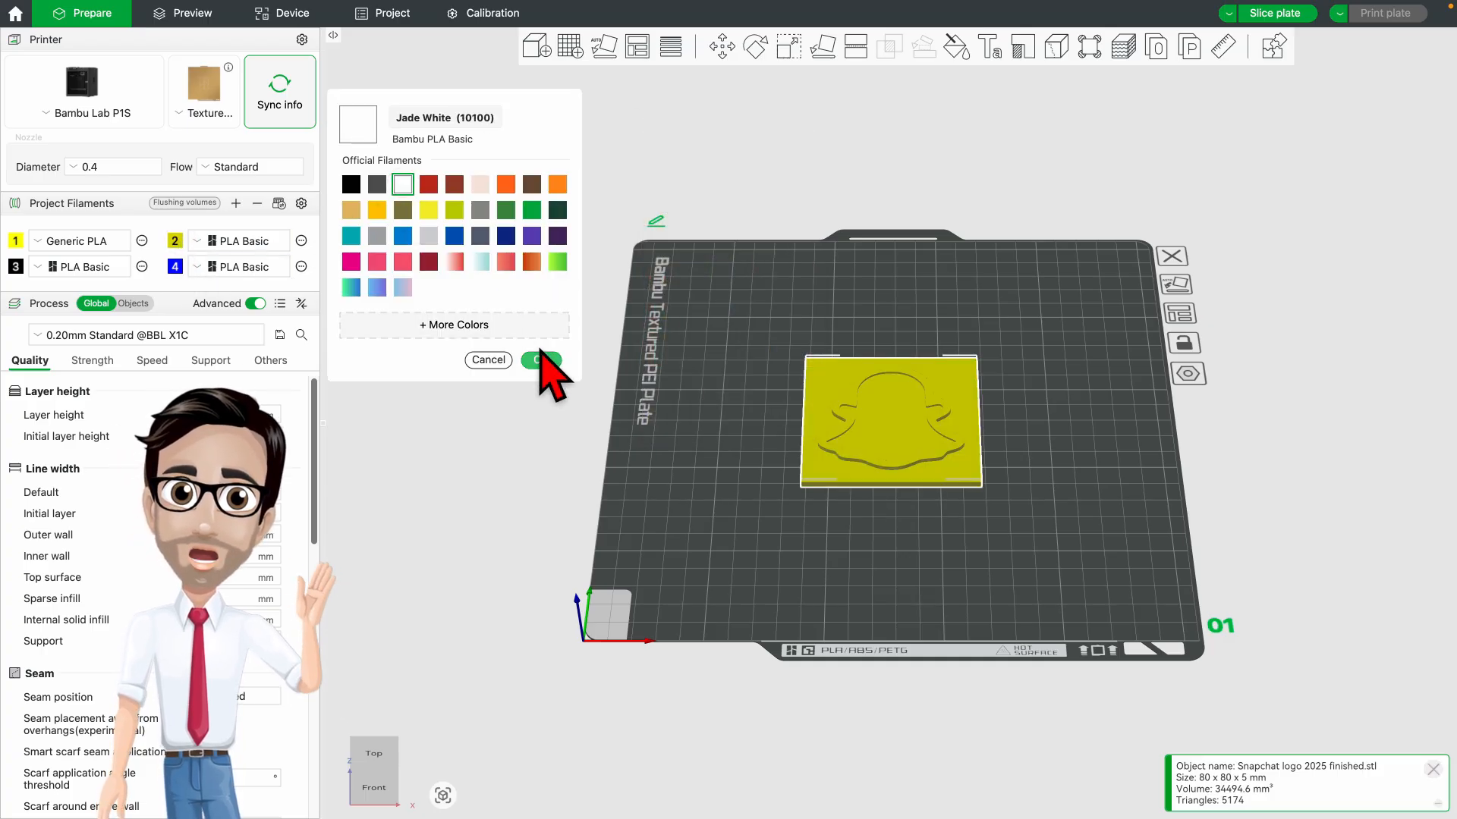
pyautogui.click(540, 361)
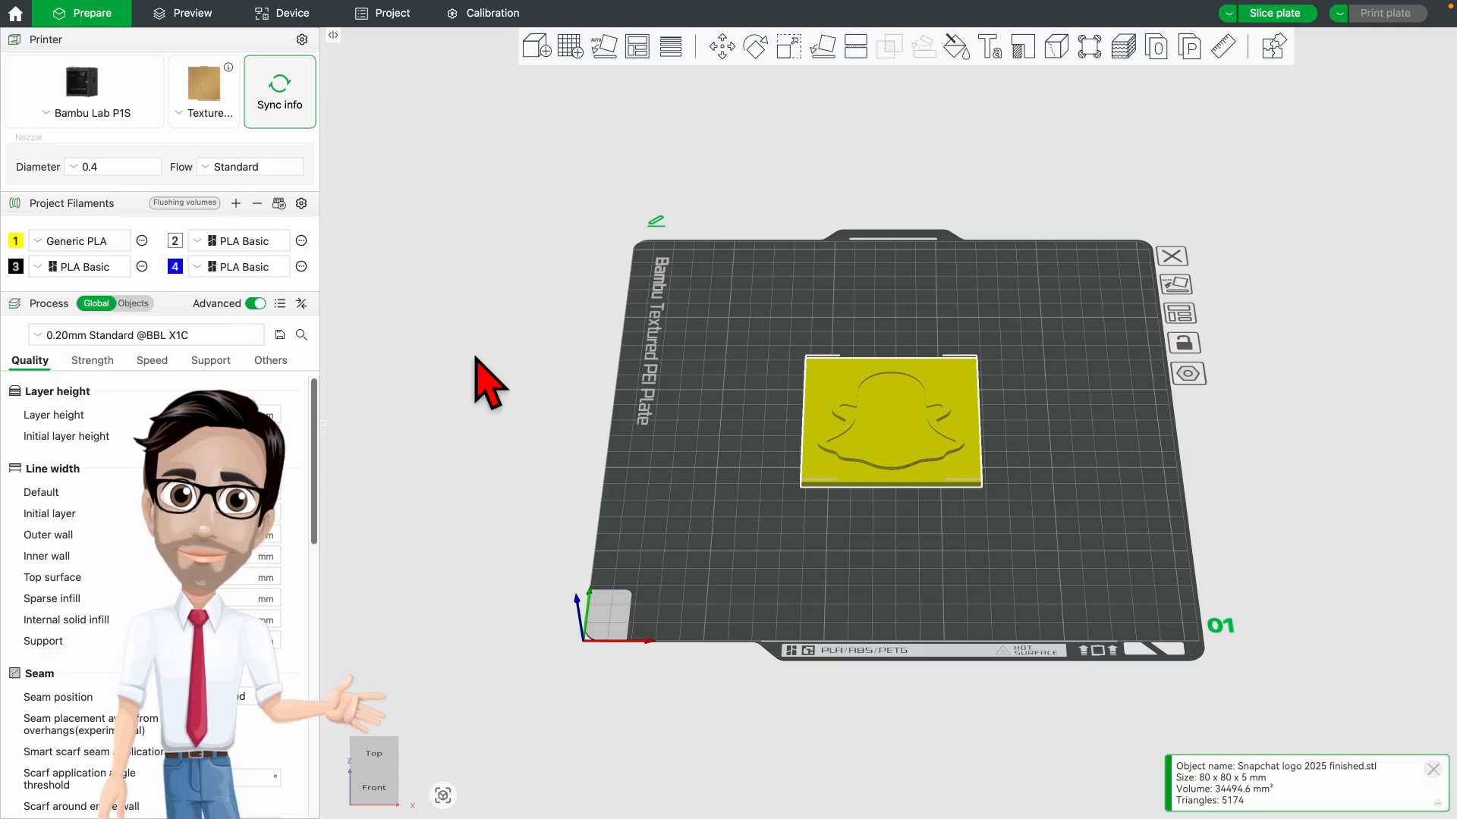
pyautogui.moveTo(1094, 102)
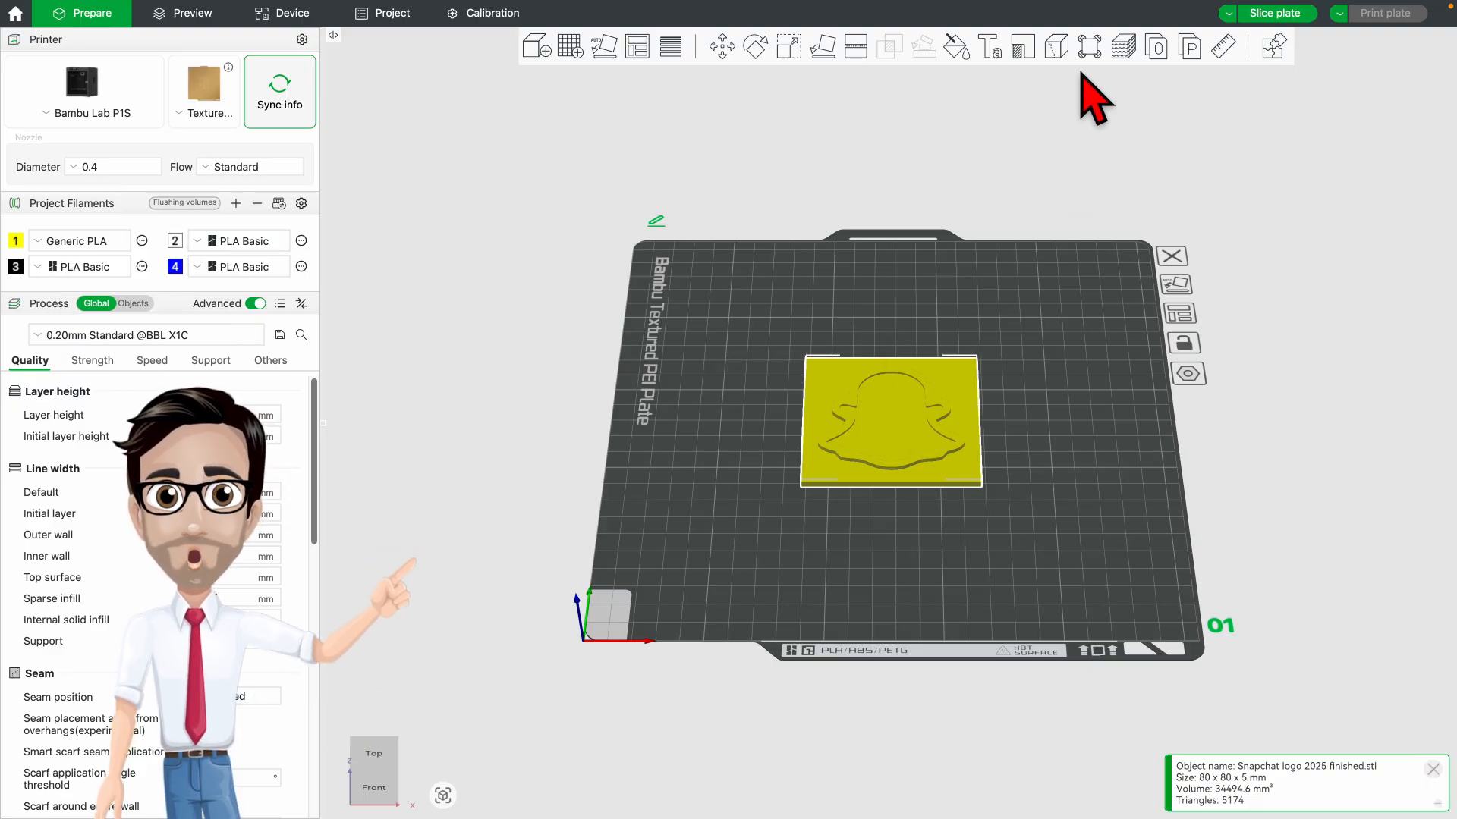
pyautogui.click(955, 45)
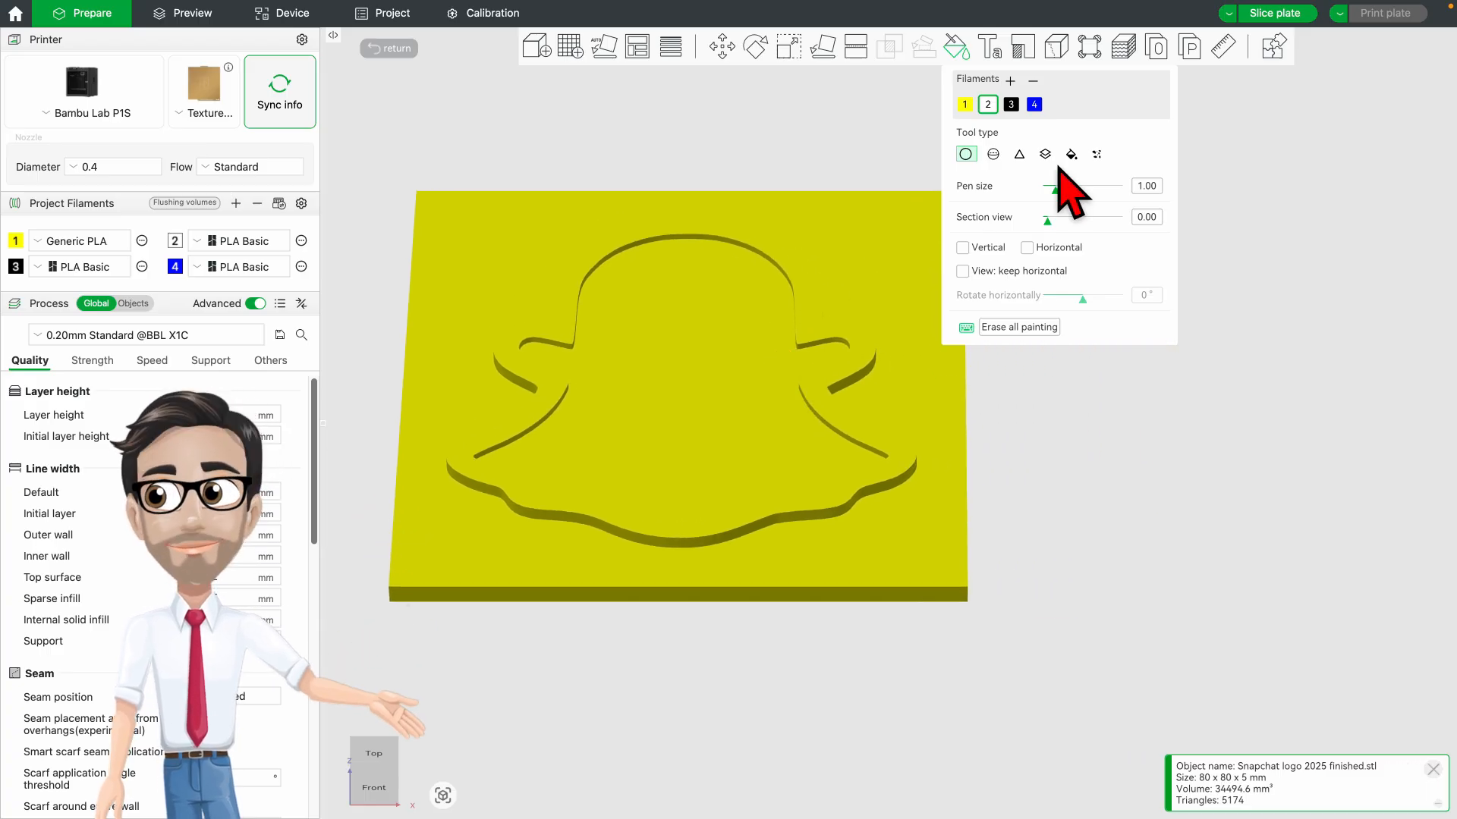
pyautogui.moveTo(688, 413)
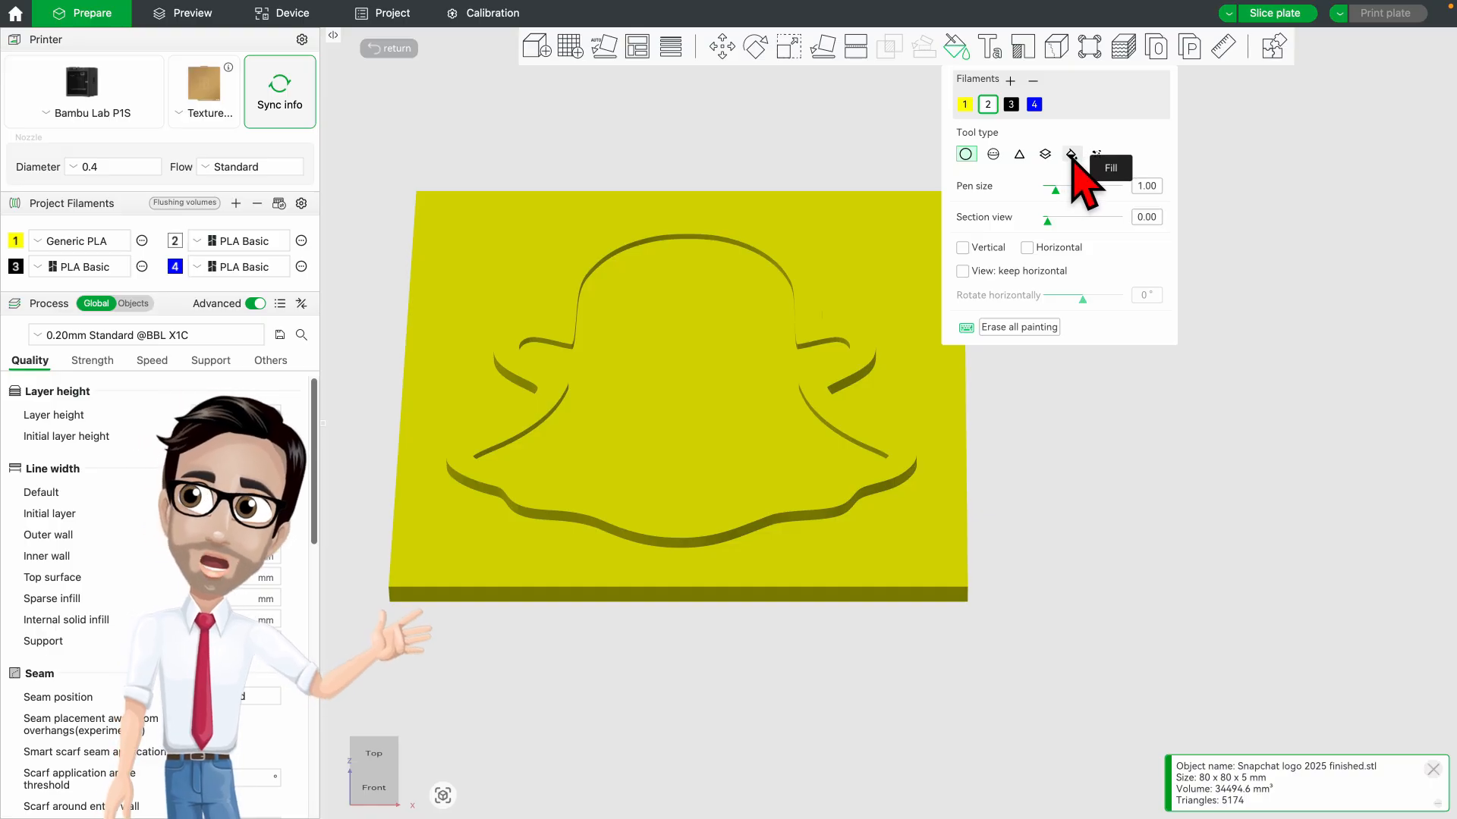
# - Fill the raised ghost shape with white filament 2, then switch filling to edge detection
pyautogui.click(1070, 153)
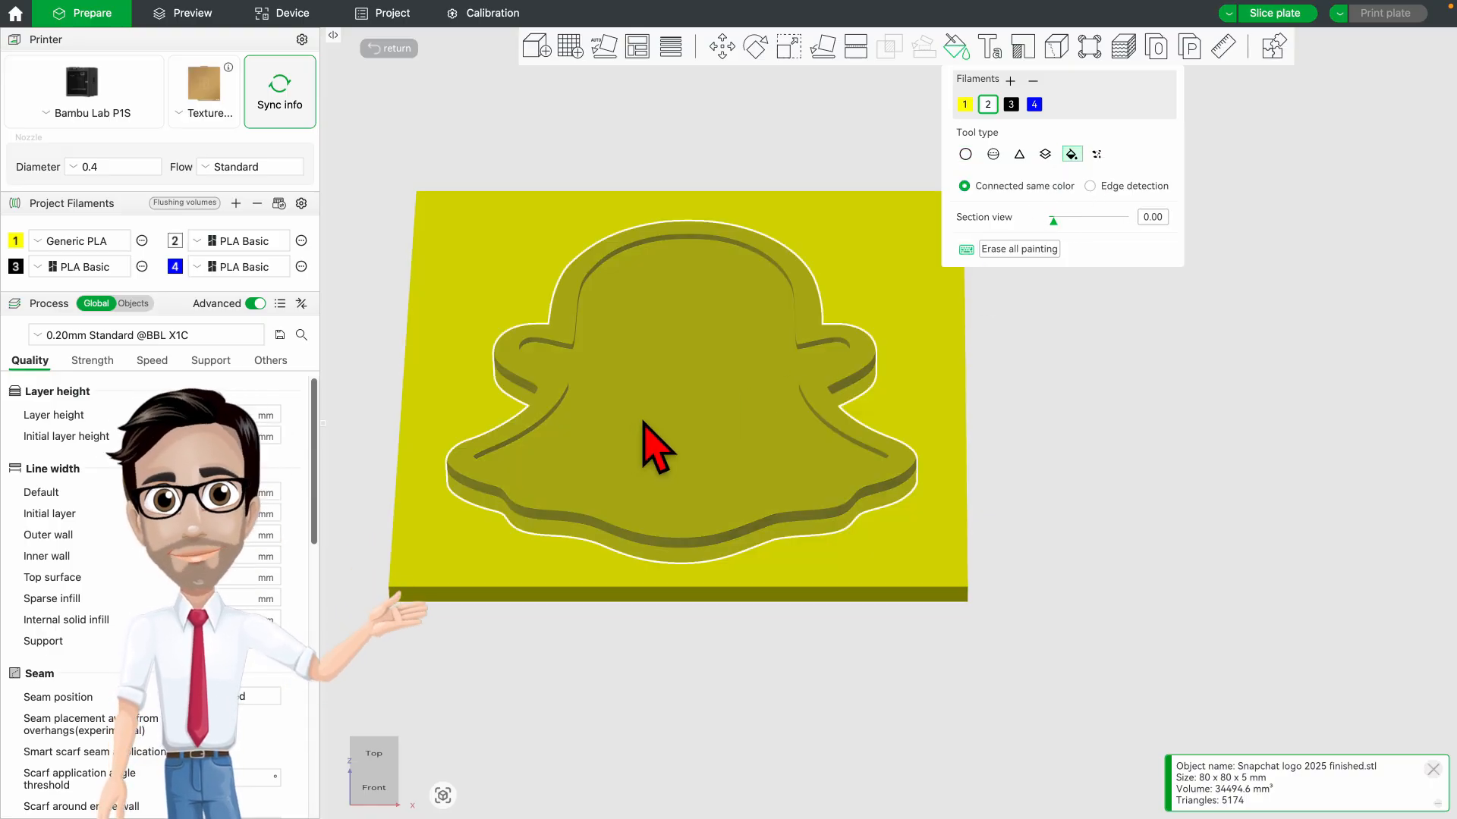
pyautogui.click(687, 437)
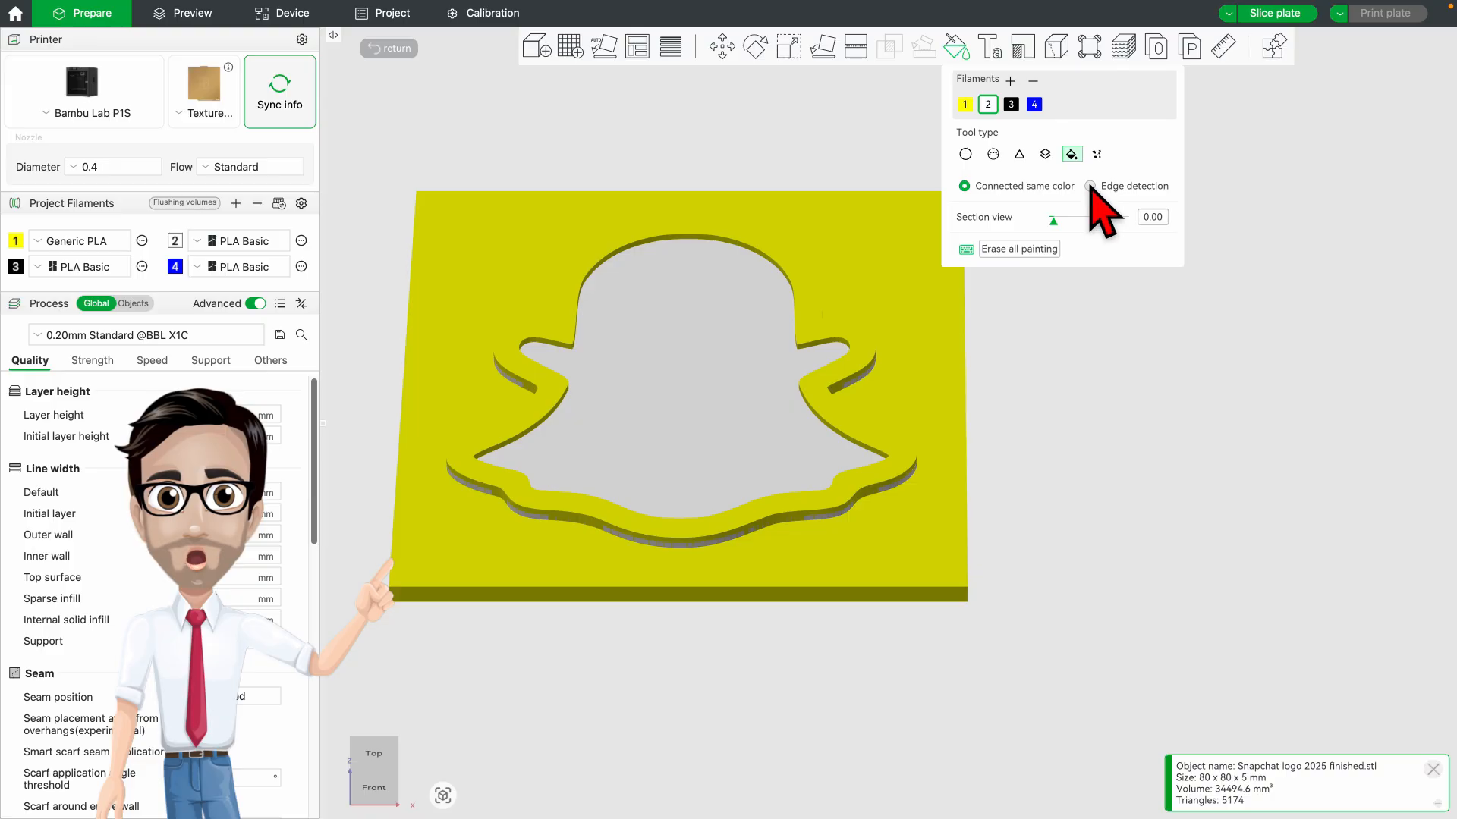
pyautogui.moveTo(1072, 191)
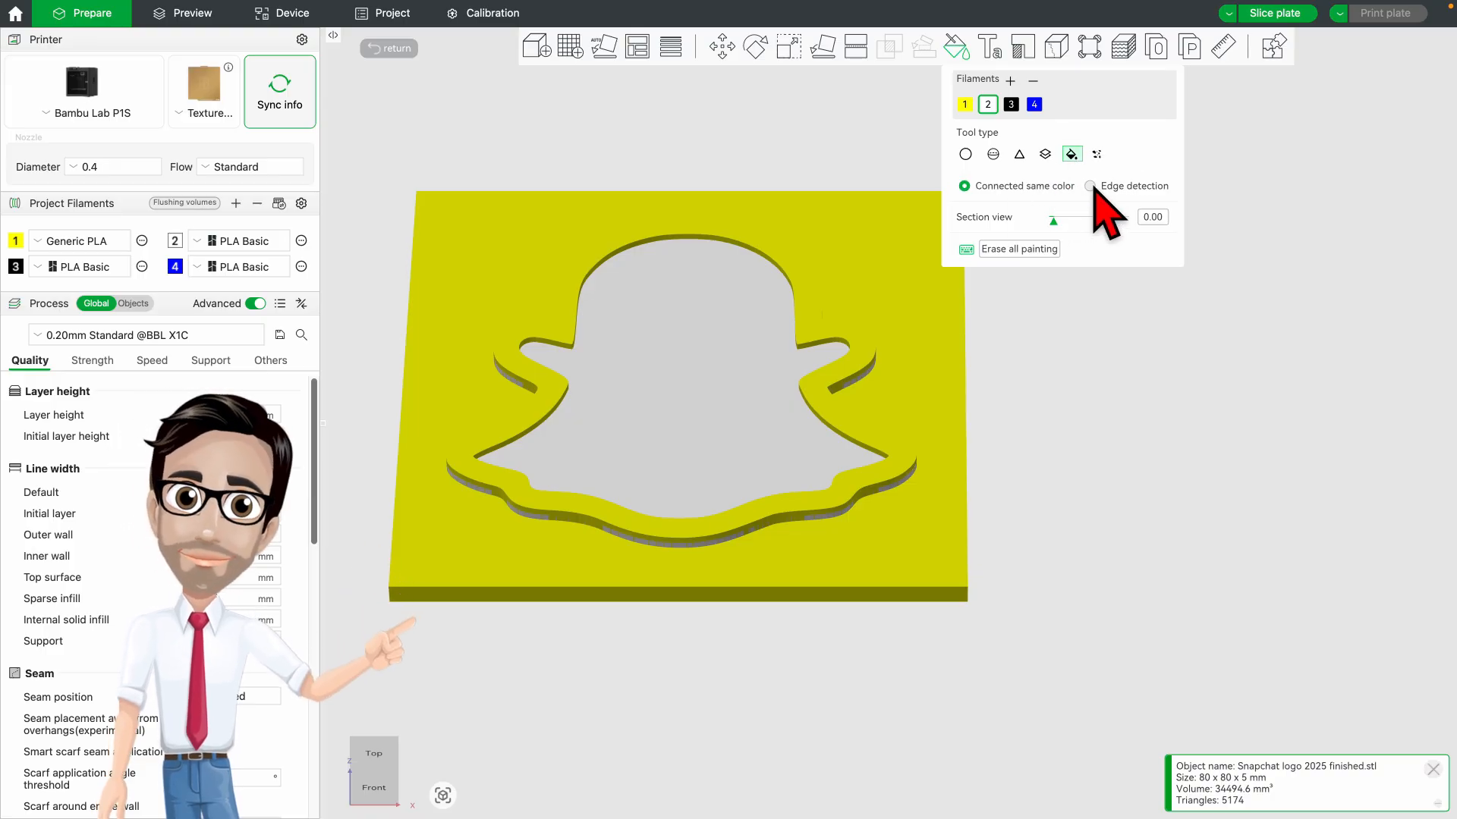
pyautogui.click(1090, 186)
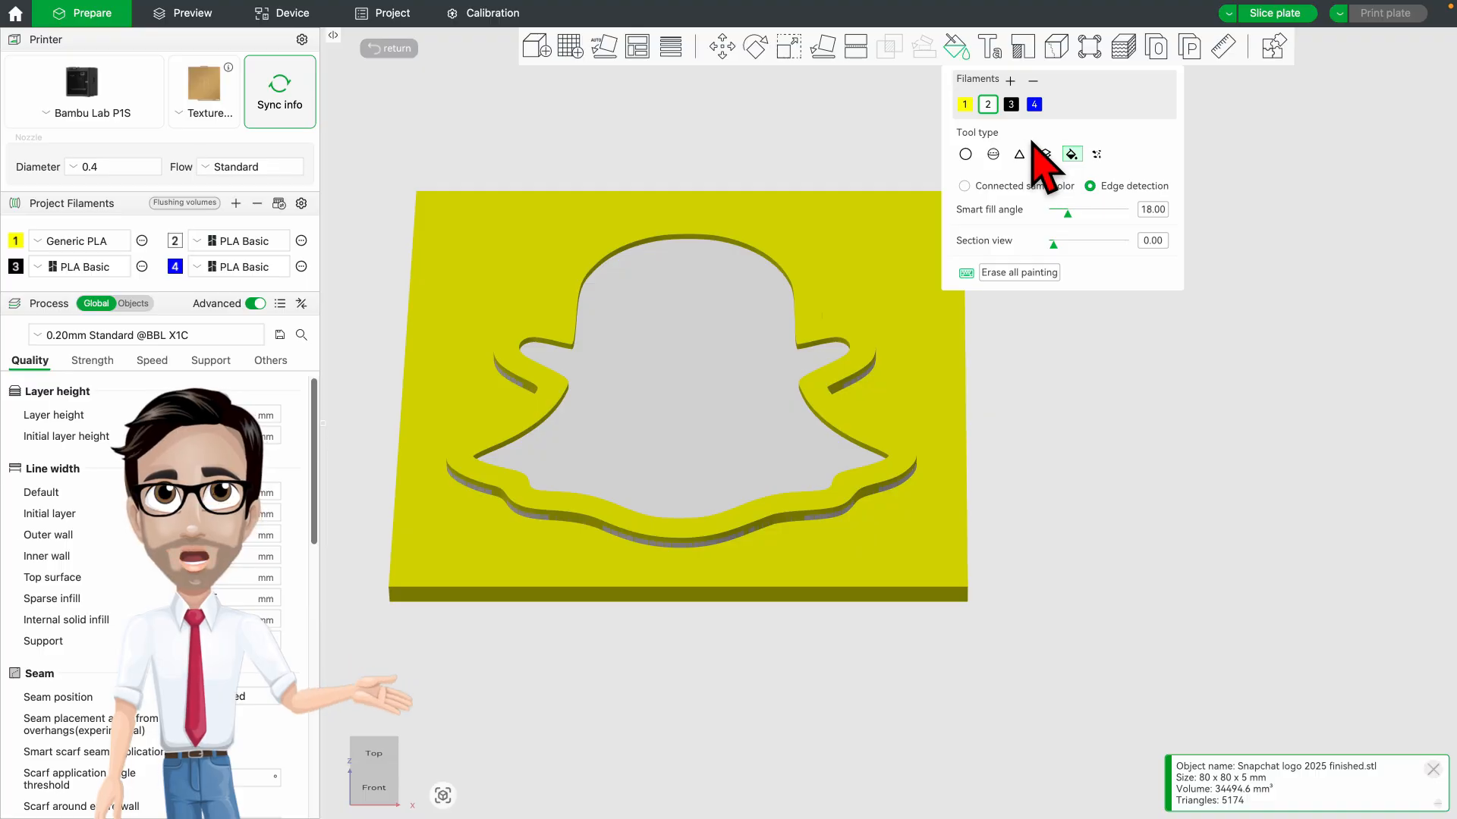
pyautogui.moveTo(1070, 155)
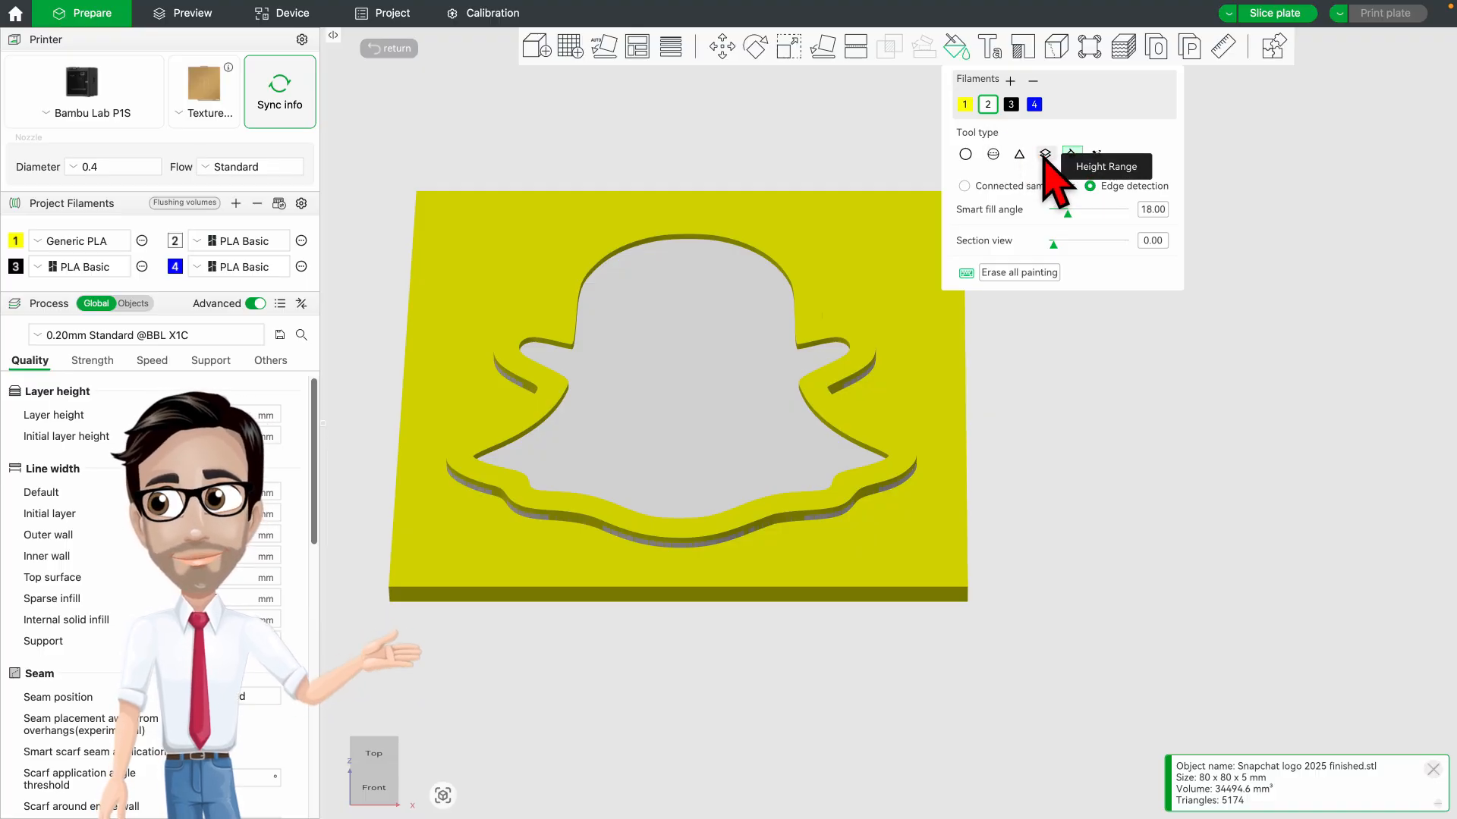
# - Switch colour painting to height-range mode at 0.90 mm
pyautogui.click(1046, 155)
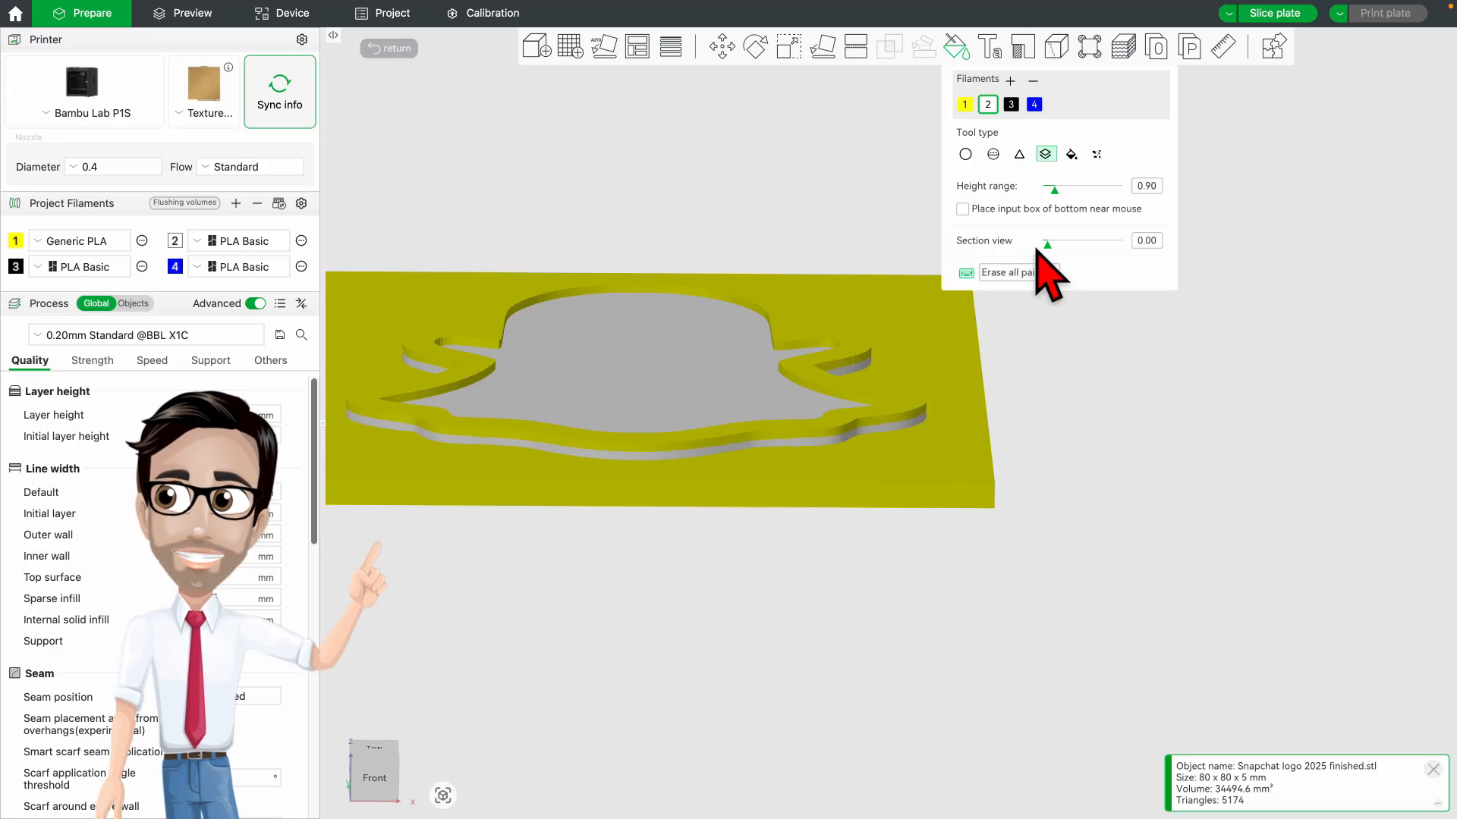
pyautogui.moveTo(1041, 139)
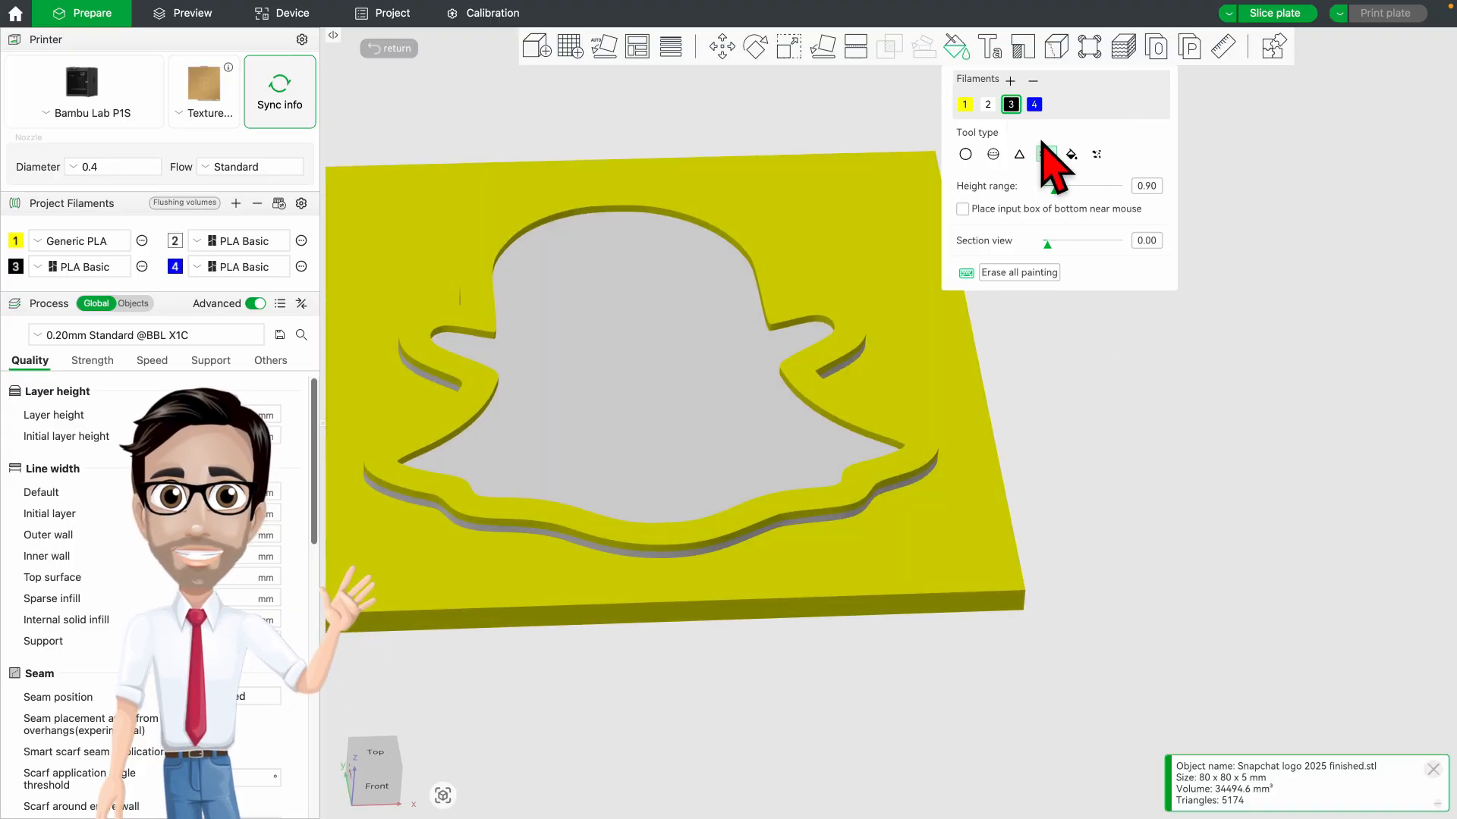
# - Paint the ghost's raised outline black by height range, undoing two unwanted strokes
pyautogui.click(1044, 155)
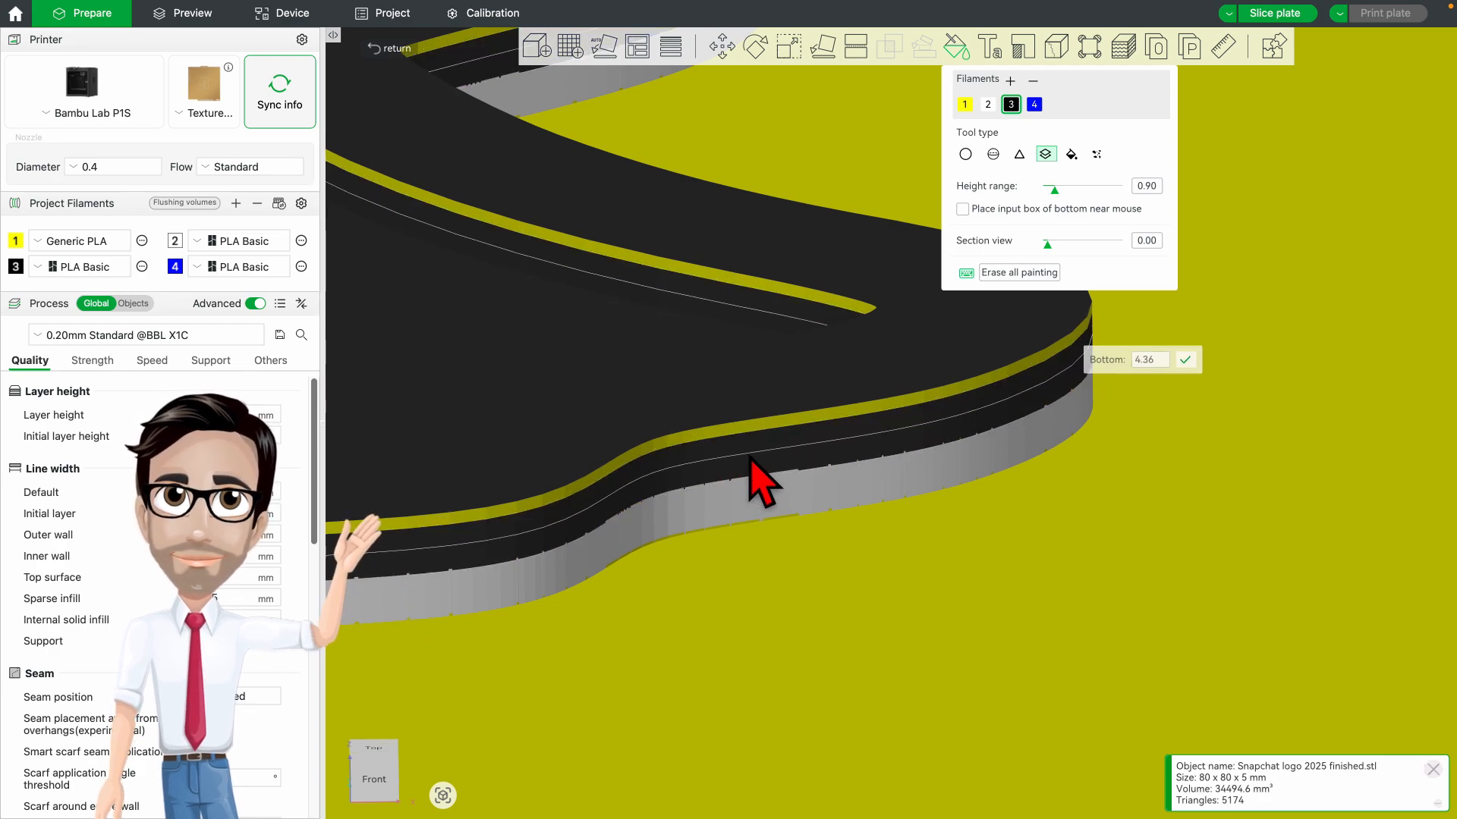
pyautogui.press('cmd+z')
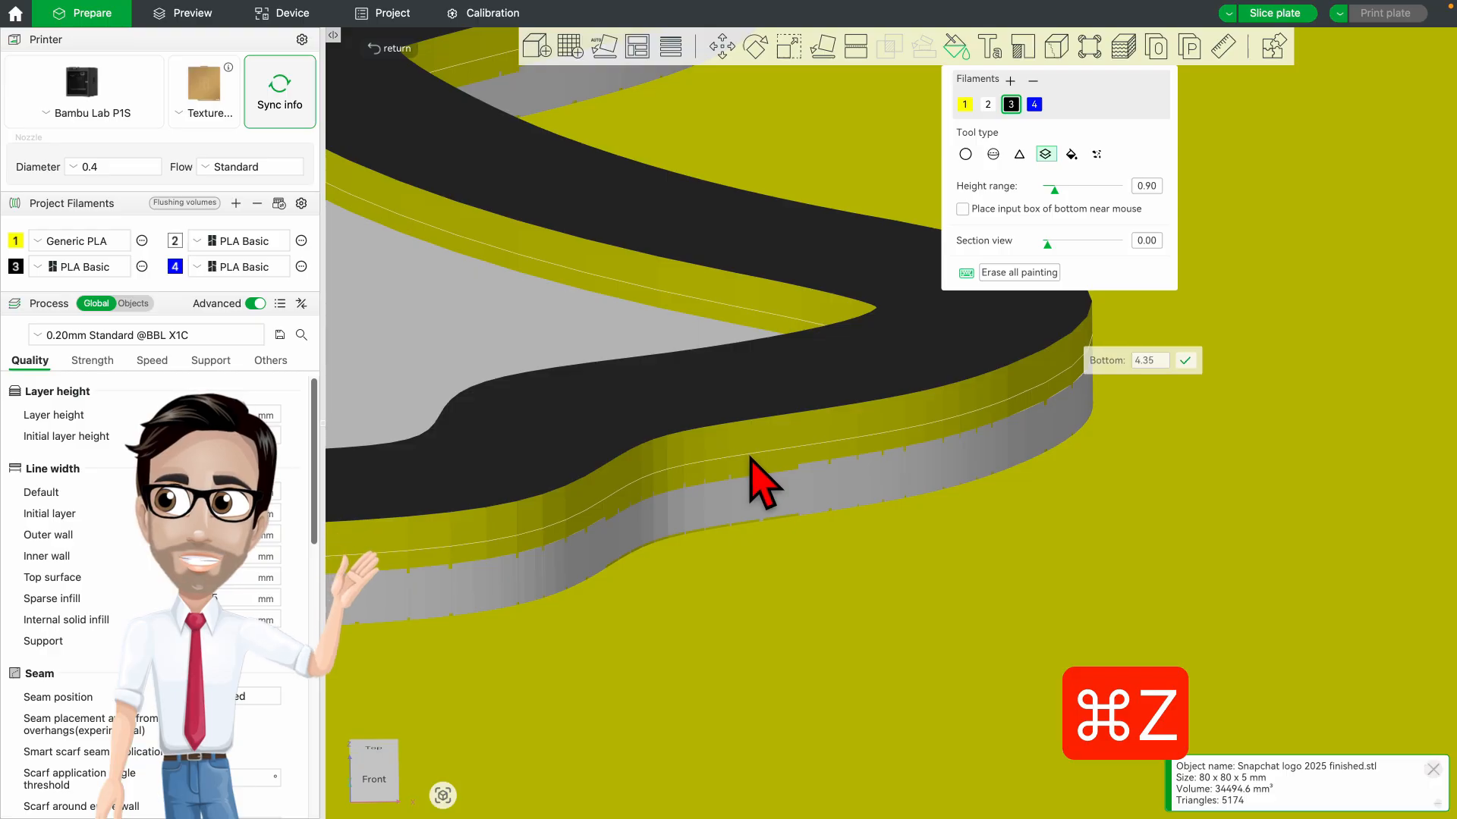
pyautogui.press('cmd+z')
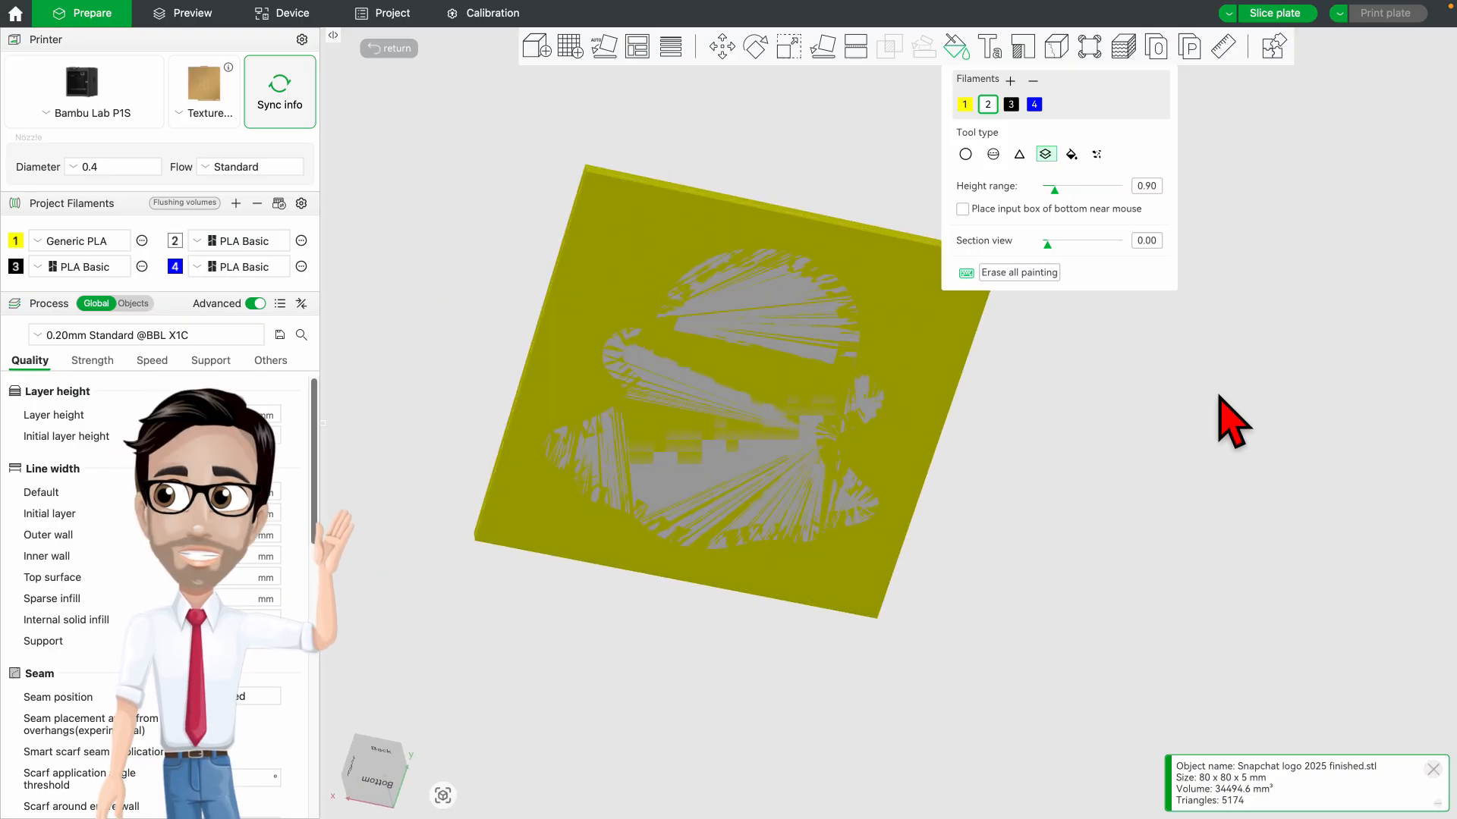
pyautogui.moveTo(640, 329)
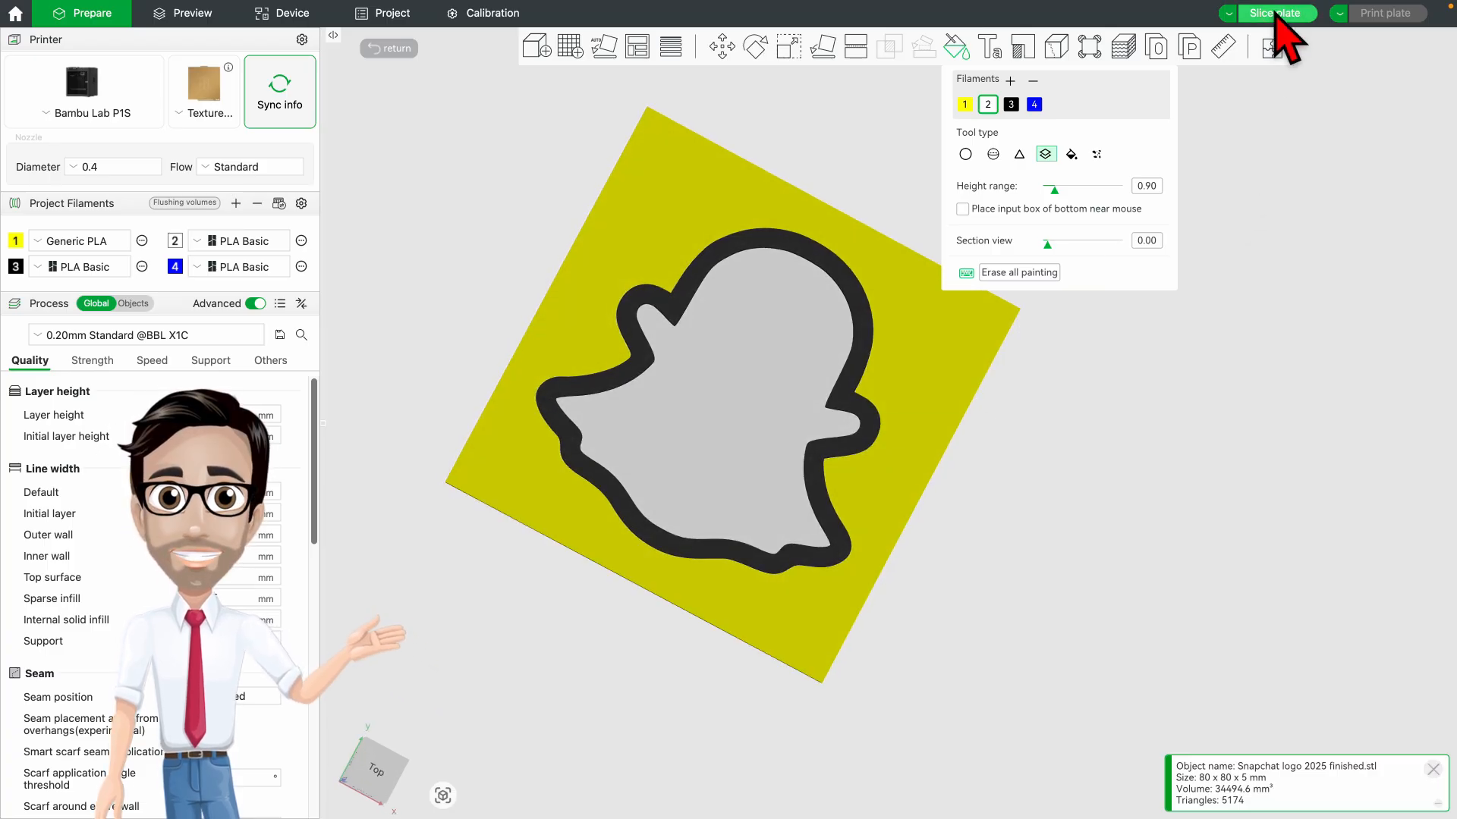
# - Slice the painted logo plate, giving a 46m14s estimate with 6 filament changes
pyautogui.click(1276, 13)
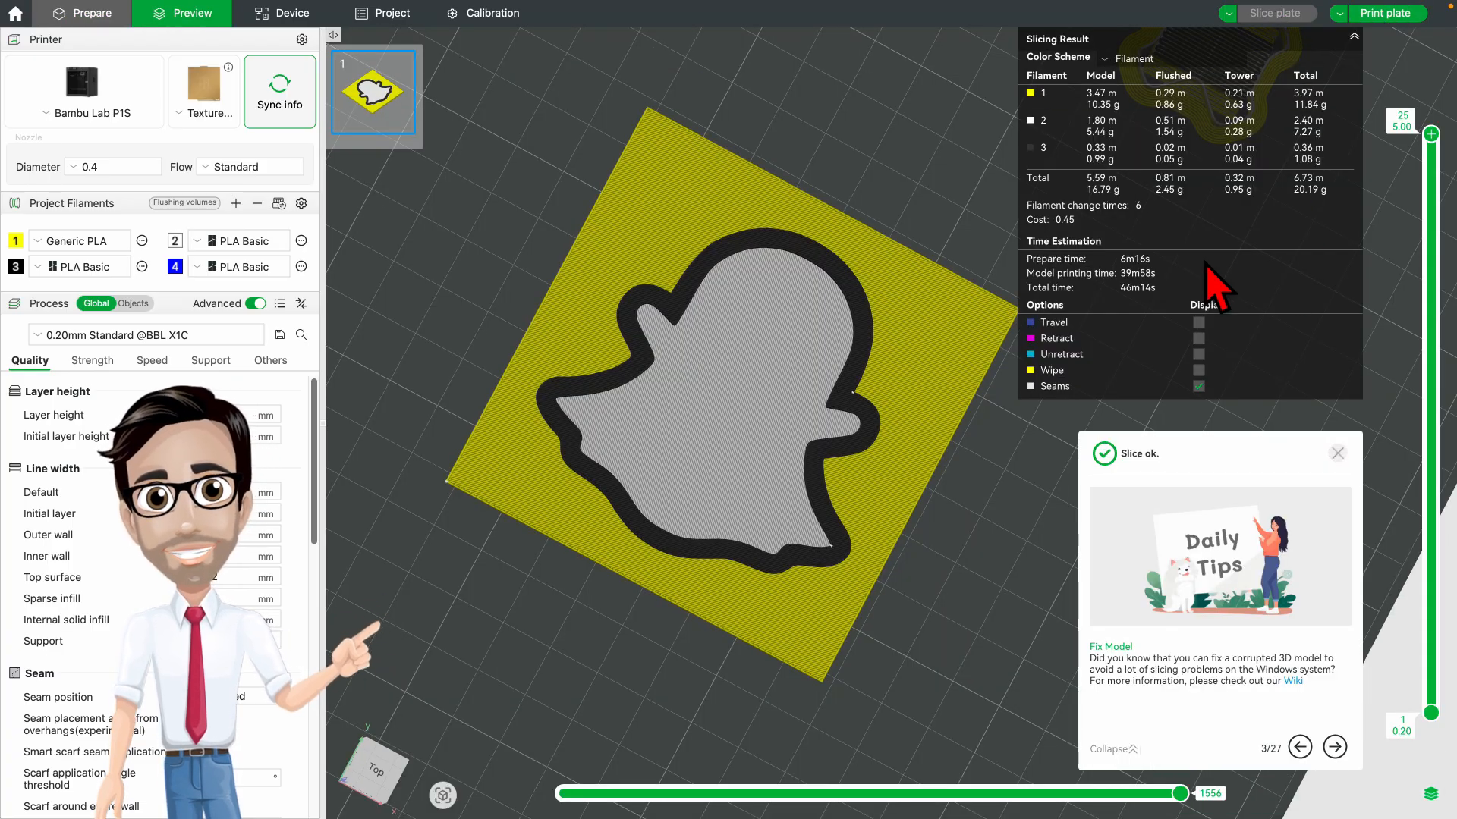
pyautogui.moveTo(1032, 293)
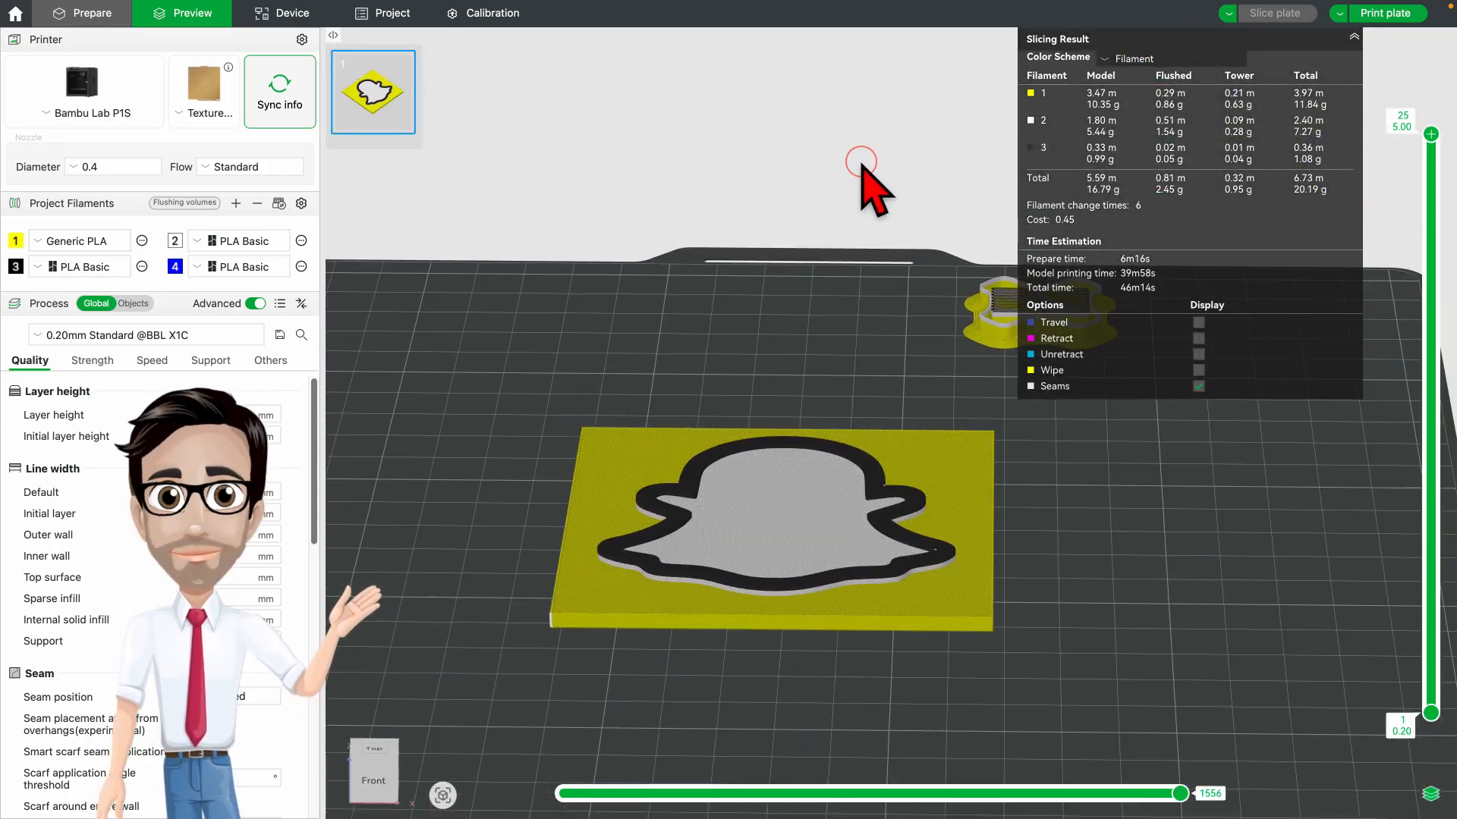
pyautogui.moveTo(1431, 137)
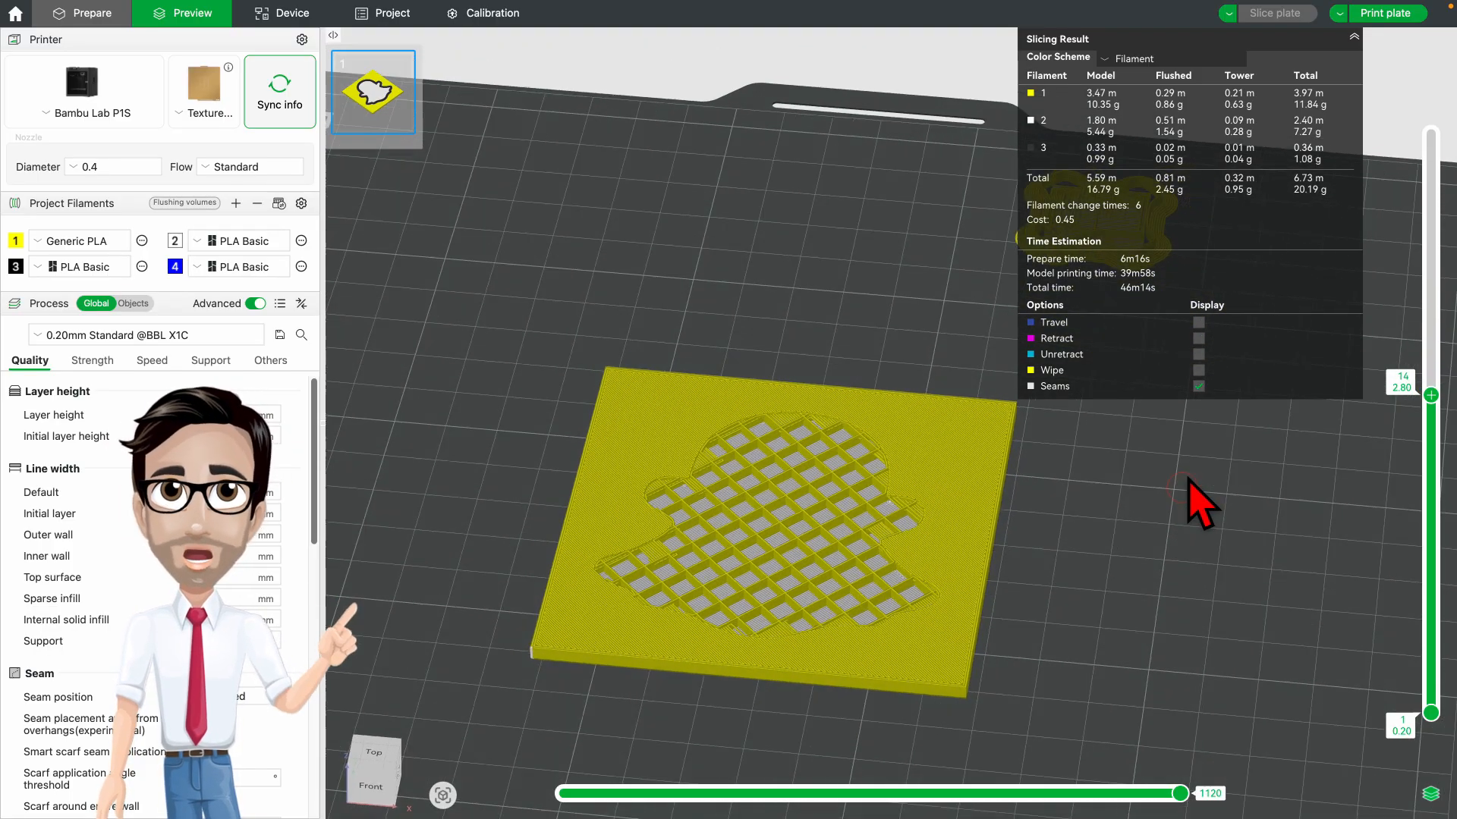
pyautogui.moveTo(1431, 395)
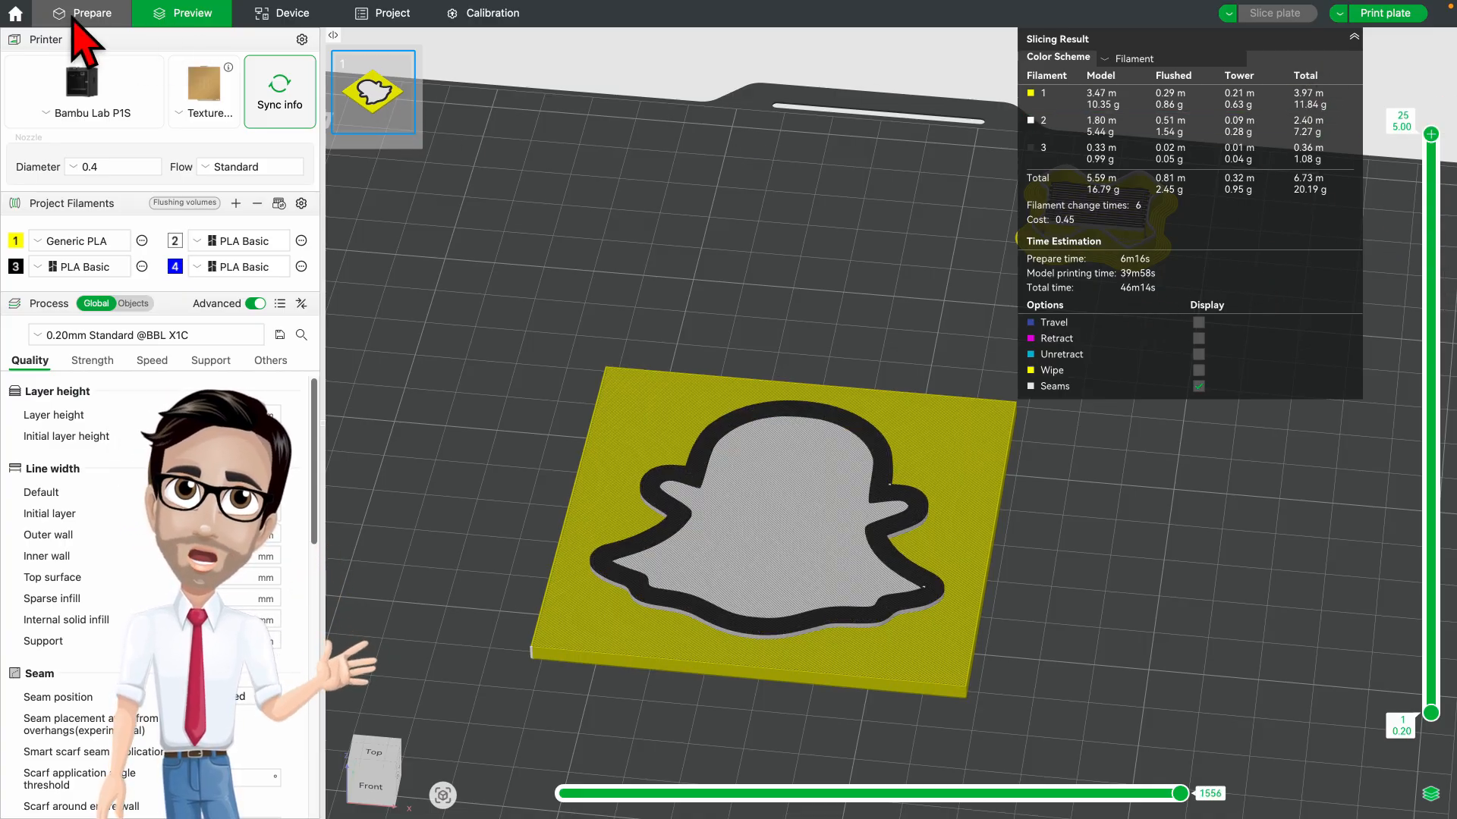
# - Paint yellow with filament 1 up to Bottom 3.00 mm and re-slice to 37m30s with 2 filament changes
pyautogui.click(90, 14)
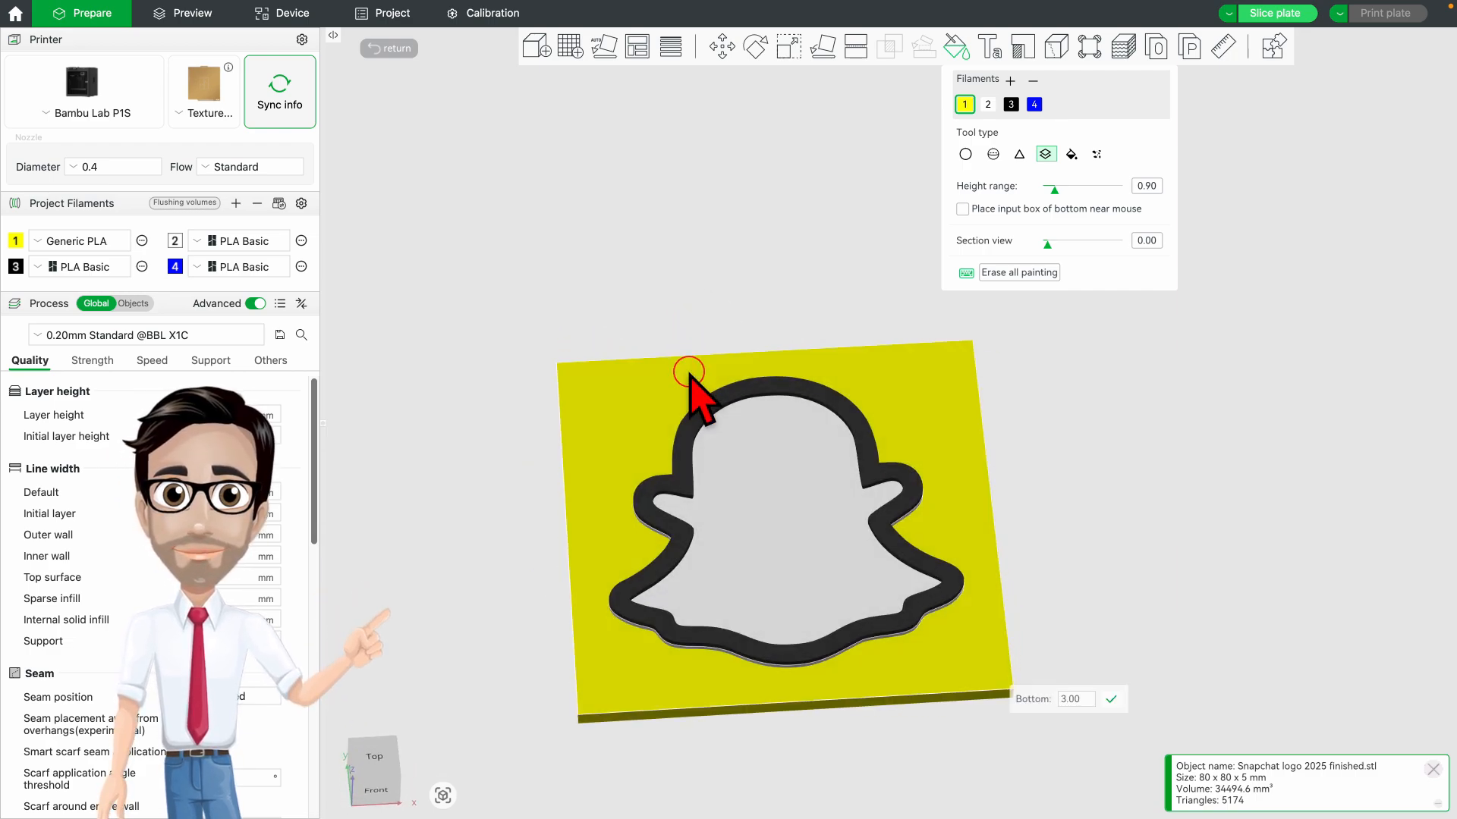
pyautogui.click(1273, 14)
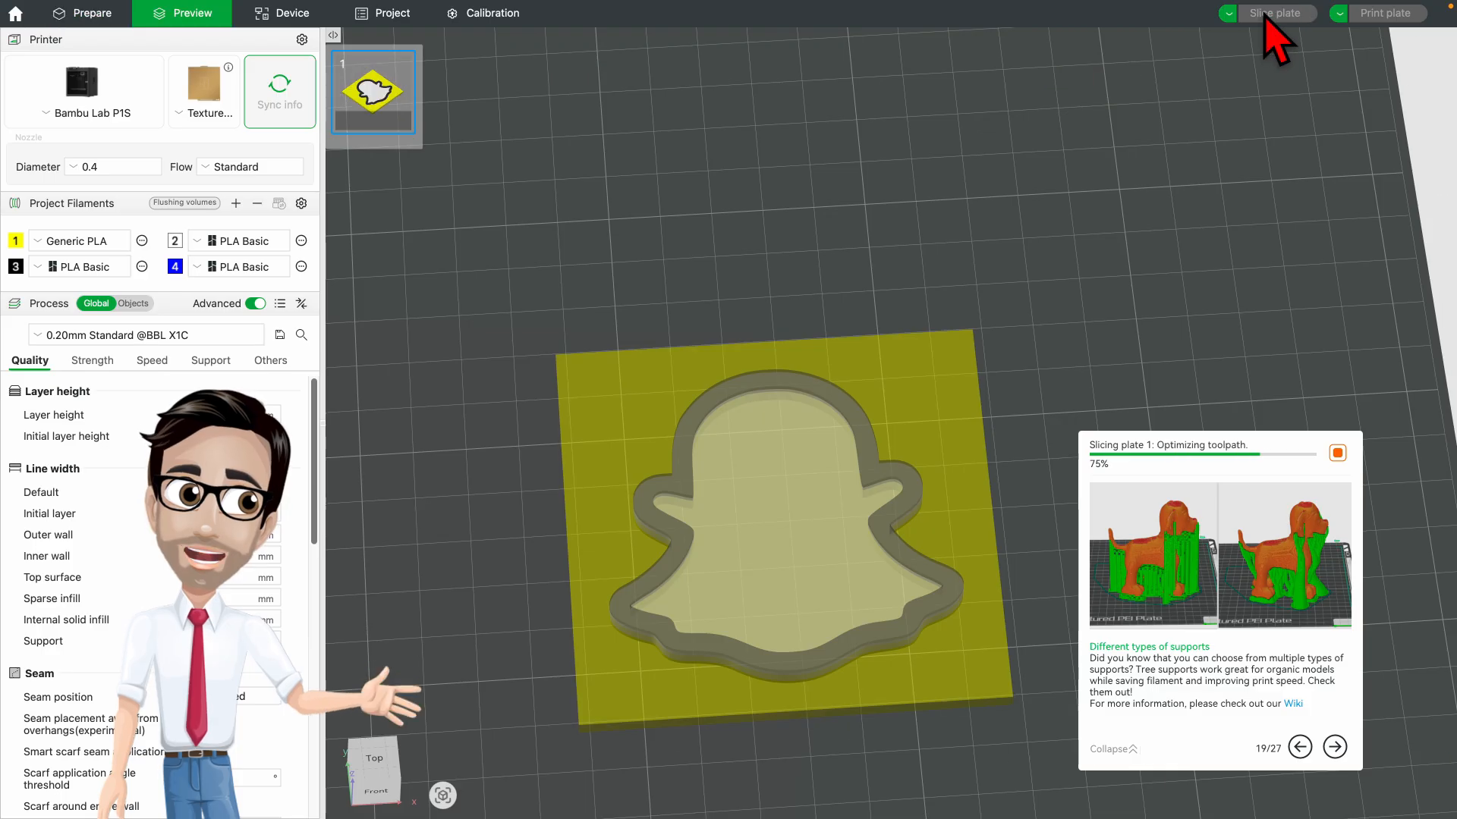
pyautogui.click(1276, 14)
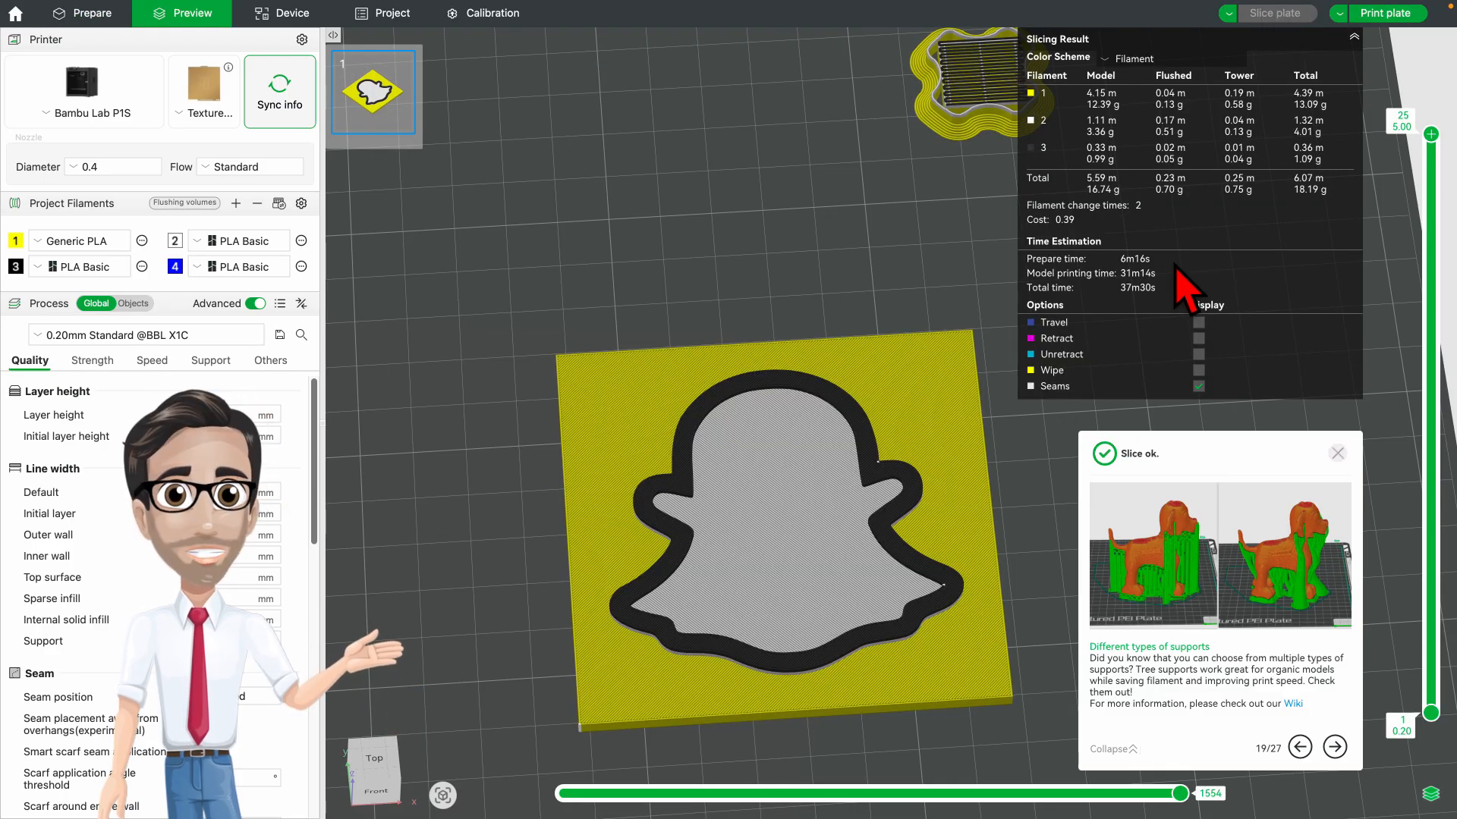